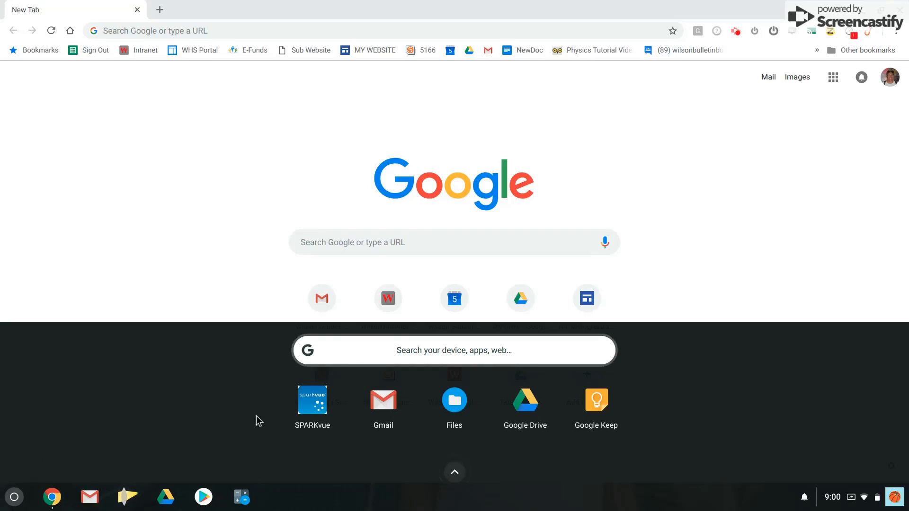
pyautogui.moveTo(316, 414)
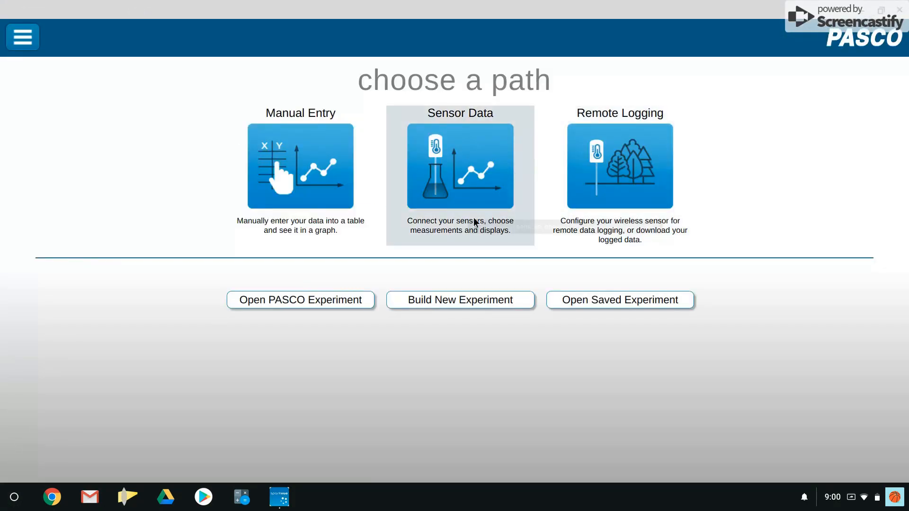
pyautogui.moveTo(558, 5)
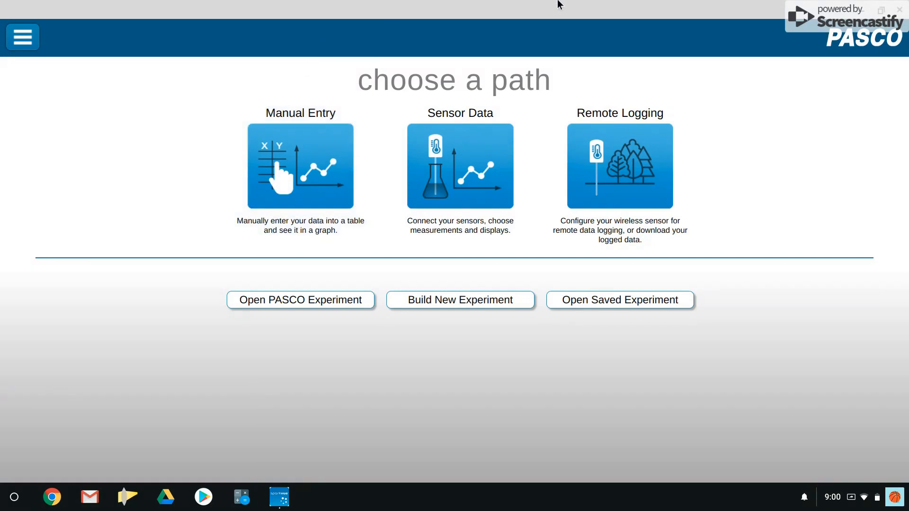
pyautogui.moveTo(619, 119)
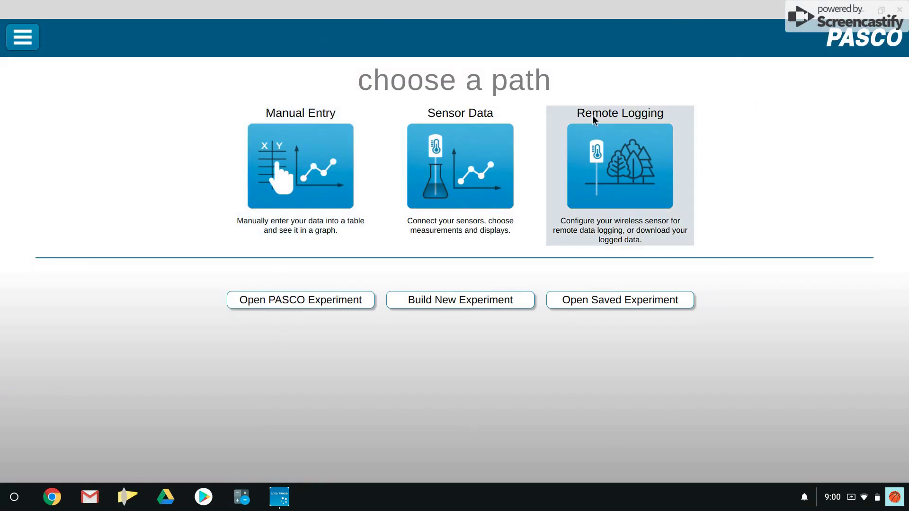
pyautogui.moveTo(748, 293)
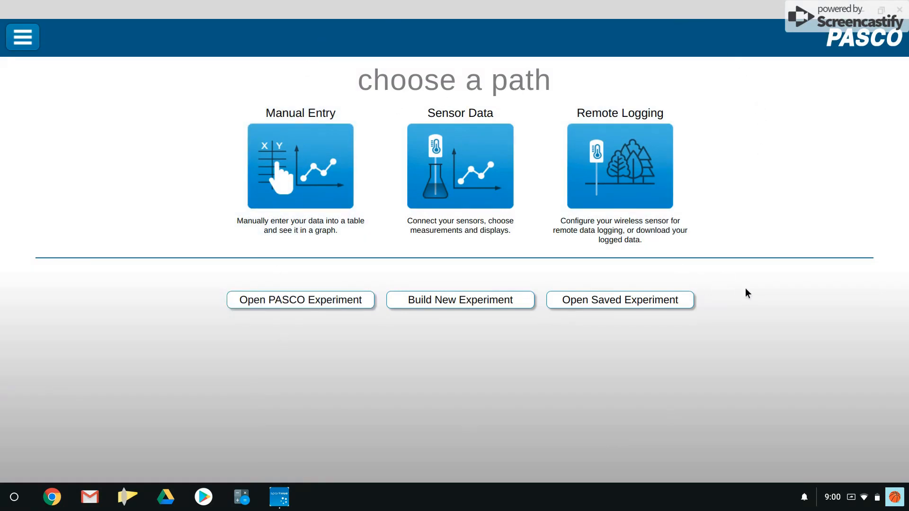
pyautogui.moveTo(762, 271)
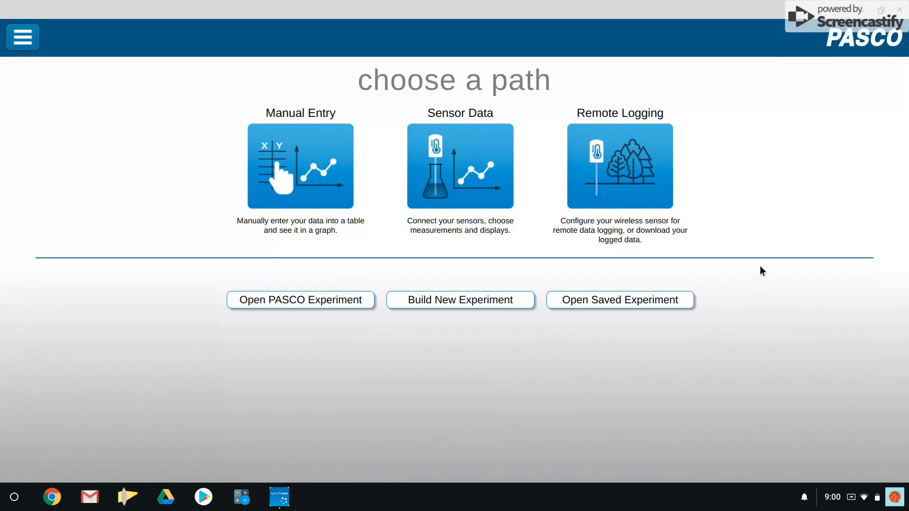
pyautogui.moveTo(490, 119)
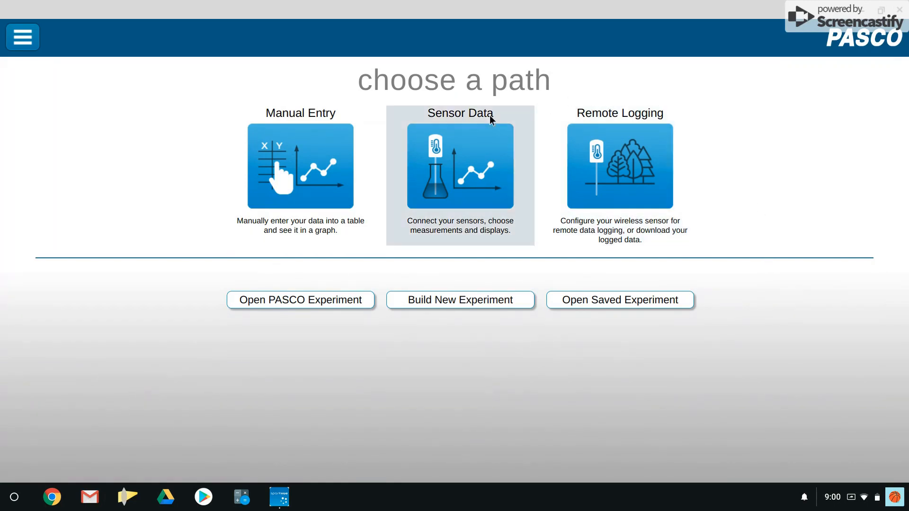
pyautogui.moveTo(454, 162)
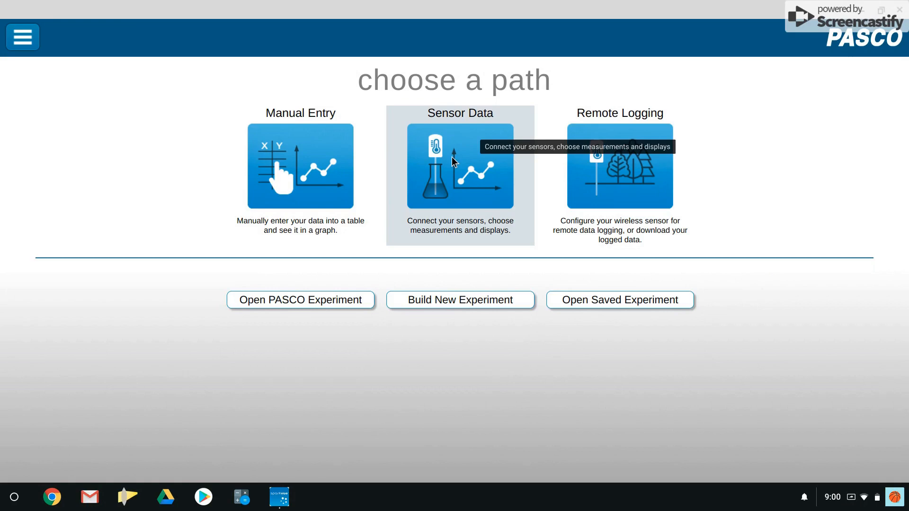
# Step: Start a Sensor Data experiment and list available wireless devices, including the 316-263 Smart Cart
pyautogui.click(459, 166)
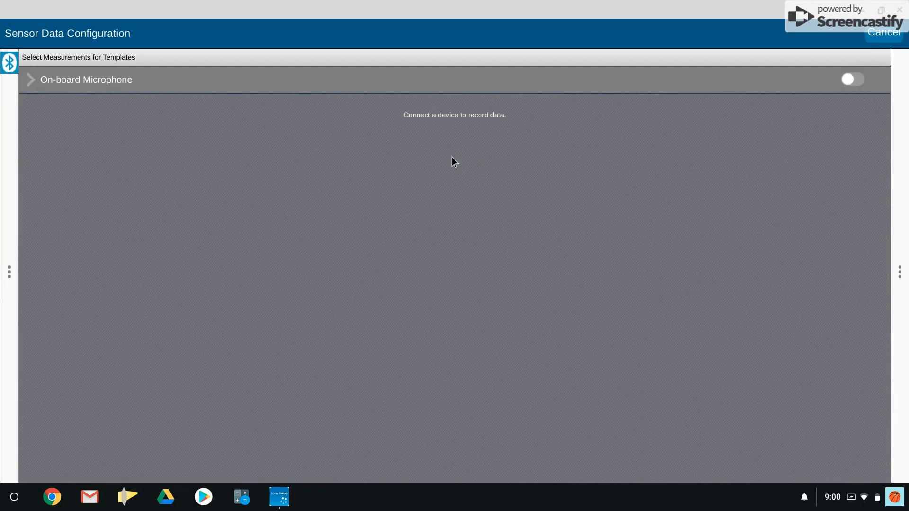
pyautogui.click(9, 62)
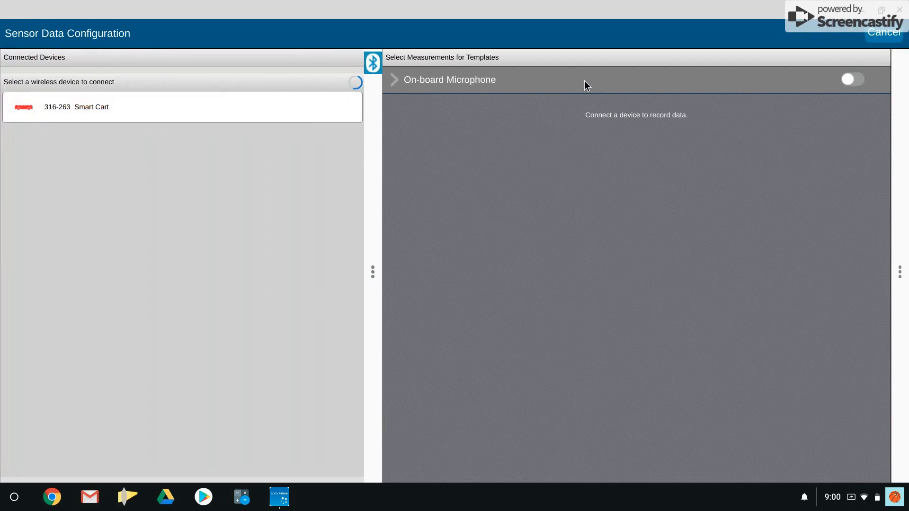
pyautogui.moveTo(201, 238)
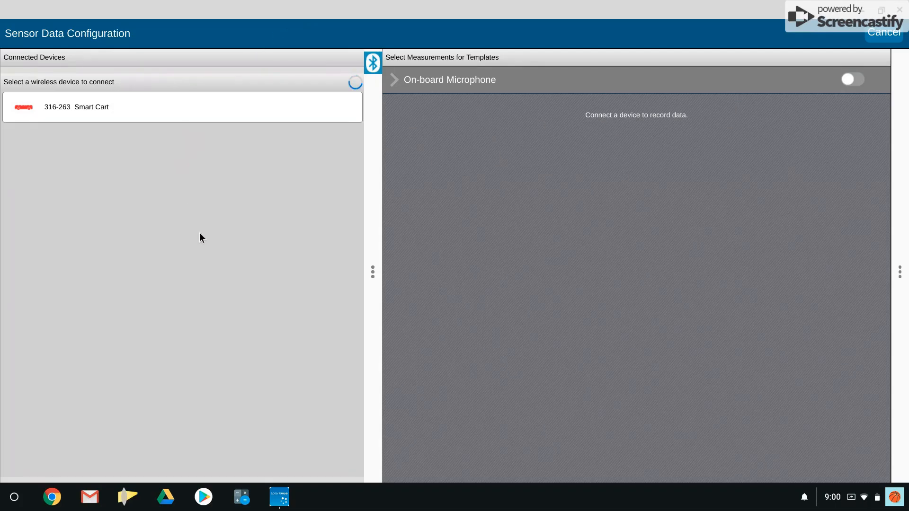
pyautogui.moveTo(356, 162)
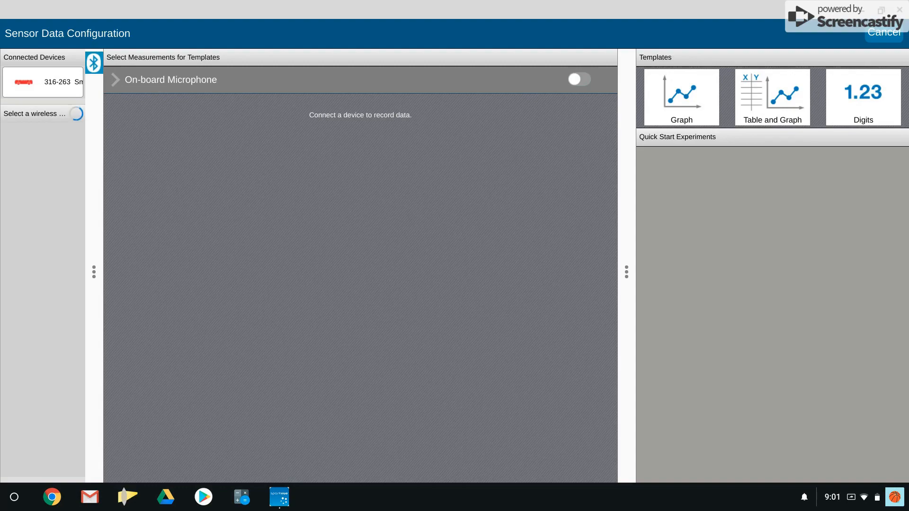
pyautogui.moveTo(593, 18)
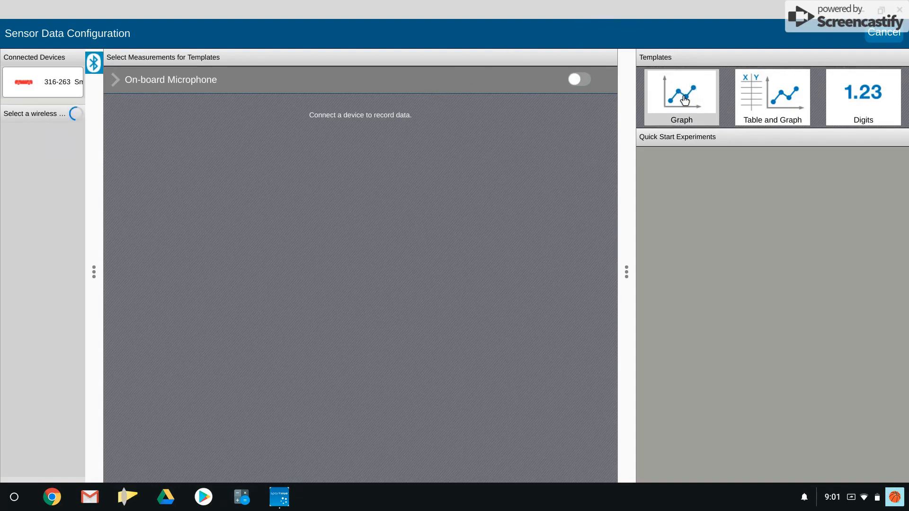
pyautogui.moveTo(730, 97)
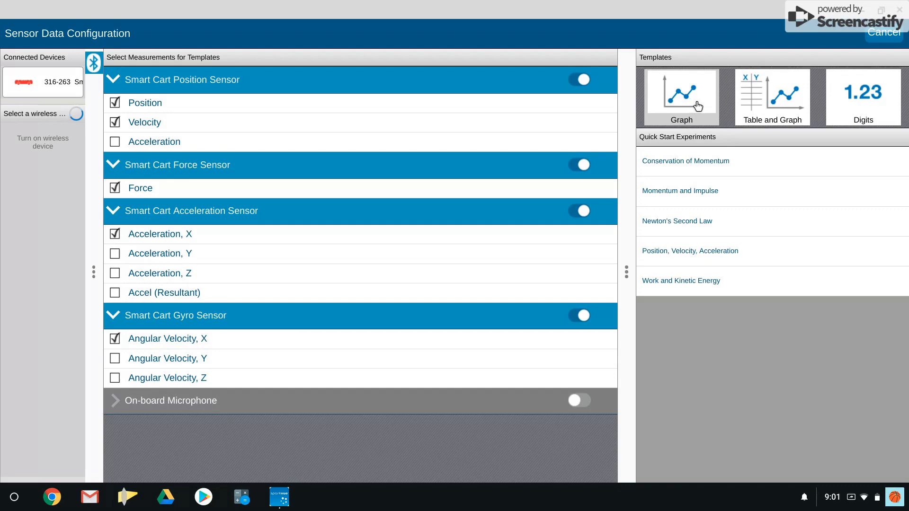
pyautogui.moveTo(161, 294)
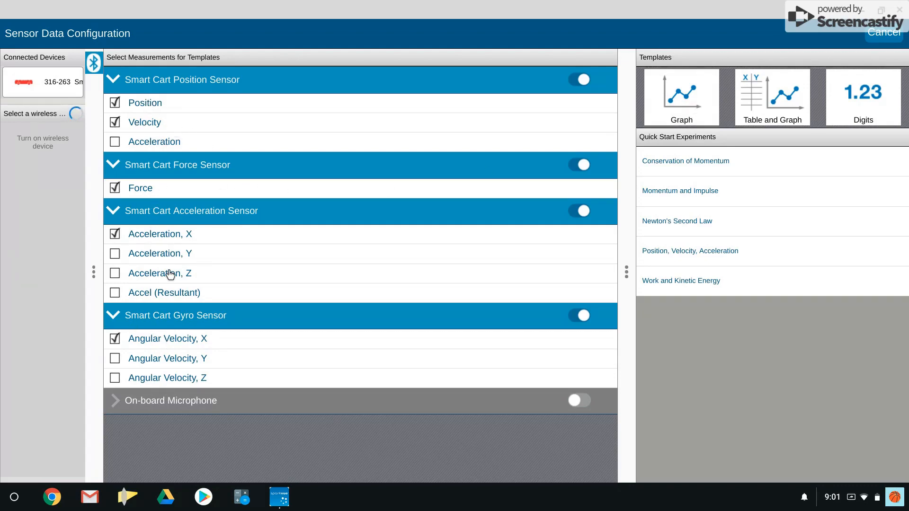
pyautogui.moveTo(159, 307)
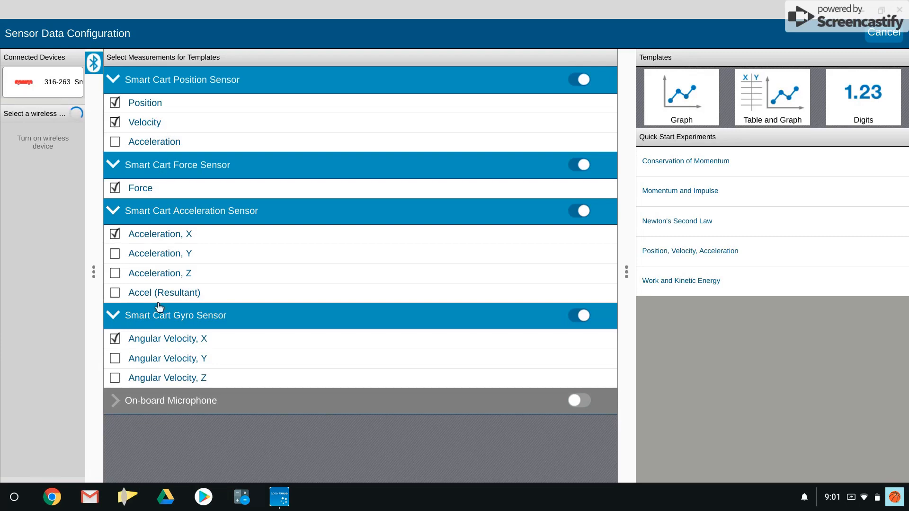
pyautogui.moveTo(311, 213)
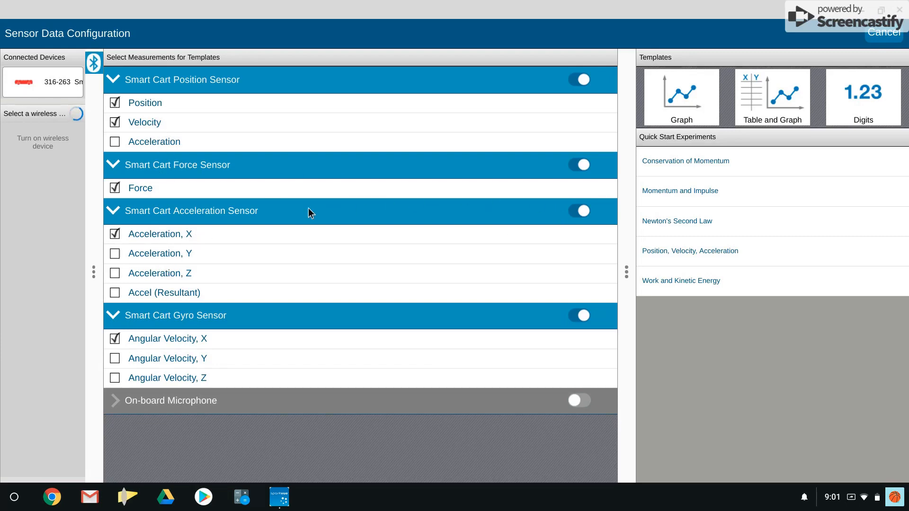
pyautogui.moveTo(132, 203)
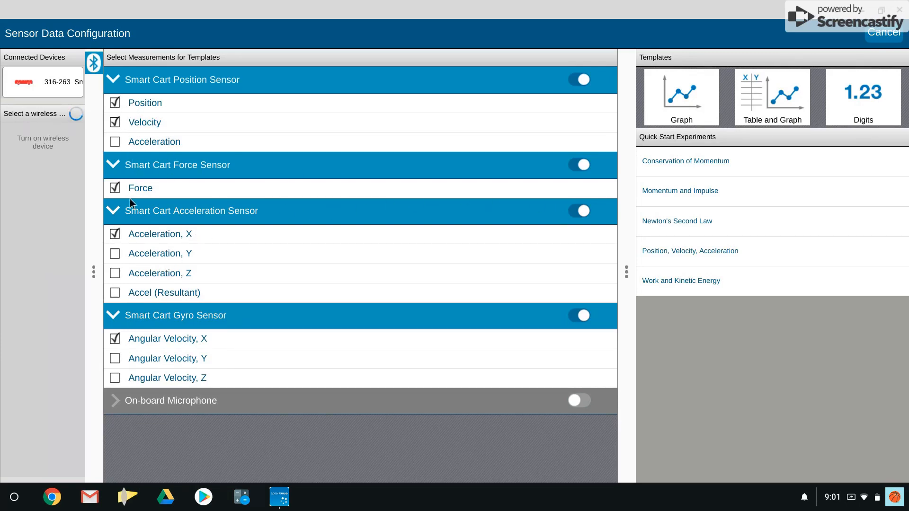
# Step: Uncheck the last unneeded Smart Cart measurement so only Position and Velocity stay selected
pyautogui.click(115, 188)
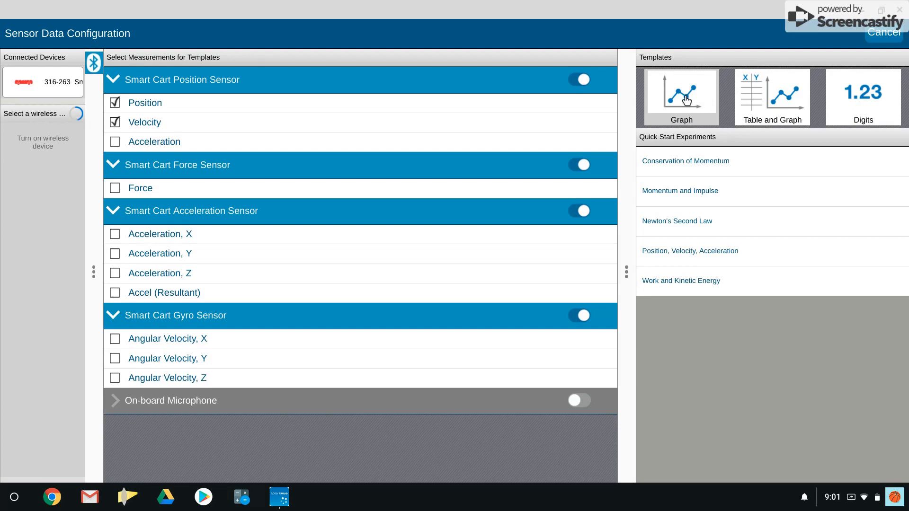
# Step: Build the Graph template plotting Position and Velocity against time
pyautogui.click(681, 96)
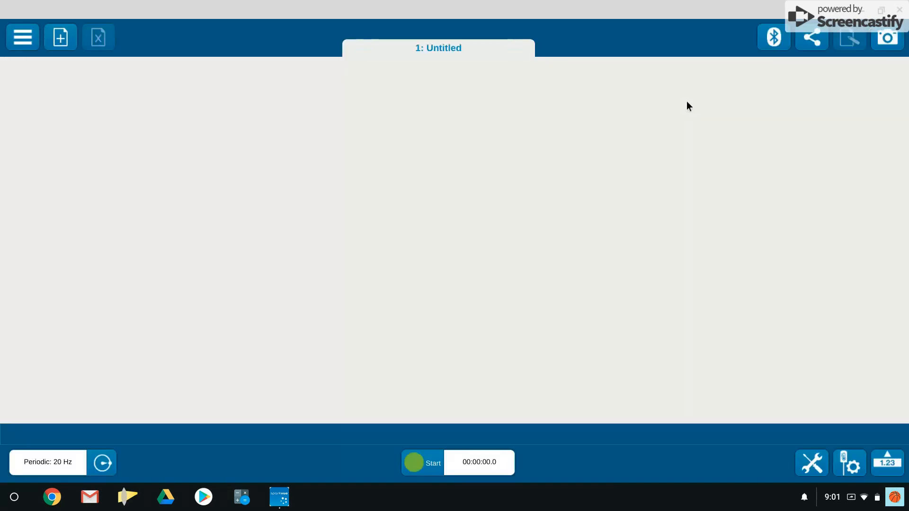
pyautogui.click(59, 36)
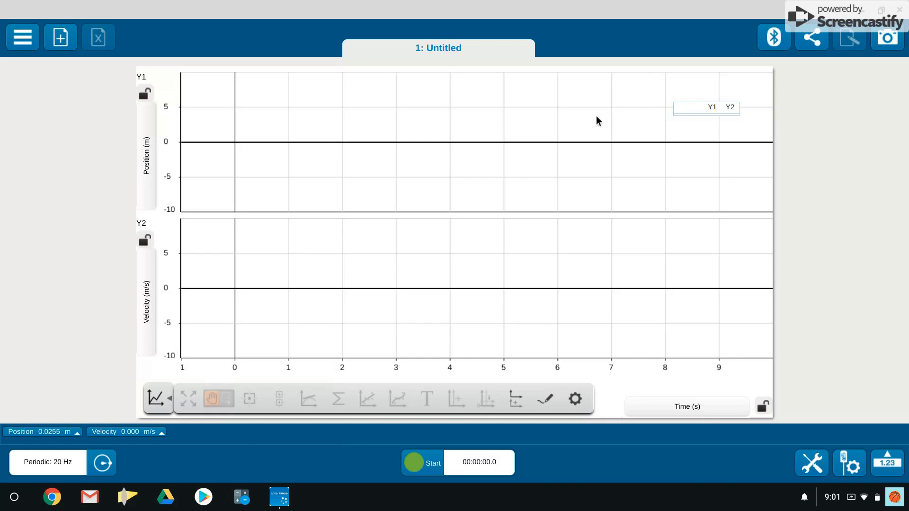
pyautogui.moveTo(563, 140)
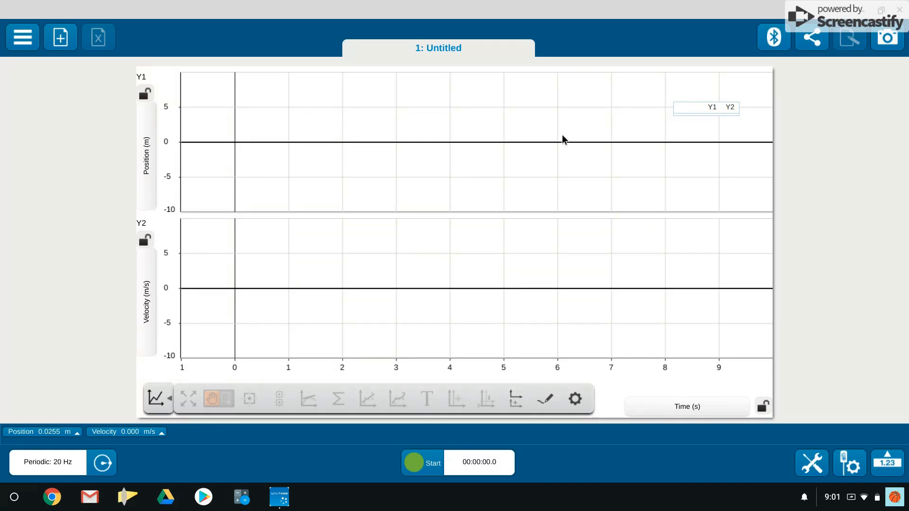
pyautogui.moveTo(227, 27)
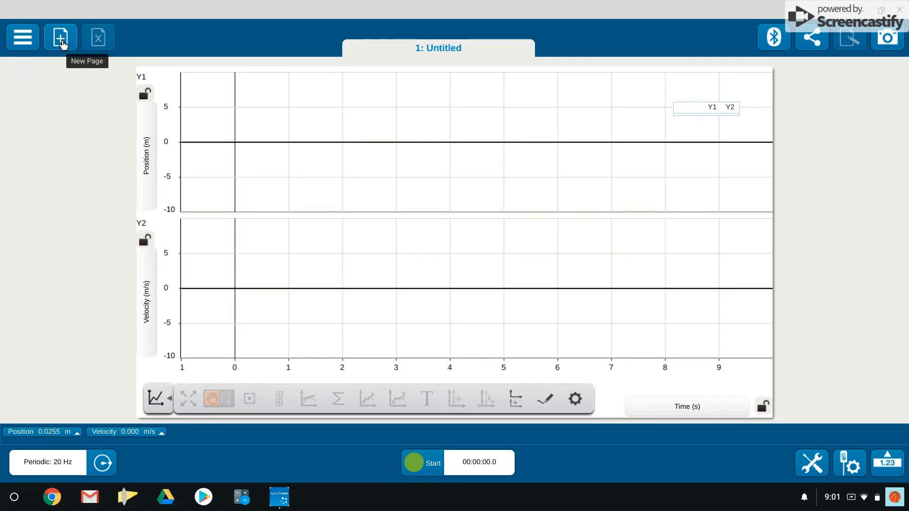
# Step: Add a second page with a narrow-left, wide-right two-panel layout
pyautogui.click(60, 36)
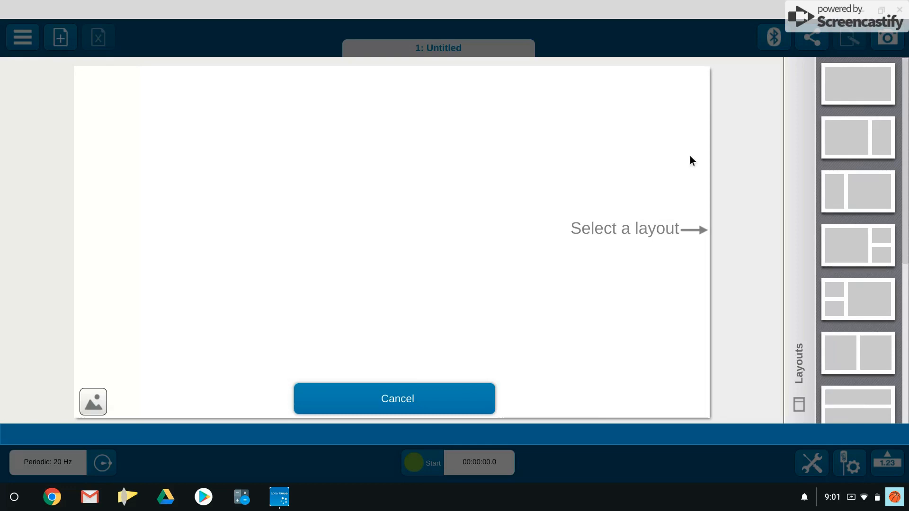
pyautogui.moveTo(863, 182)
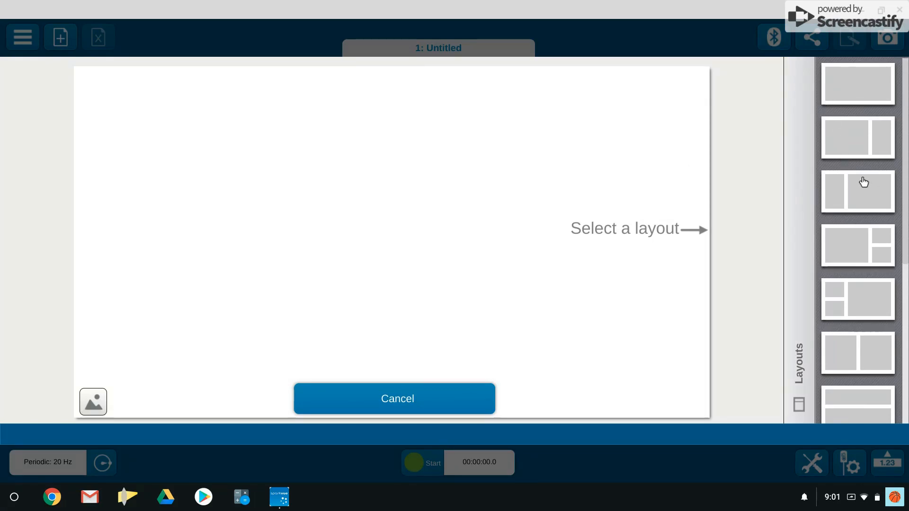
pyautogui.moveTo(837, 195)
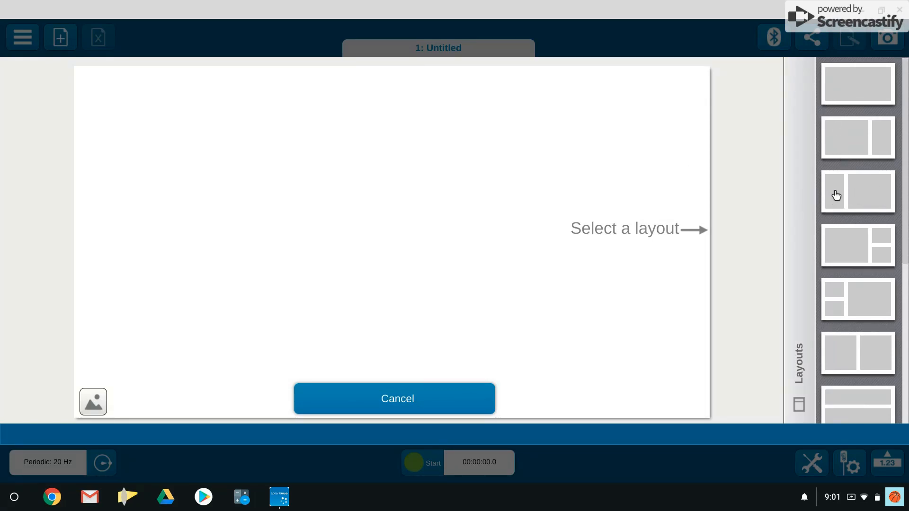
pyautogui.moveTo(869, 197)
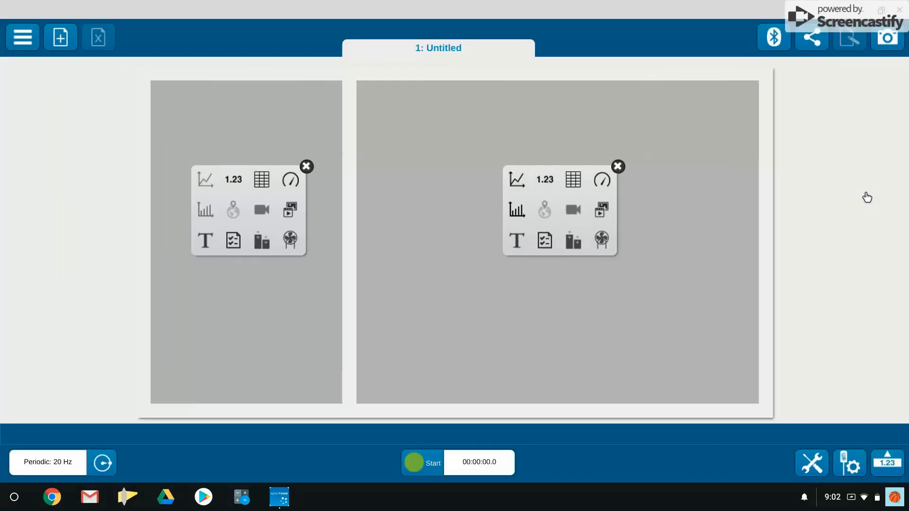
pyautogui.click(60, 37)
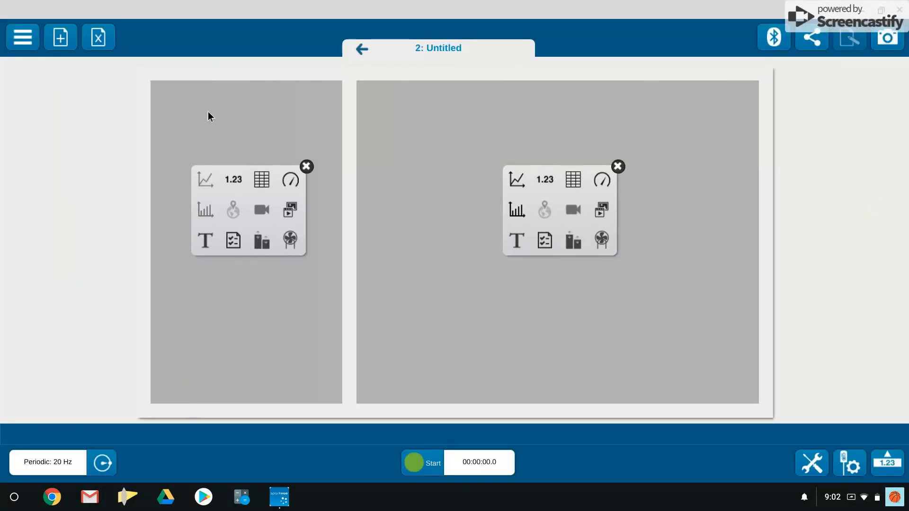
pyautogui.moveTo(289, 240)
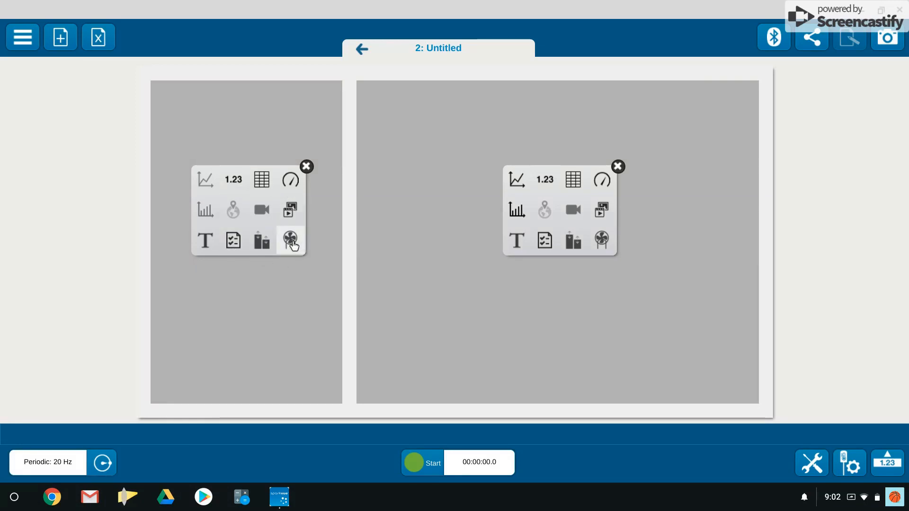
# Step: Place the Smart Cart fan control in the left pane at thrust 54.2 with Auto enabled
pyautogui.click(289, 240)
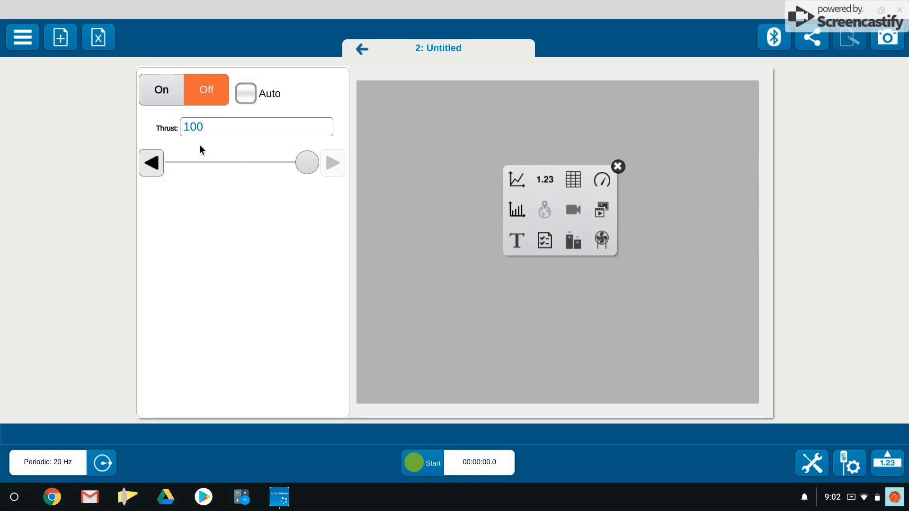
pyautogui.moveTo(307, 163); pyautogui.dragTo(186, 163)
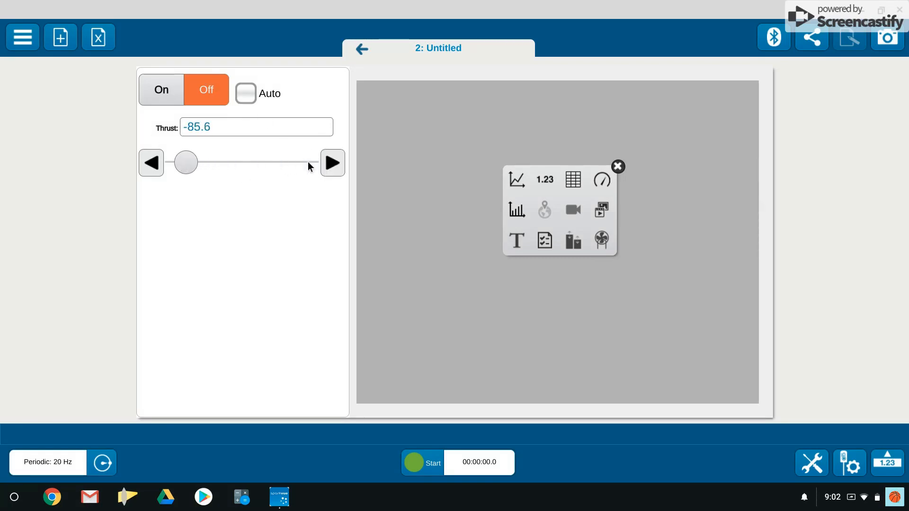
pyautogui.moveTo(185, 163); pyautogui.dragTo(278, 163)
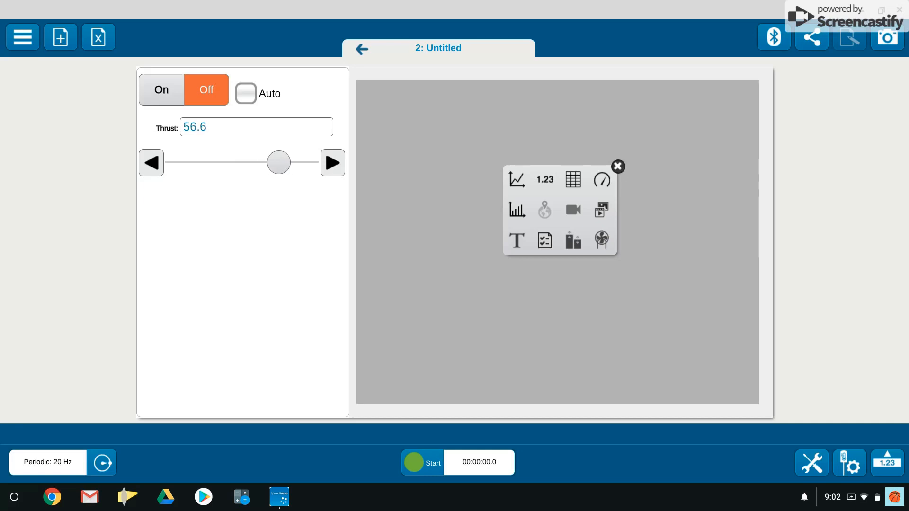
pyautogui.moveTo(278, 163); pyautogui.dragTo(199, 162)
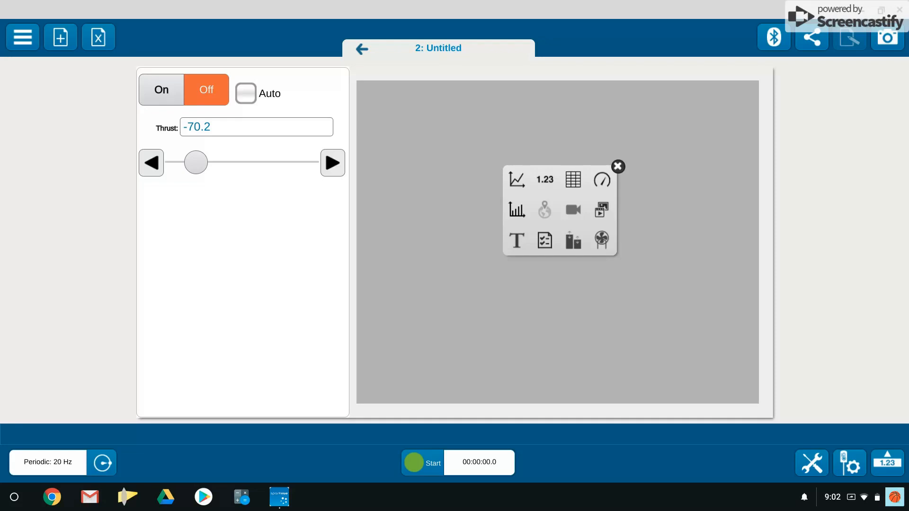
pyautogui.moveTo(195, 162); pyautogui.dragTo(256, 162)
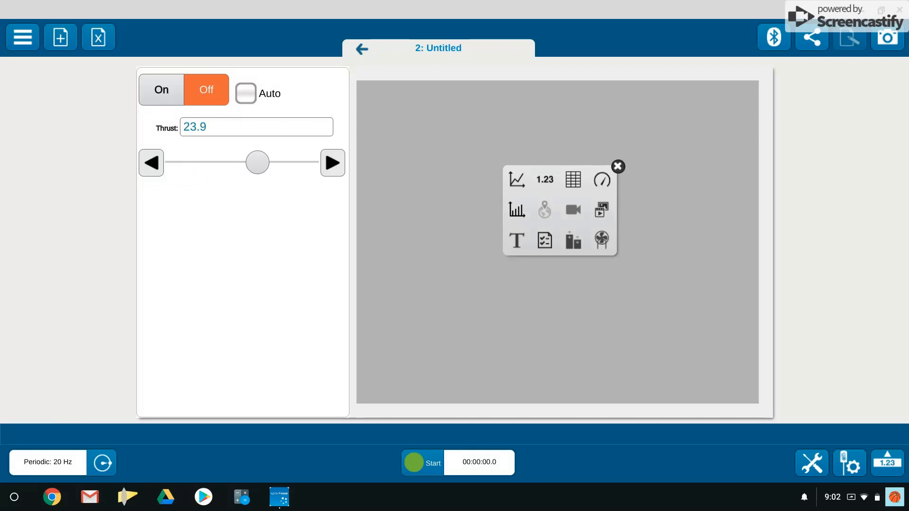
pyautogui.moveTo(257, 163); pyautogui.dragTo(277, 163)
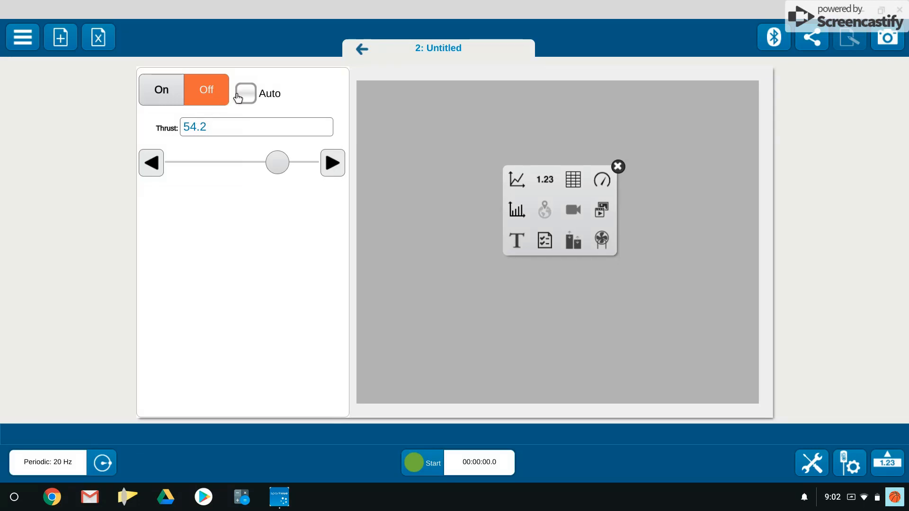
pyautogui.click(244, 93)
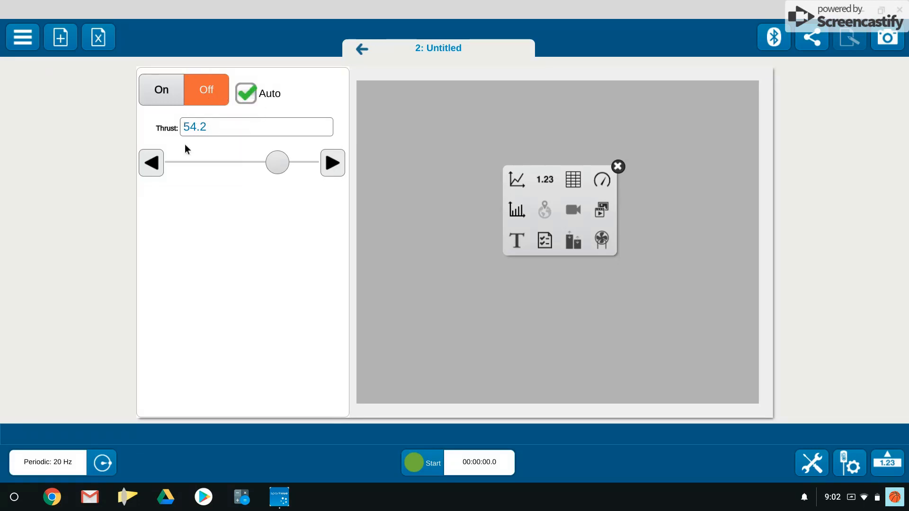
pyautogui.moveTo(388, 169)
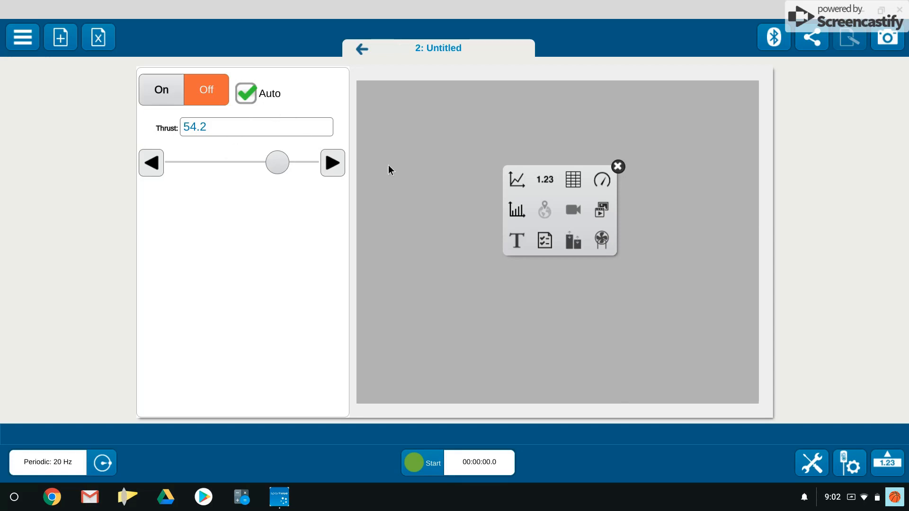
pyautogui.moveTo(442, 202)
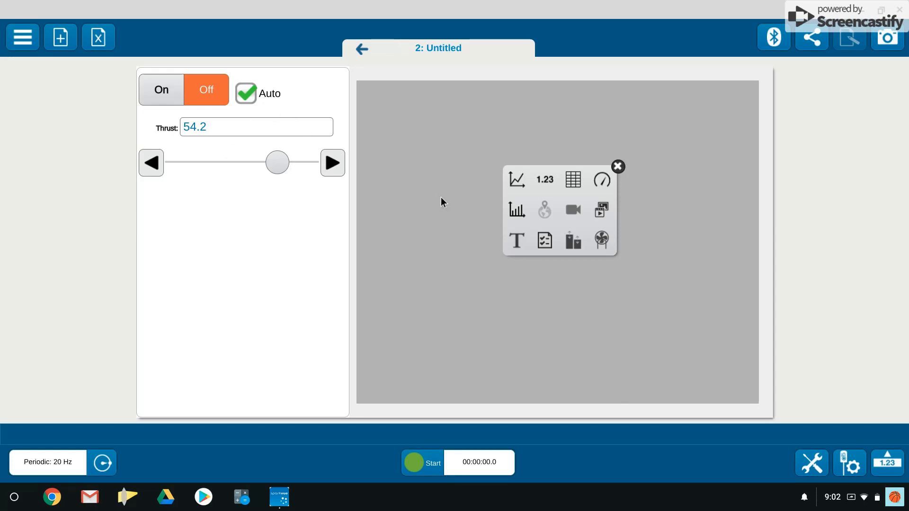
pyautogui.moveTo(323, 273)
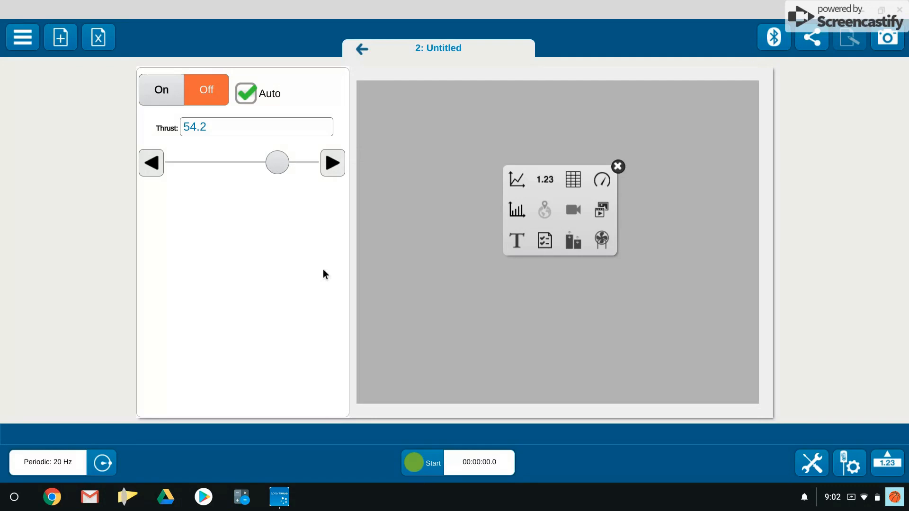
pyautogui.moveTo(301, 254)
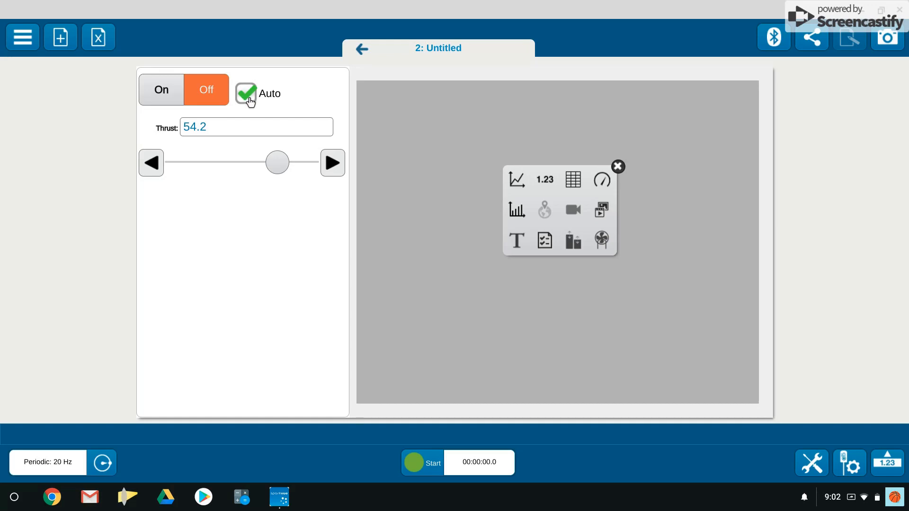
pyautogui.moveTo(176, 101)
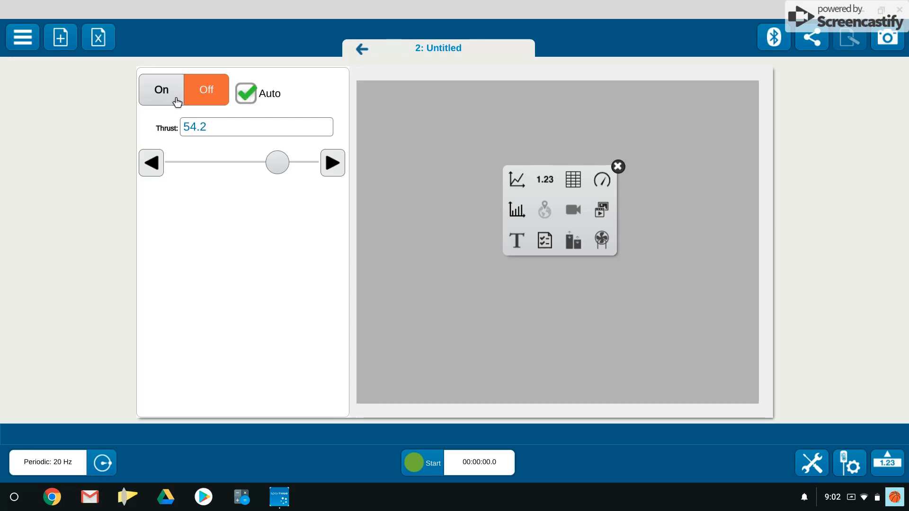
pyautogui.moveTo(388, 59)
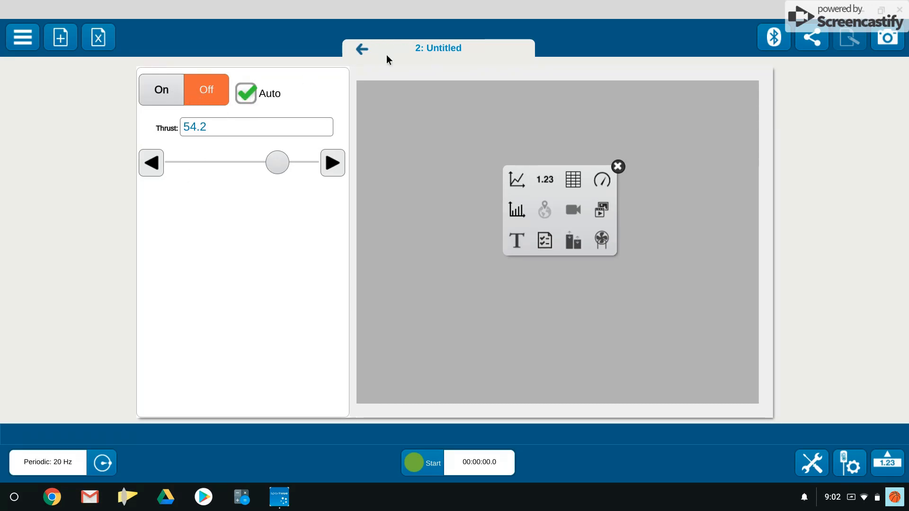
pyautogui.moveTo(549, 155)
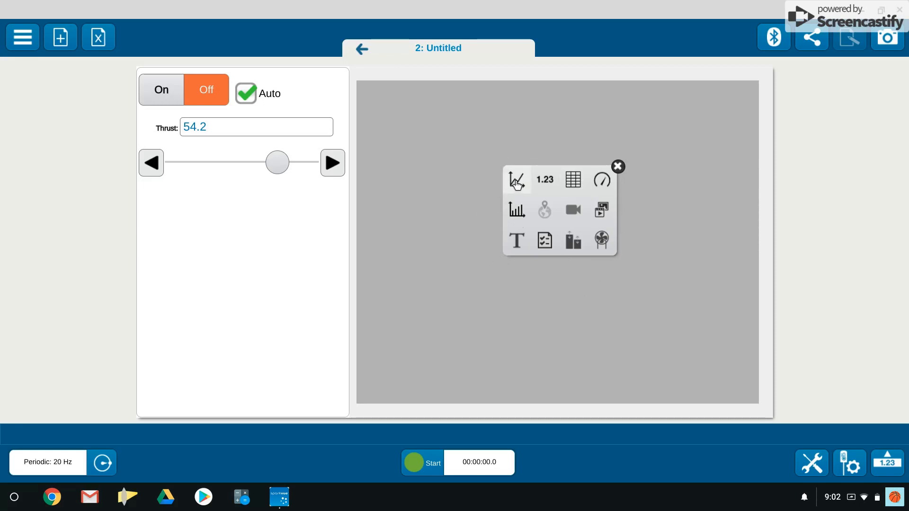
# Step: Place a Graph display in the wide right pane beside the fan control
pyautogui.click(514, 180)
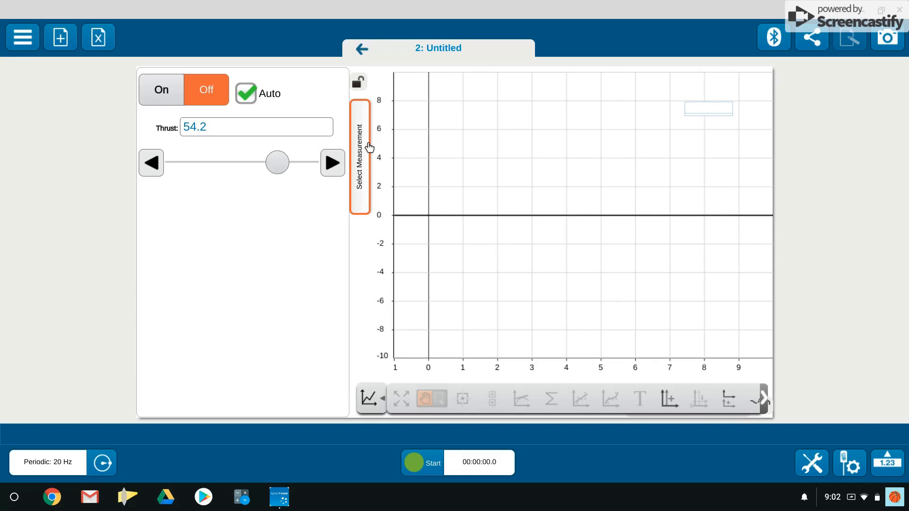
pyautogui.moveTo(397, 184)
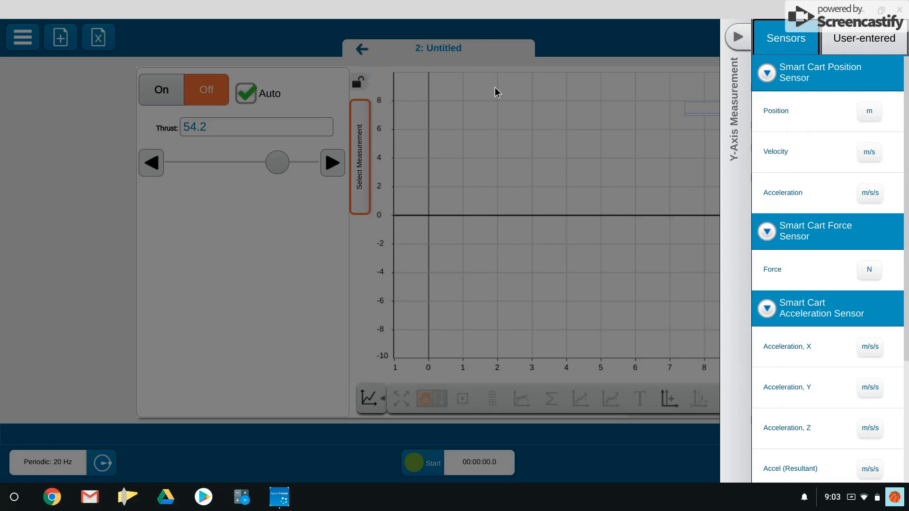
pyautogui.moveTo(374, 162)
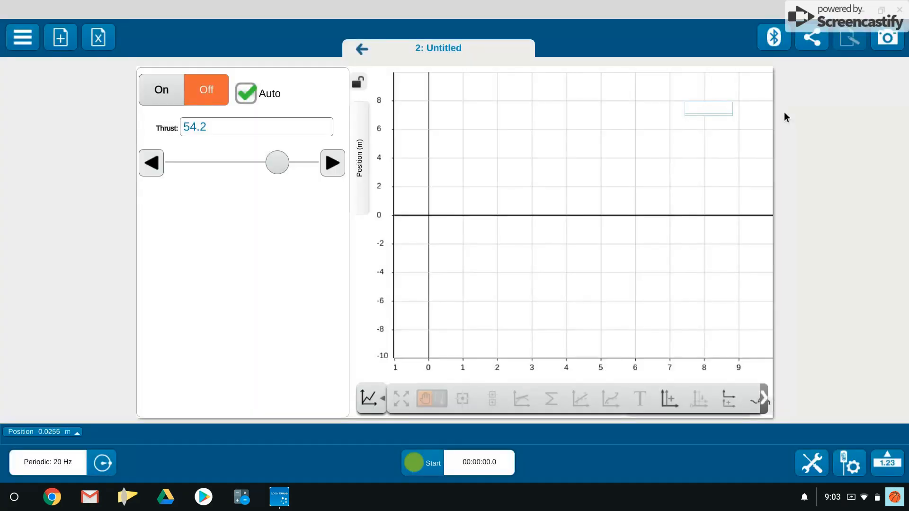
pyautogui.moveTo(577, 265)
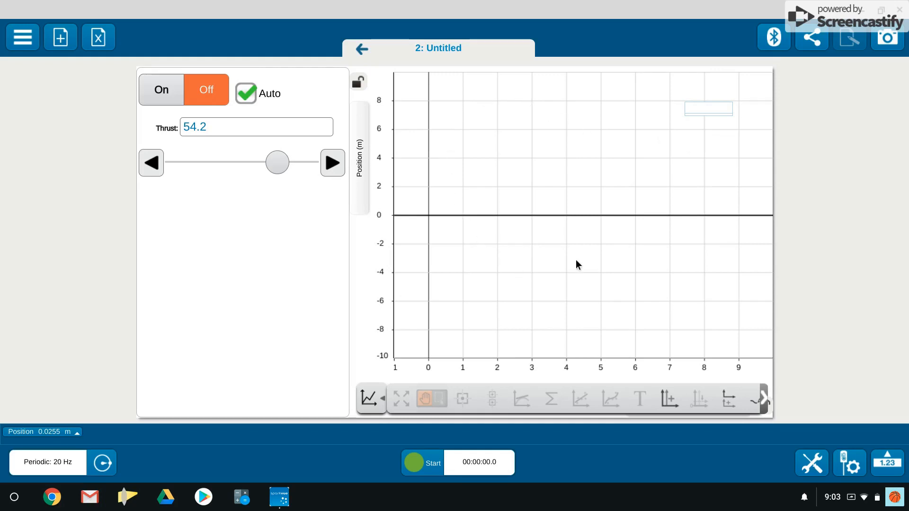
pyautogui.moveTo(359, 265)
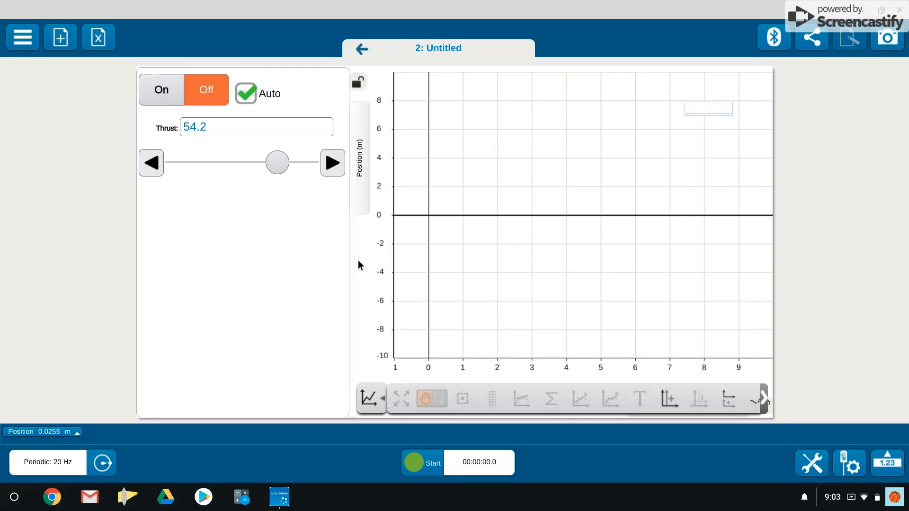
pyautogui.moveTo(388, 300)
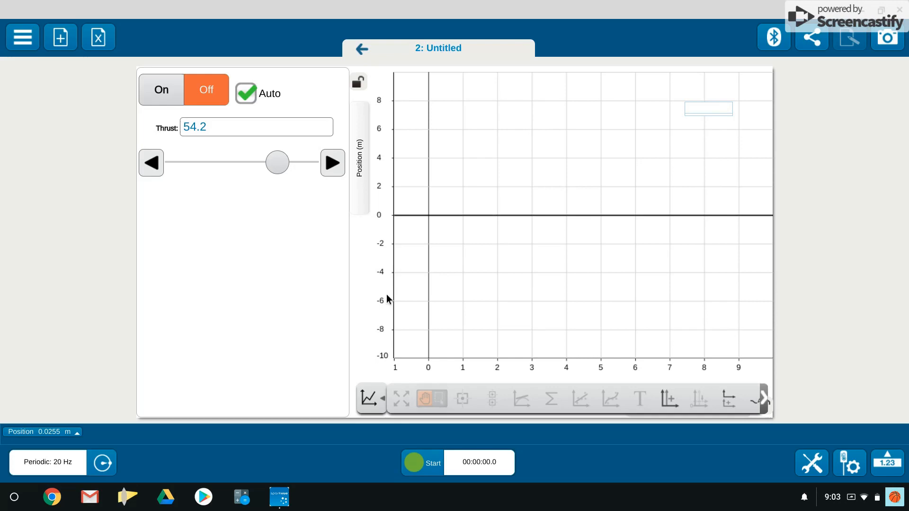
pyautogui.moveTo(457, 405)
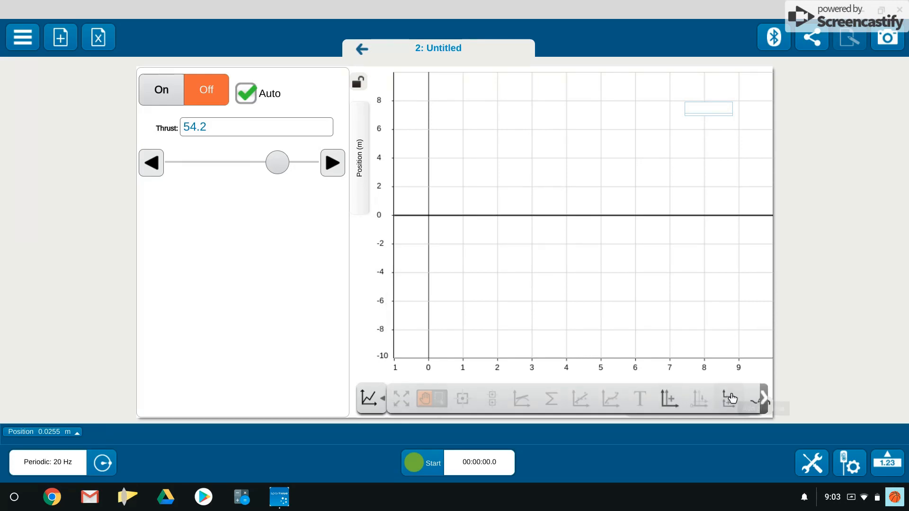
pyautogui.moveTo(727, 399)
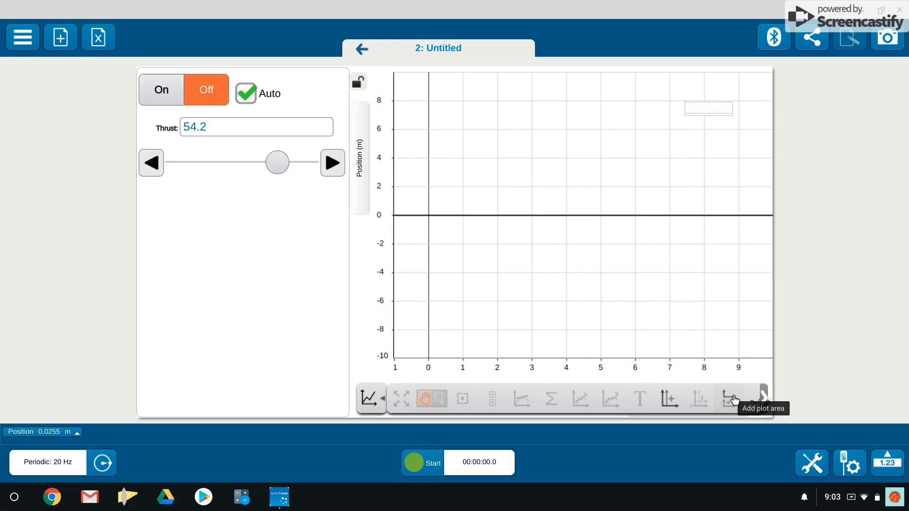
pyautogui.moveTo(730, 402)
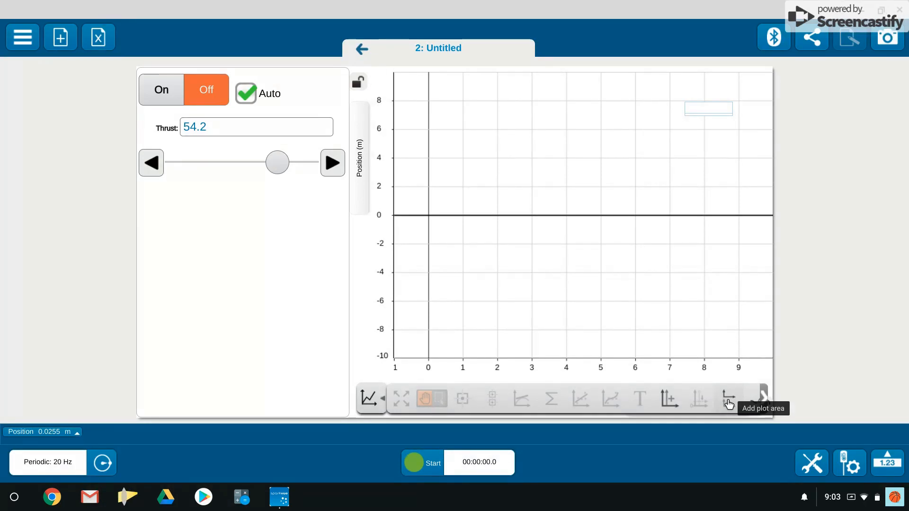
pyautogui.click(726, 398)
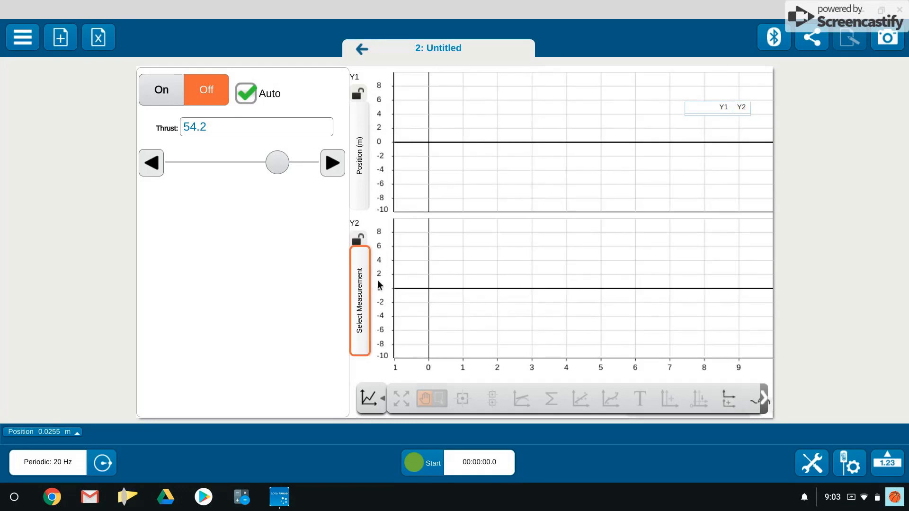
pyautogui.click(360, 301)
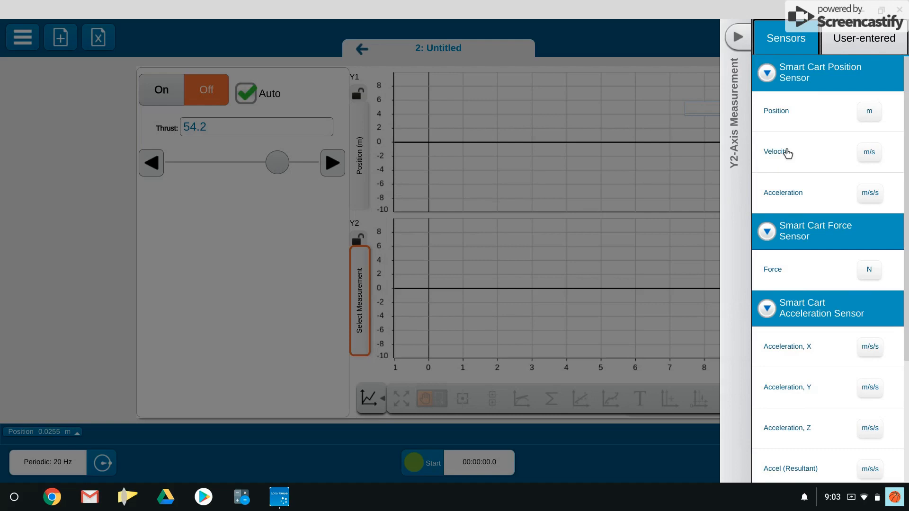
pyautogui.click(783, 152)
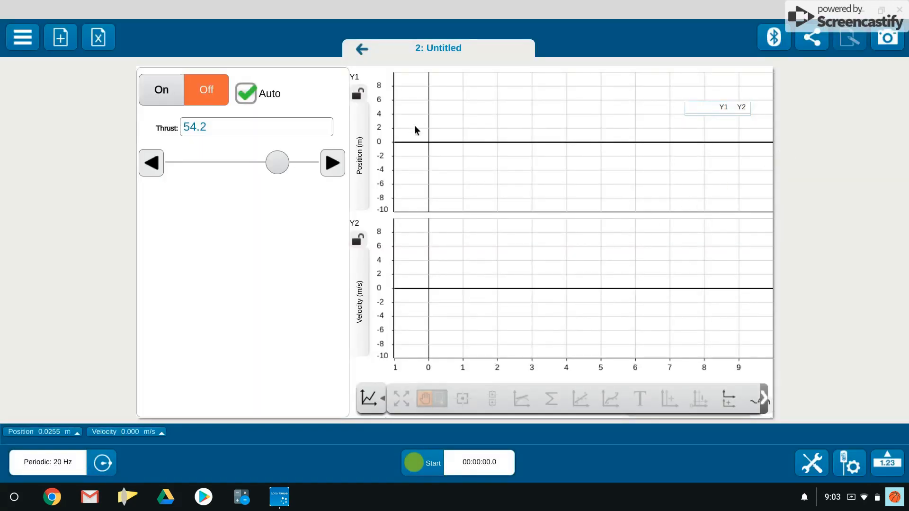
pyautogui.moveTo(446, 331)
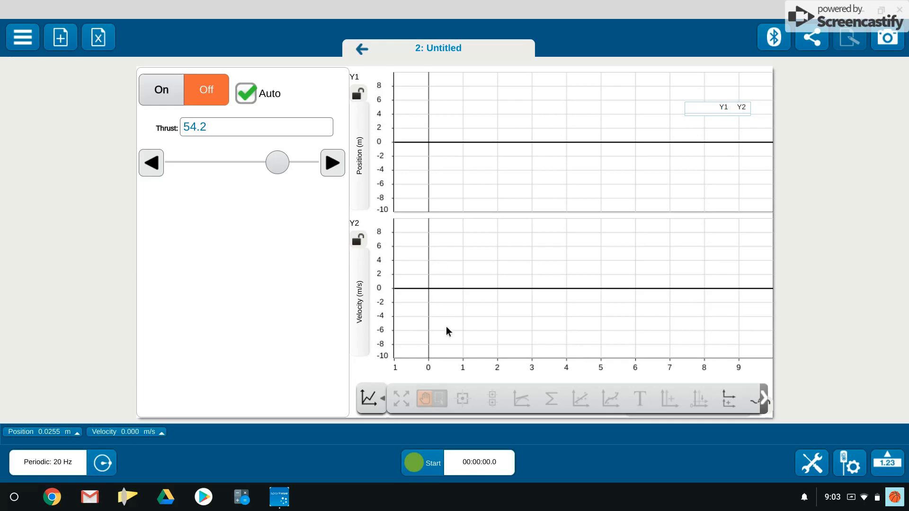
pyautogui.moveTo(542, 176)
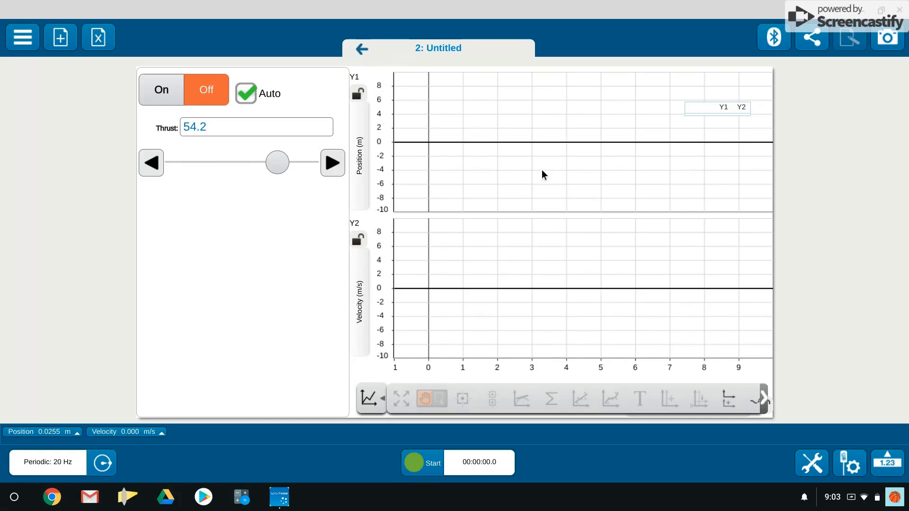
pyautogui.moveTo(589, 158)
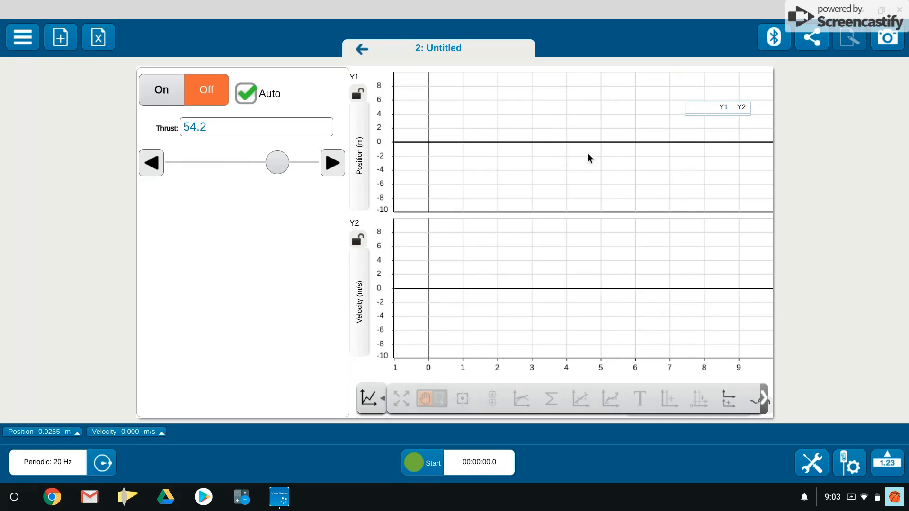
pyautogui.moveTo(348, 142)
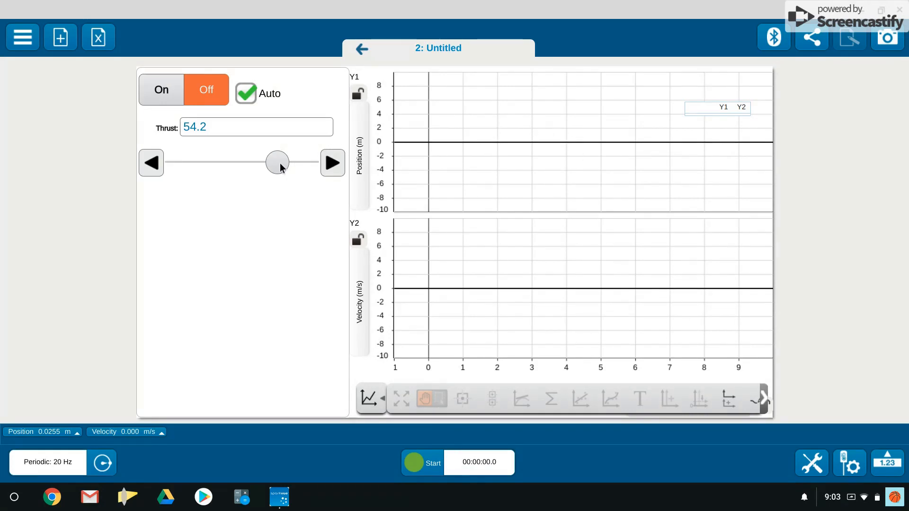
# Step: Move the fan Thrust slider back and forth, settling it at 81.4
pyautogui.moveTo(276, 162); pyautogui.dragTo(186, 162)
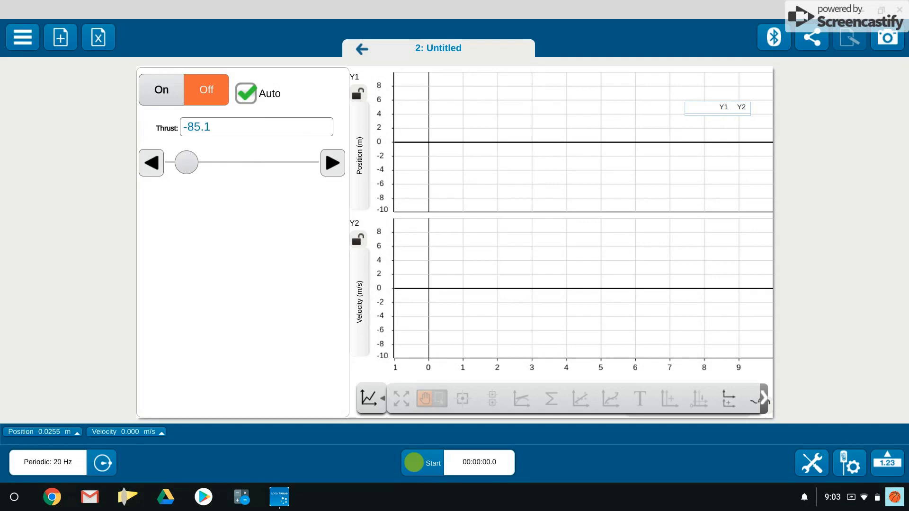
pyautogui.moveTo(186, 162); pyautogui.dragTo(306, 162)
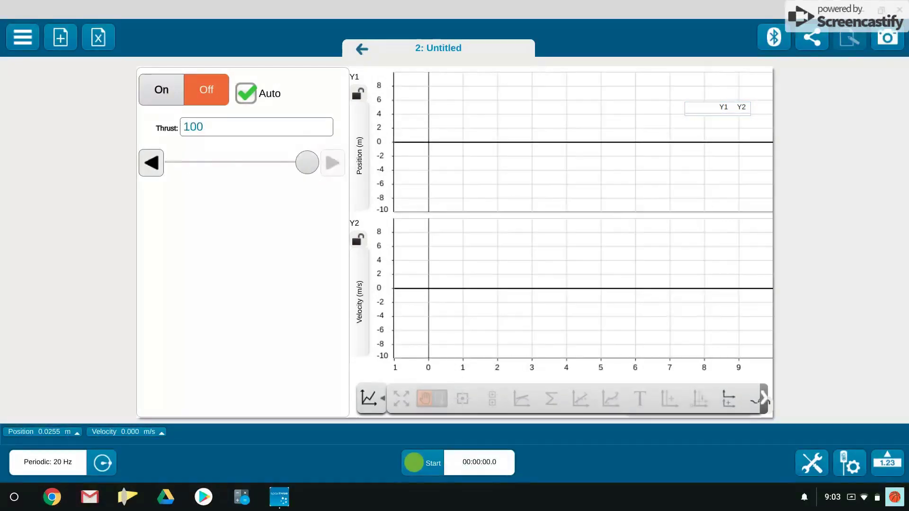
pyautogui.moveTo(307, 163); pyautogui.dragTo(294, 163)
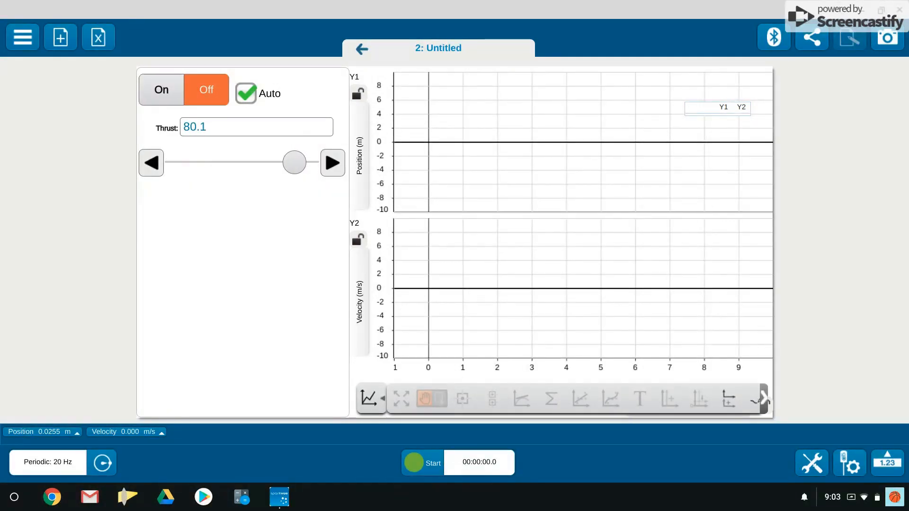
pyautogui.click(150, 162)
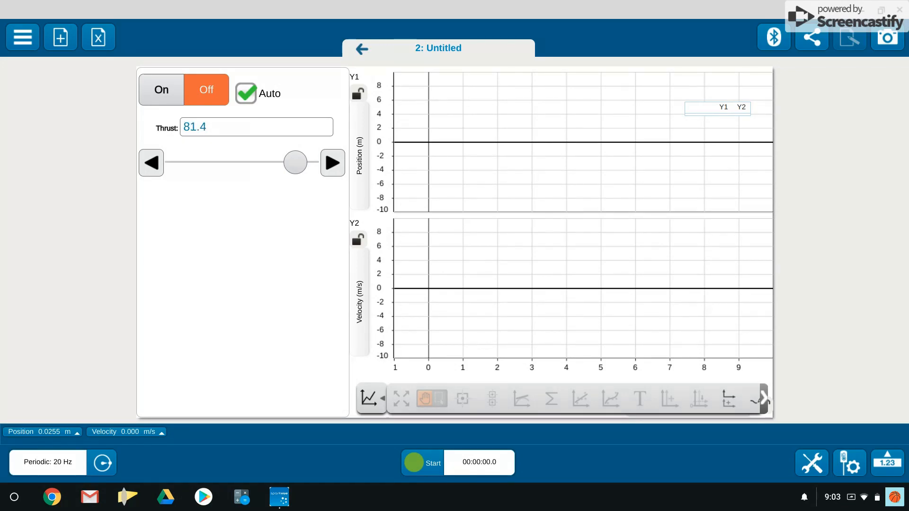
pyautogui.moveTo(381, 233)
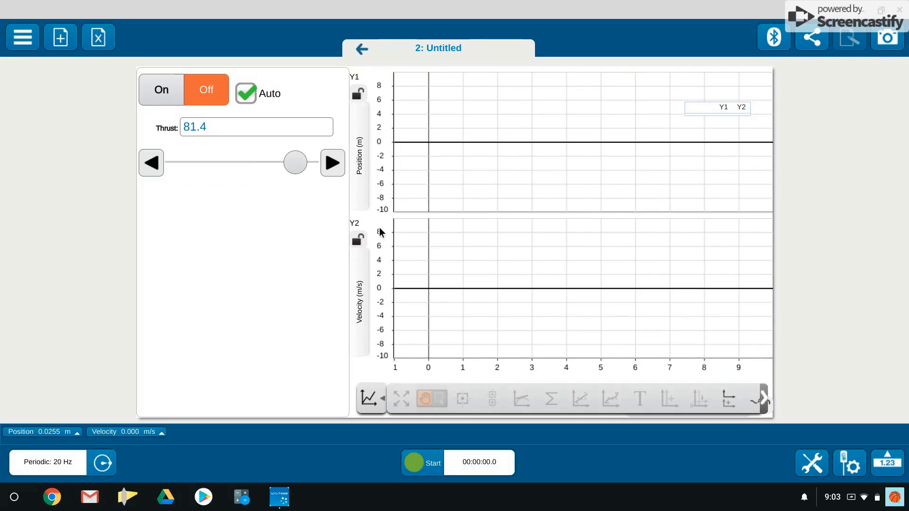
pyautogui.moveTo(421, 448)
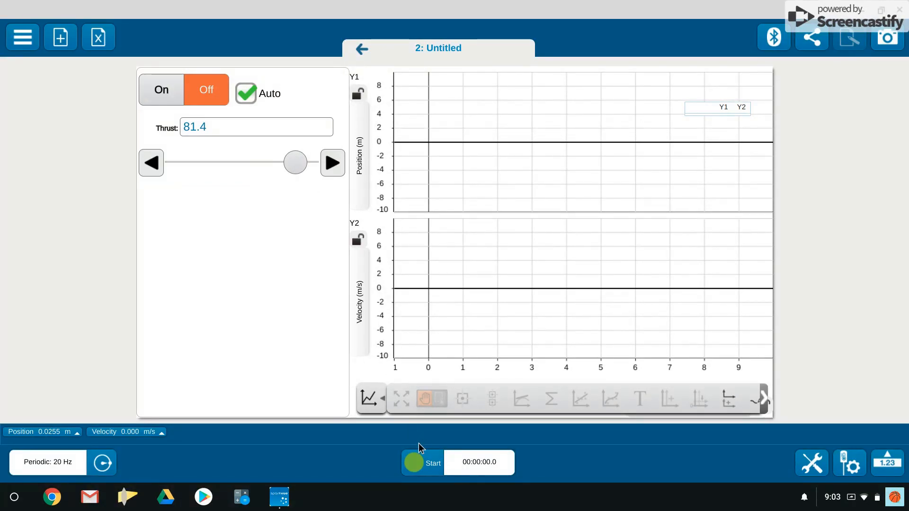
pyautogui.moveTo(418, 467)
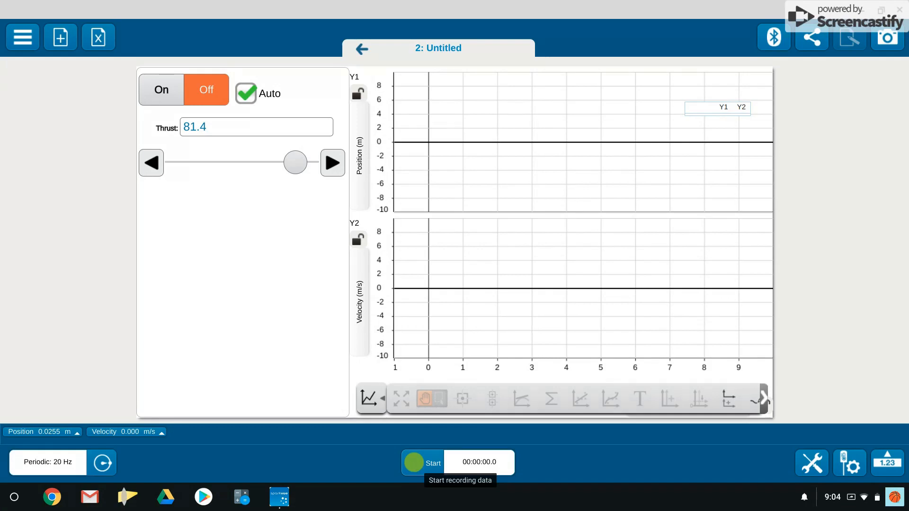
pyautogui.moveTo(525, 290)
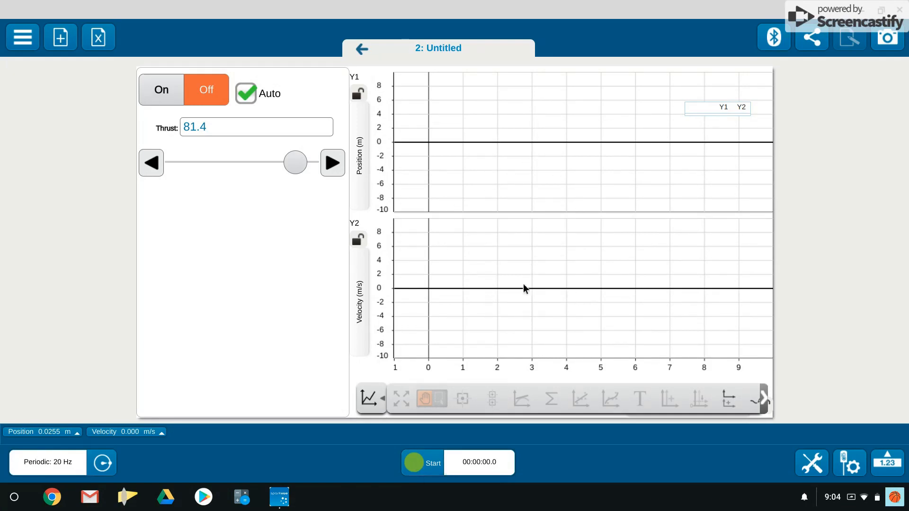
pyautogui.moveTo(387, 251)
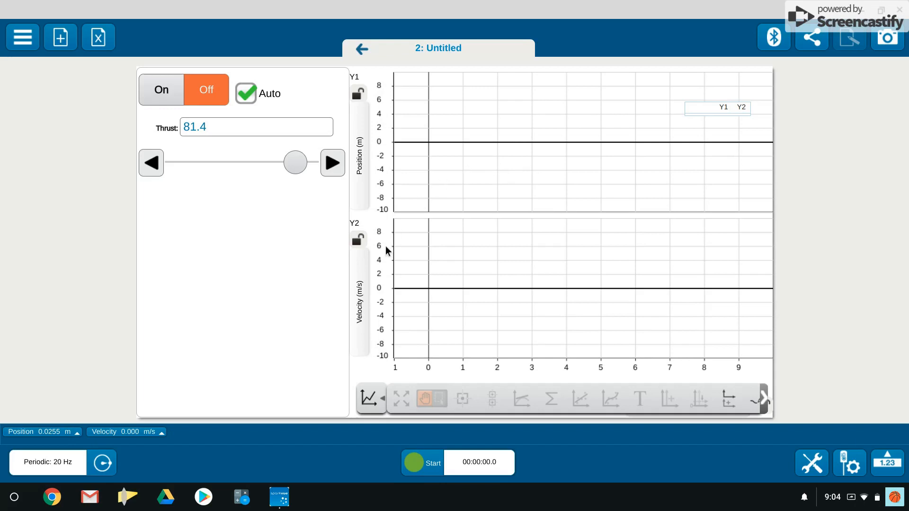
pyautogui.moveTo(520, 253)
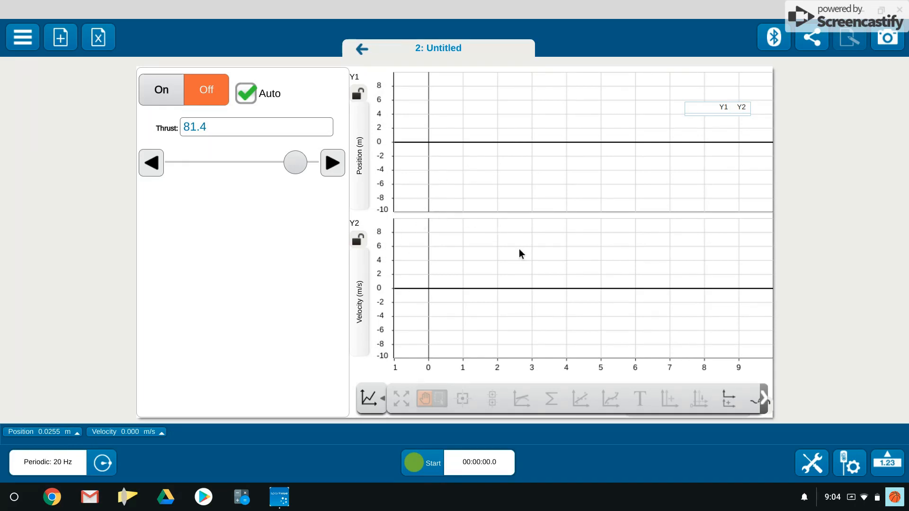
pyautogui.moveTo(433, 464)
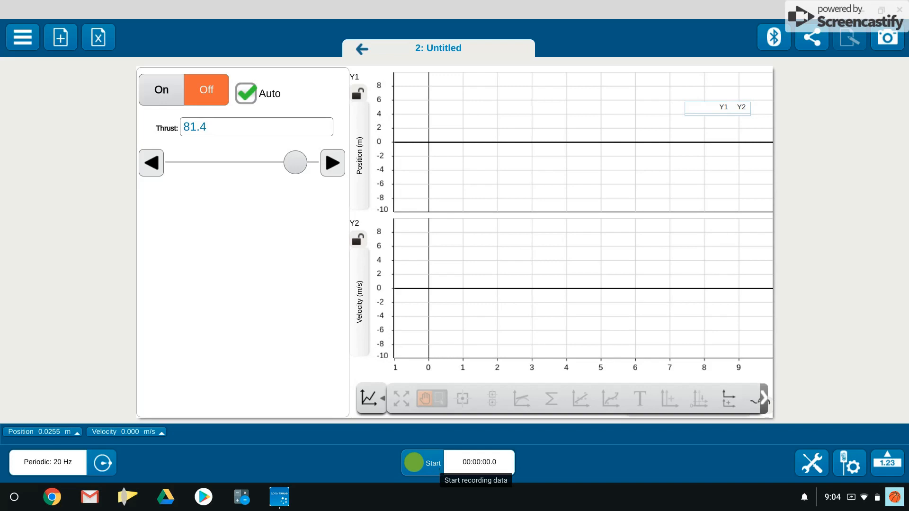
pyautogui.moveTo(421, 472)
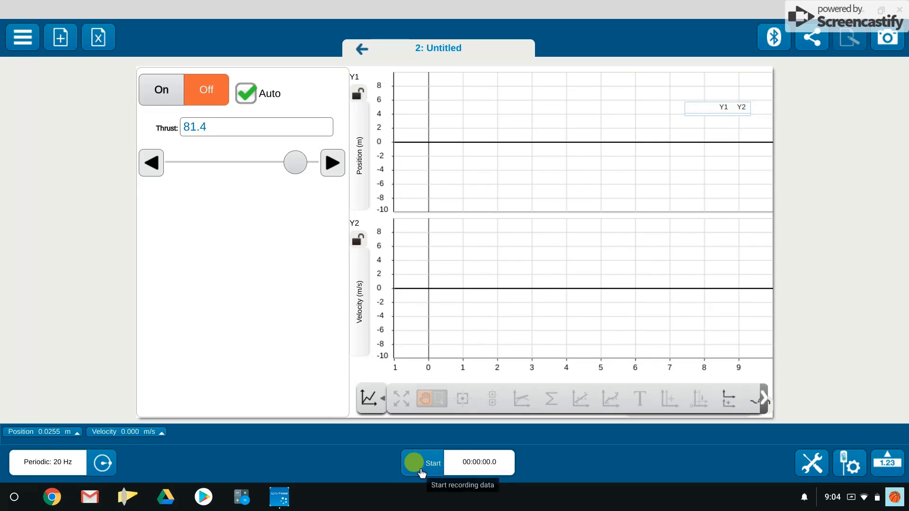
# Step: Record Run 1 at thrust 81.4 for about 4.7 seconds
pyautogui.click(413, 463)
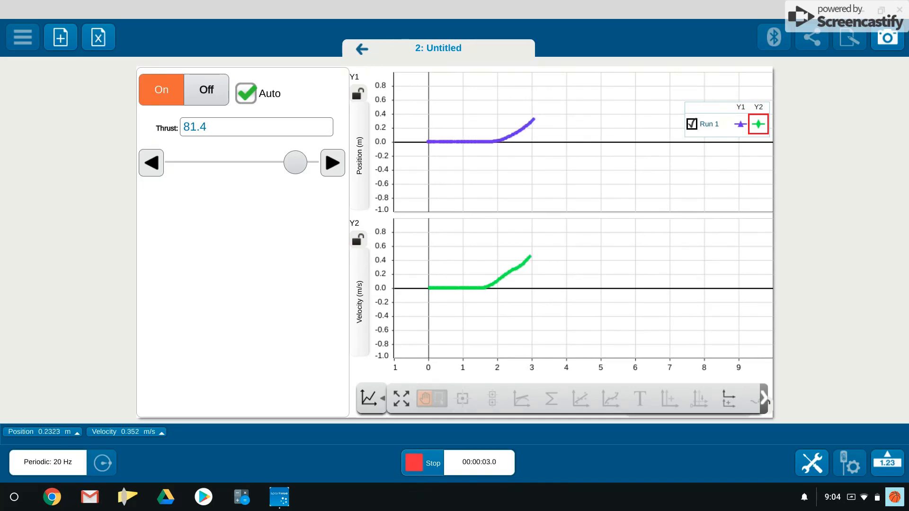
pyautogui.click(423, 463)
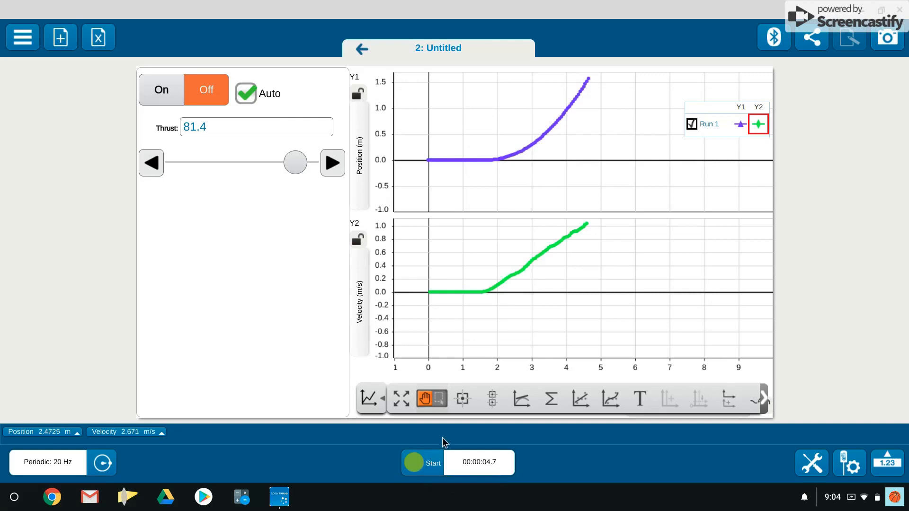
pyautogui.moveTo(507, 345)
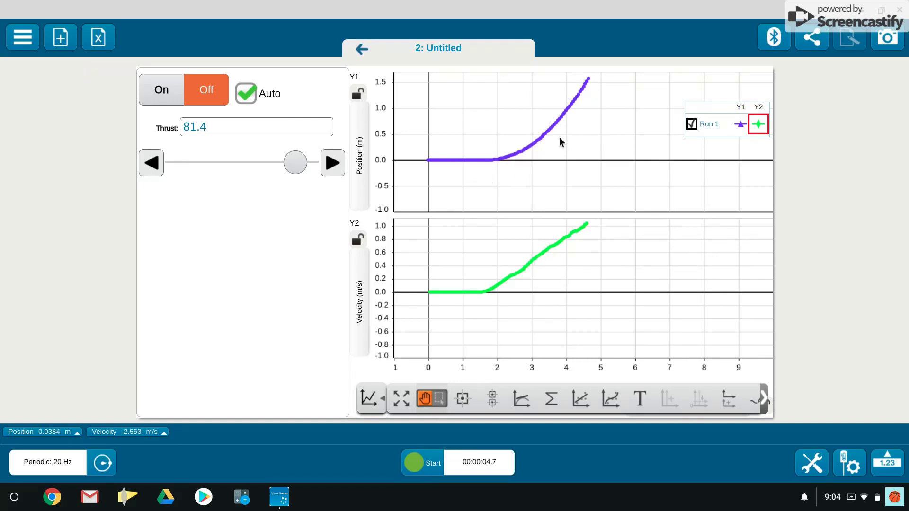
pyautogui.moveTo(519, 335)
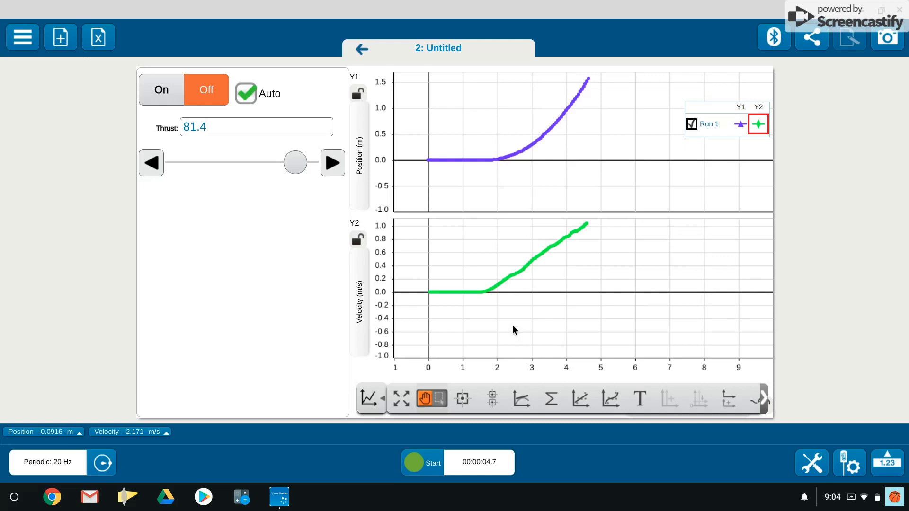
pyautogui.moveTo(400, 399)
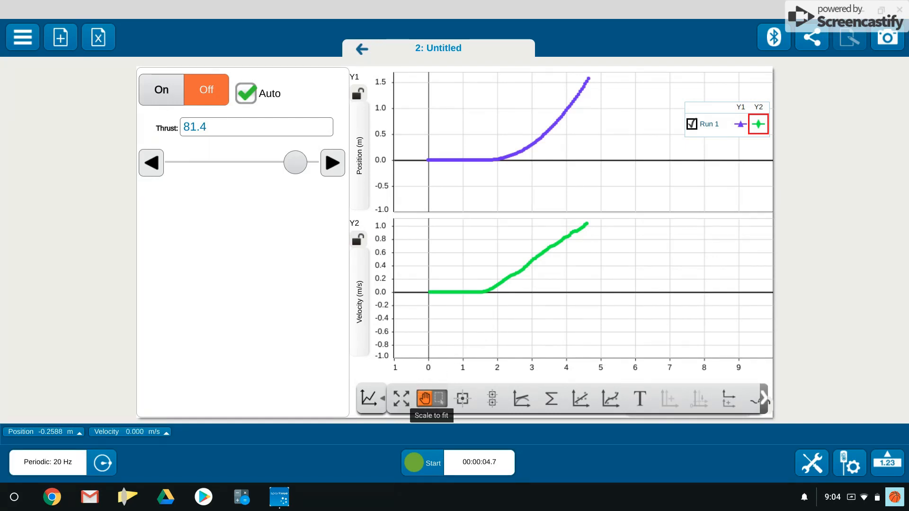
# Step: Rescale both graphs to fit Run 1 over 0–4.6 s
pyautogui.click(401, 398)
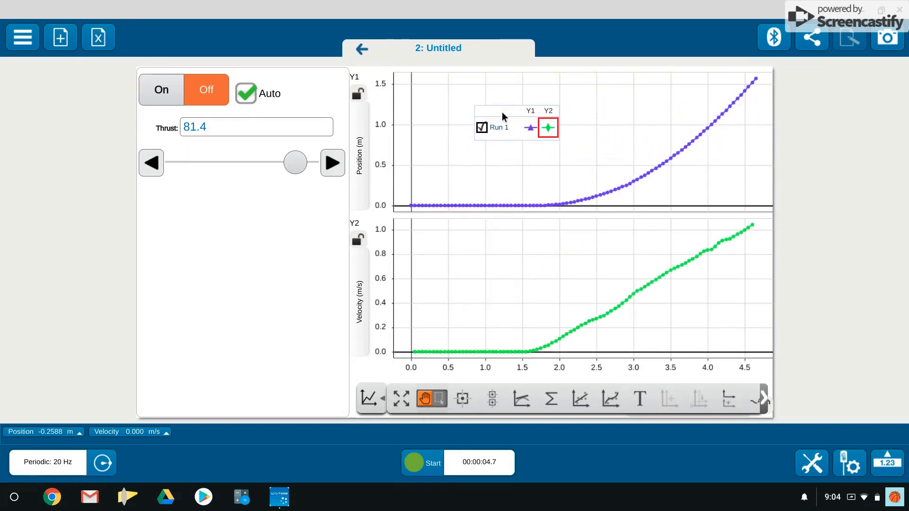
pyautogui.moveTo(616, 178)
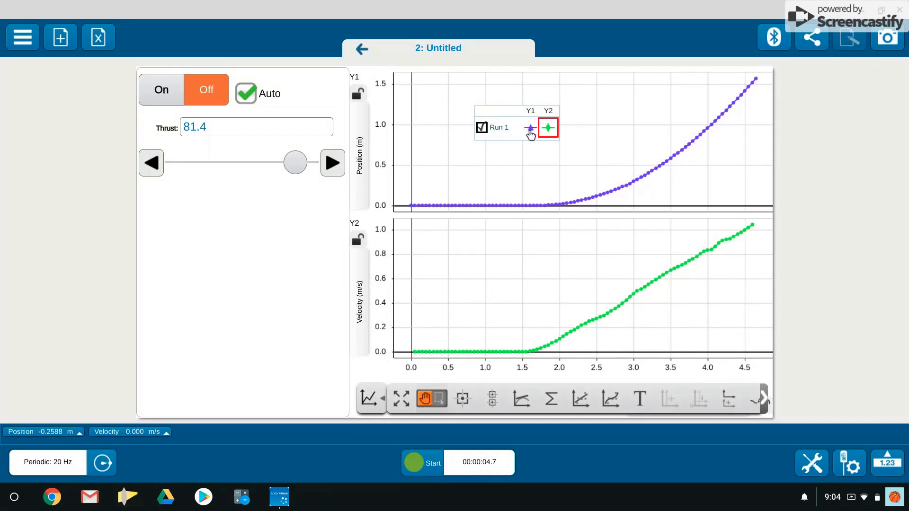
pyautogui.moveTo(430, 155)
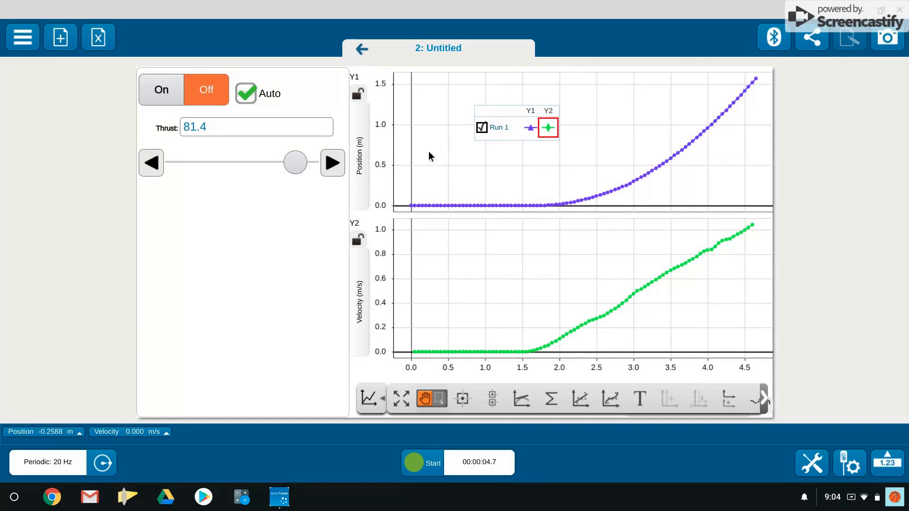
pyautogui.moveTo(533, 277)
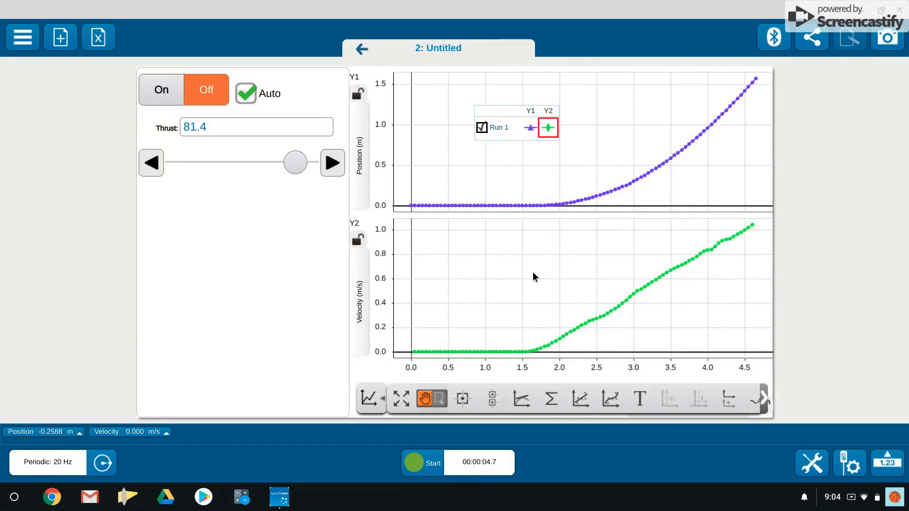
pyautogui.moveTo(461, 384)
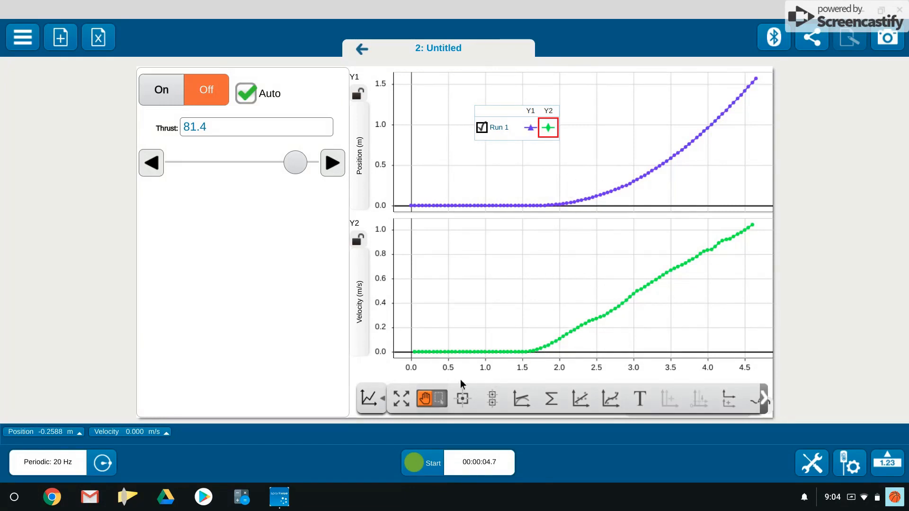
pyautogui.moveTo(477, 368)
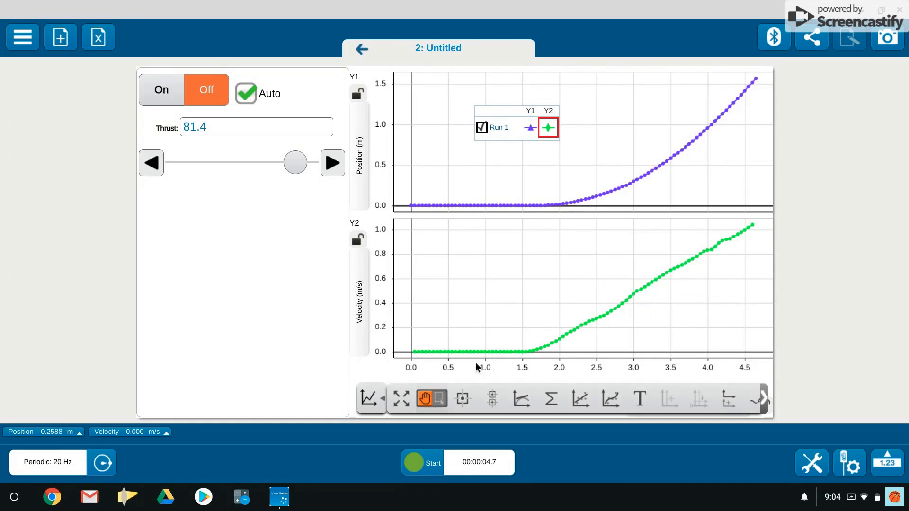
pyautogui.moveTo(527, 265)
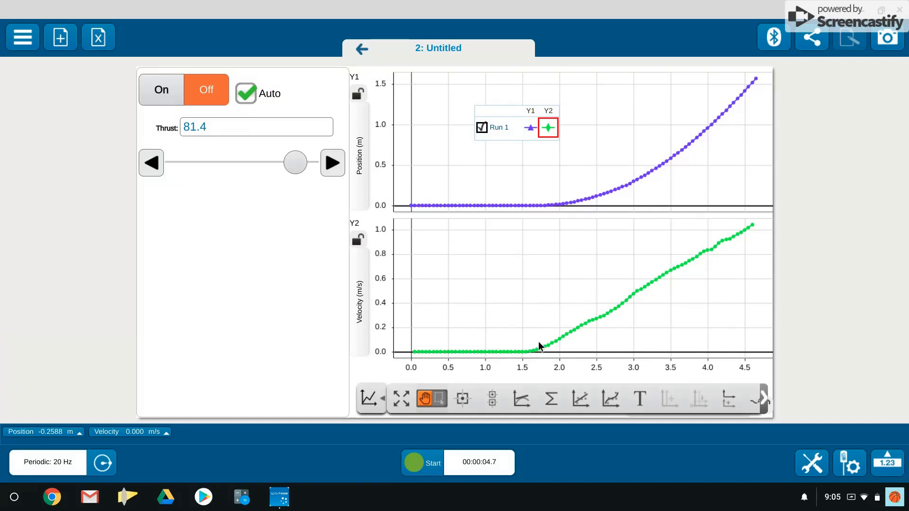
pyautogui.moveTo(587, 326)
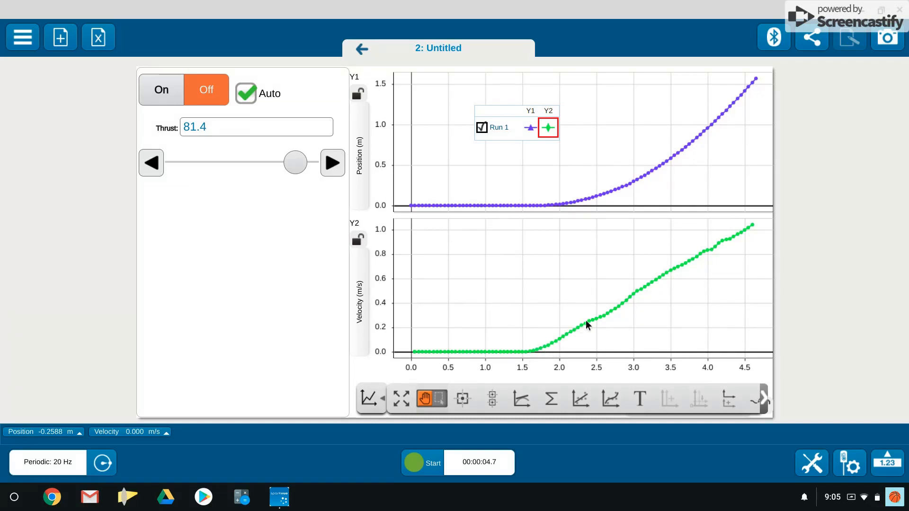
pyautogui.moveTo(626, 307)
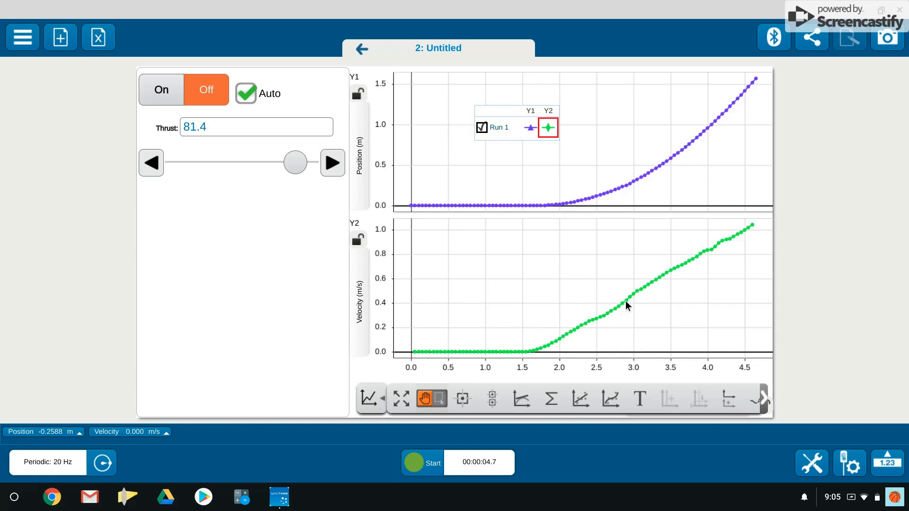
pyautogui.moveTo(606, 315)
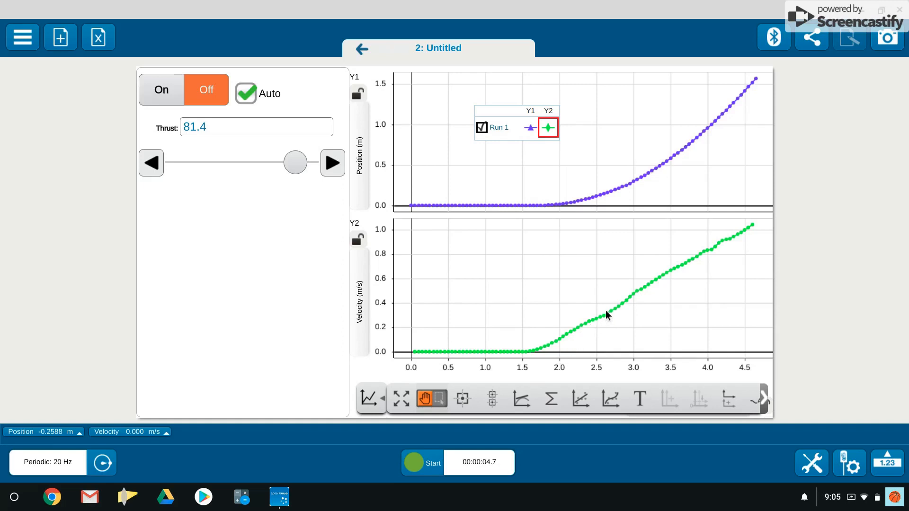
pyautogui.moveTo(623, 304)
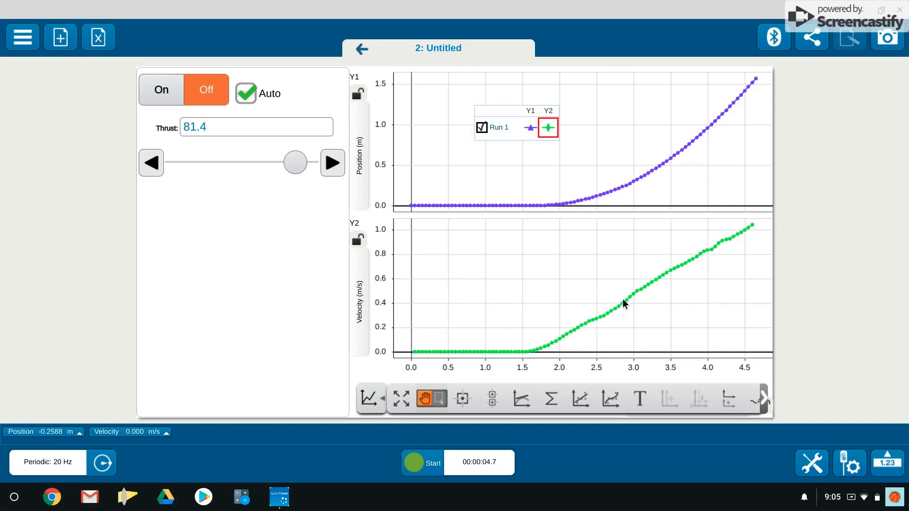
pyautogui.moveTo(614, 312)
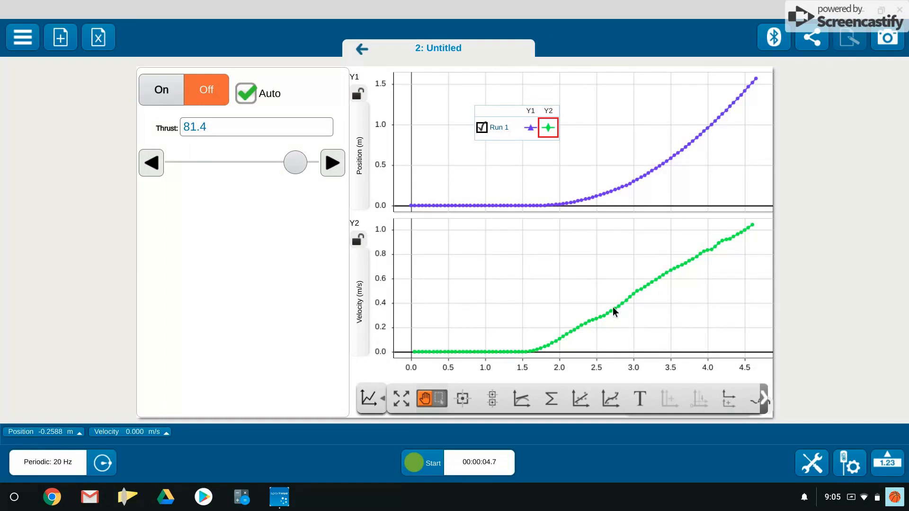
pyautogui.moveTo(615, 377)
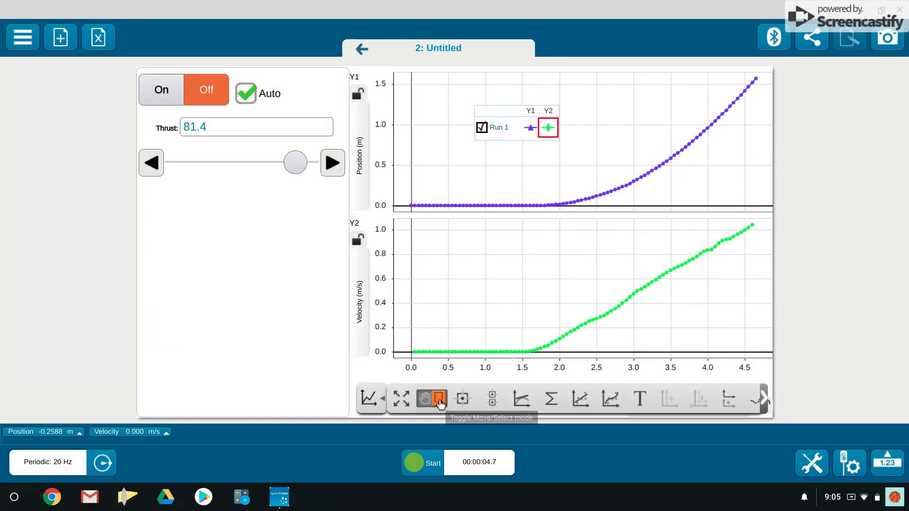
pyautogui.moveTo(452, 393)
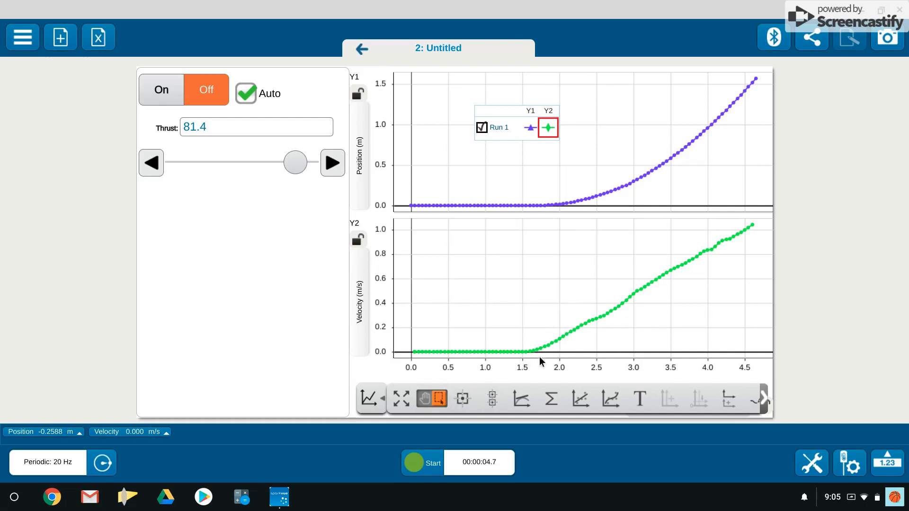
pyautogui.moveTo(550, 318)
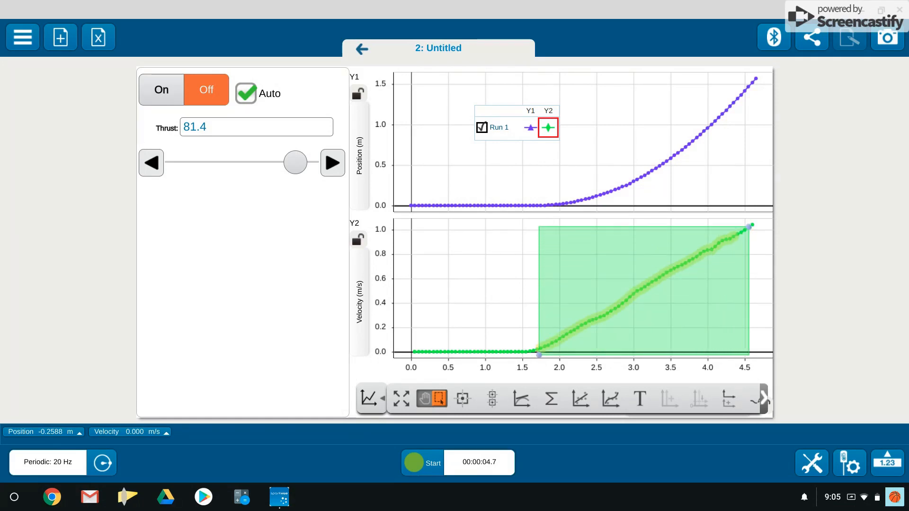
# Step: Fit a line to velocity data from 1.7 to 4.6 s, giving slope 0.362, r 0.999
pyautogui.click(638, 289)
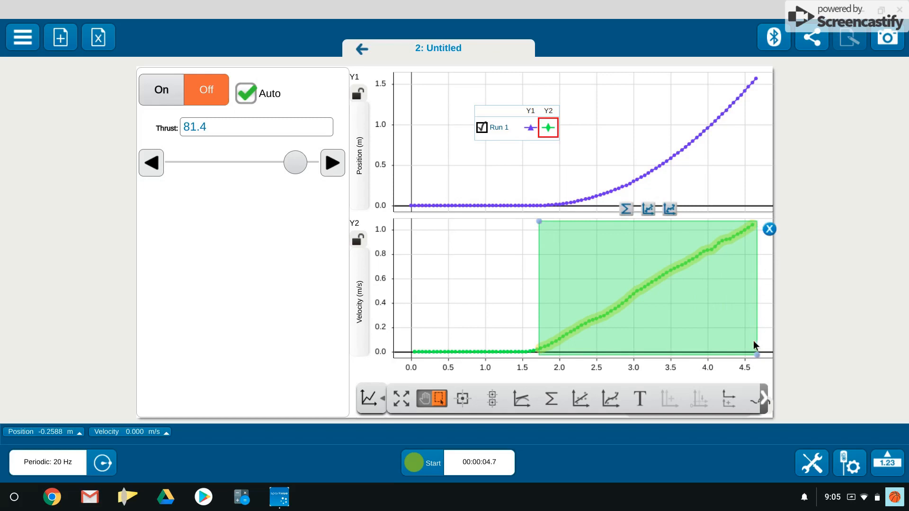
pyautogui.moveTo(648, 212)
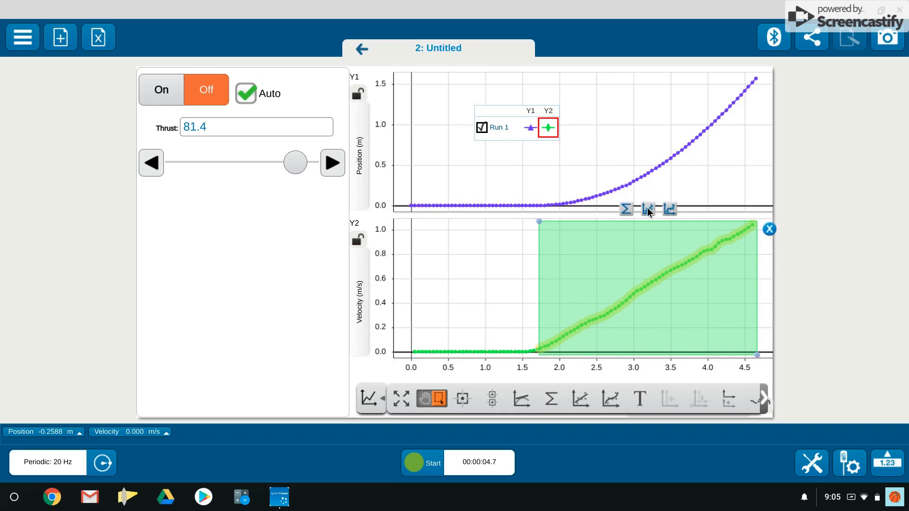
pyautogui.moveTo(648, 209)
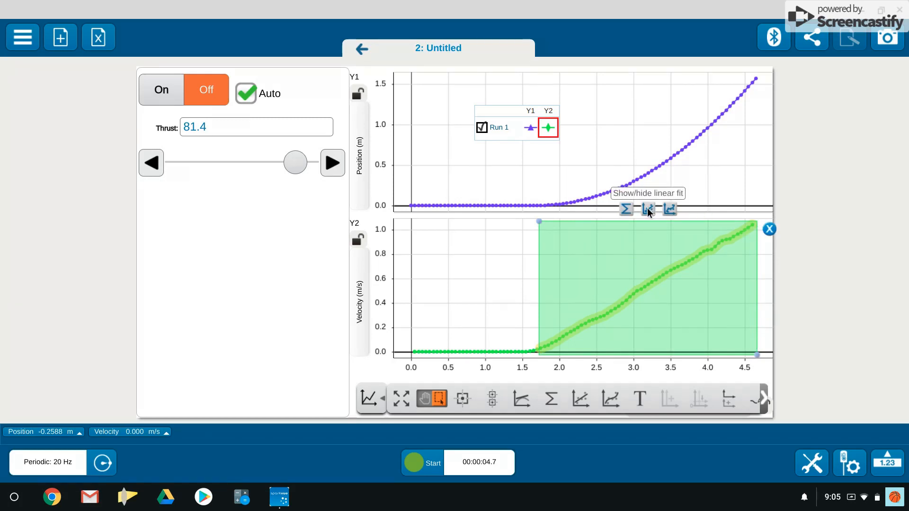
pyautogui.click(579, 398)
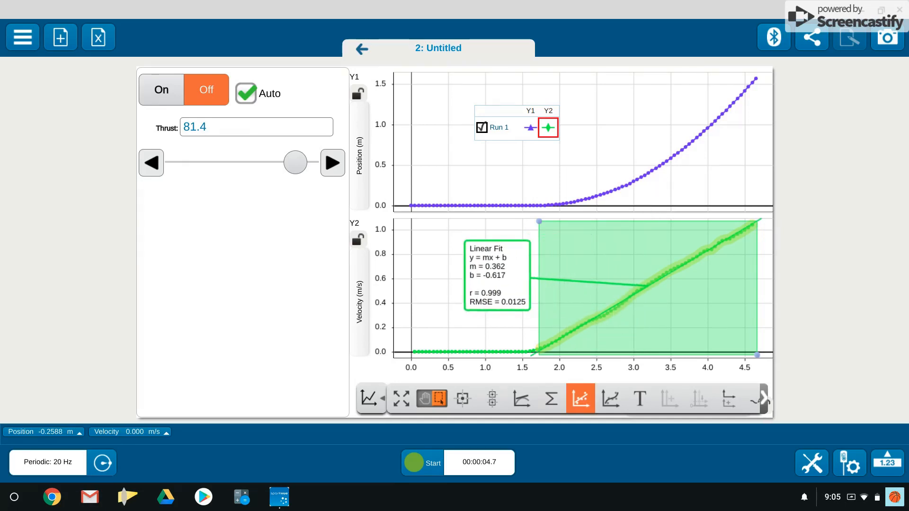
pyautogui.click(496, 276)
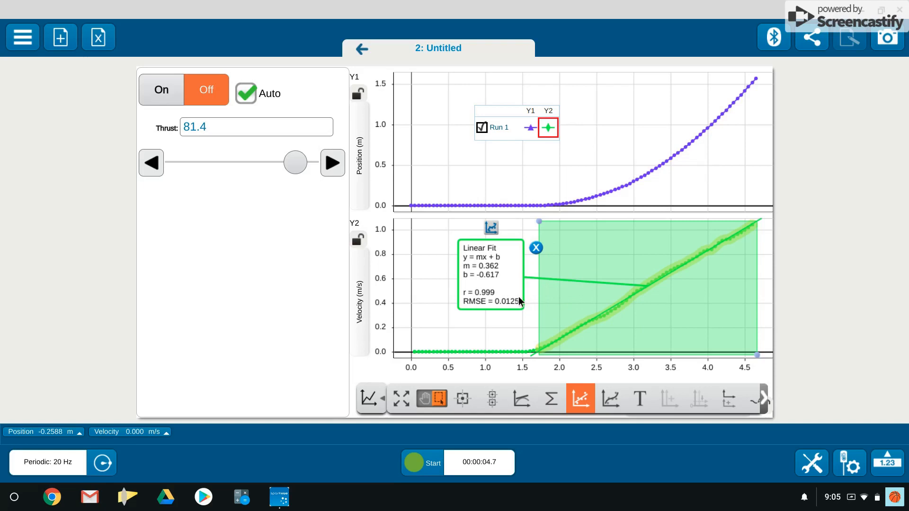
pyautogui.moveTo(511, 279)
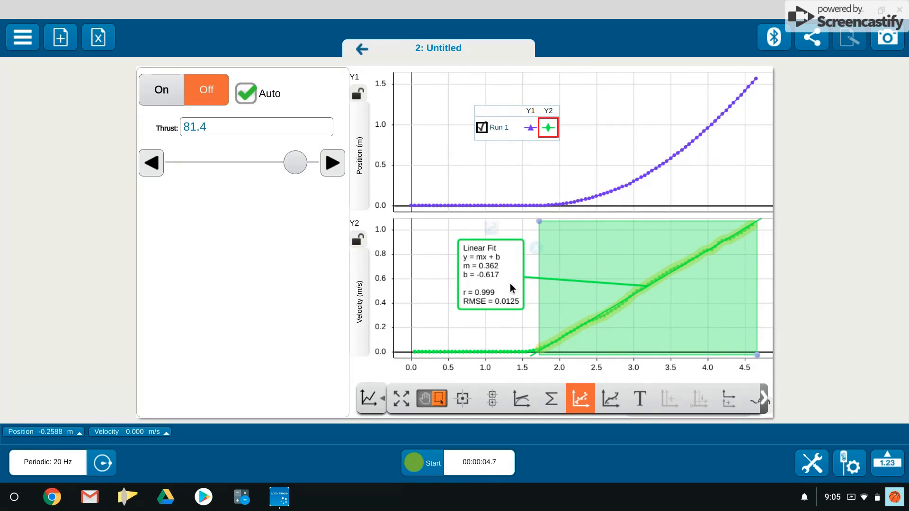
pyautogui.moveTo(490, 275)
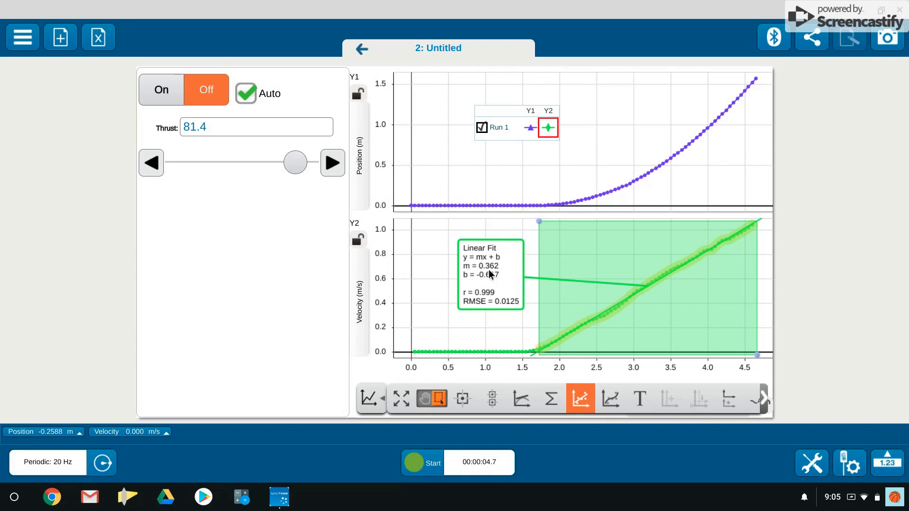
pyautogui.moveTo(408, 282)
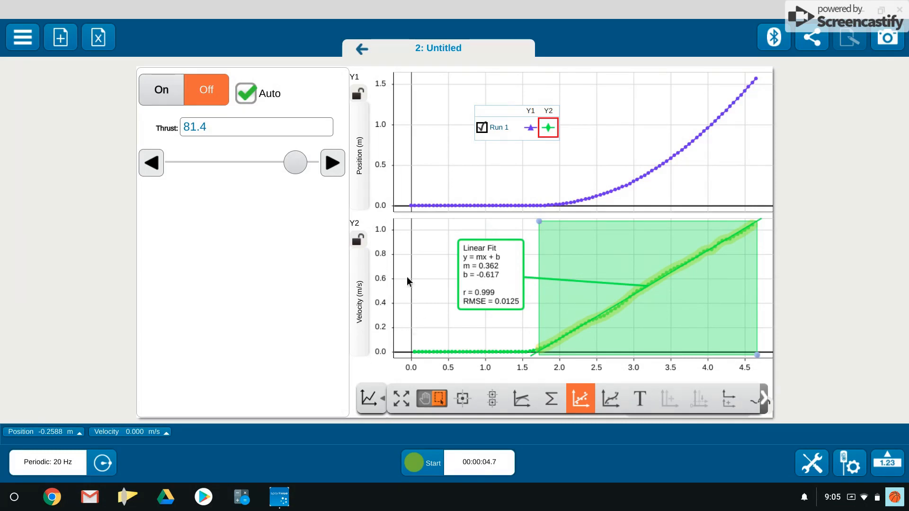
pyautogui.moveTo(375, 295)
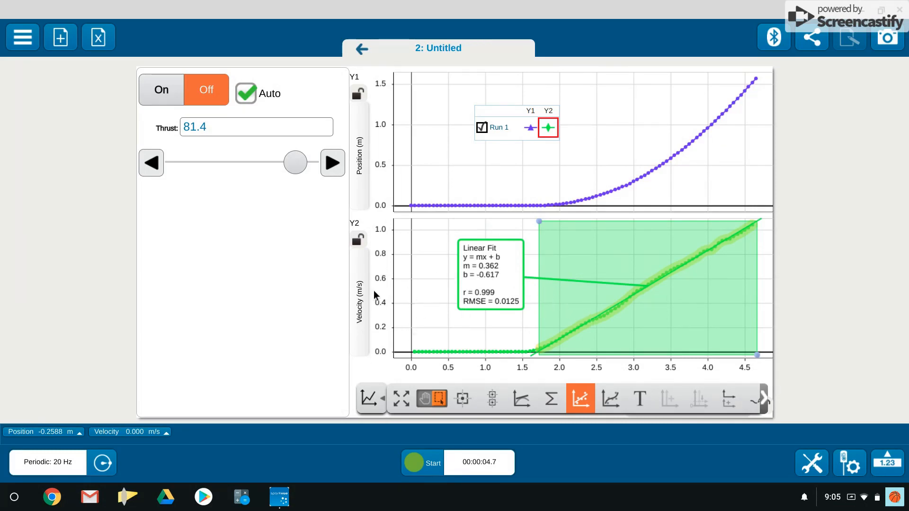
pyautogui.moveTo(584, 366)
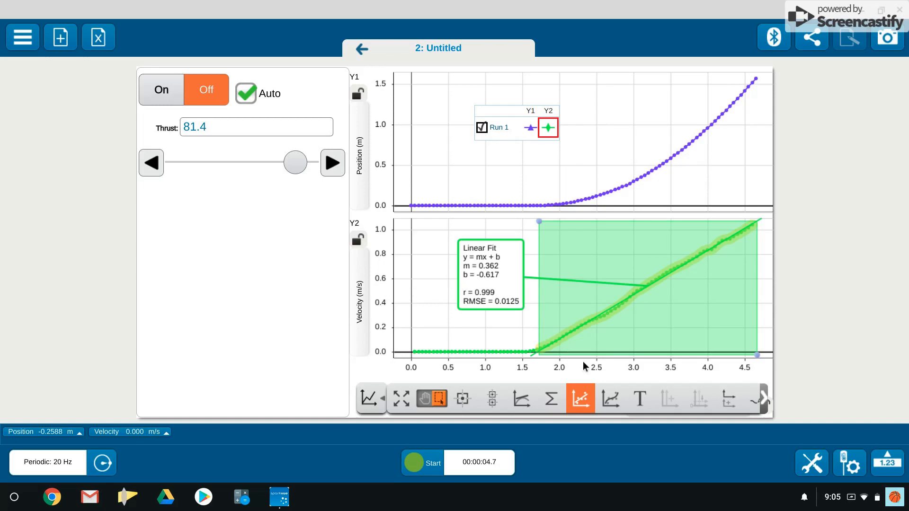
pyautogui.moveTo(728, 307)
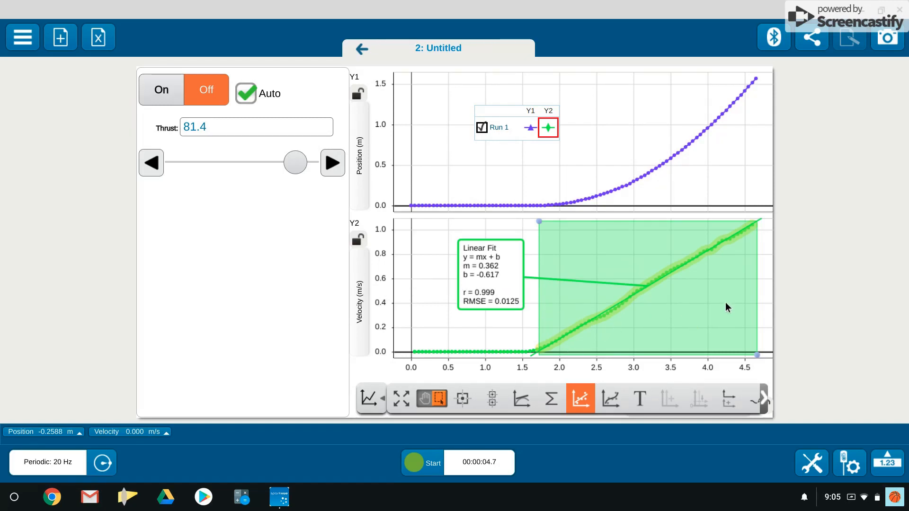
pyautogui.moveTo(583, 296)
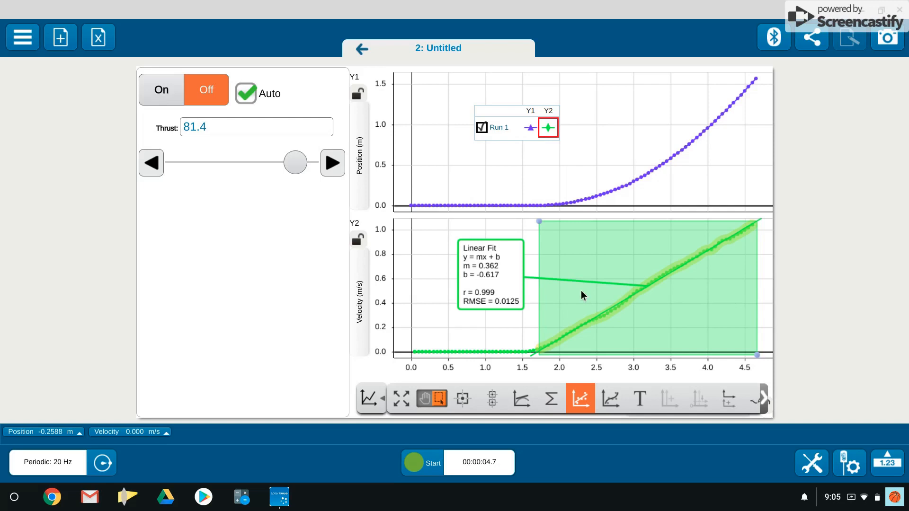
pyautogui.moveTo(403, 319)
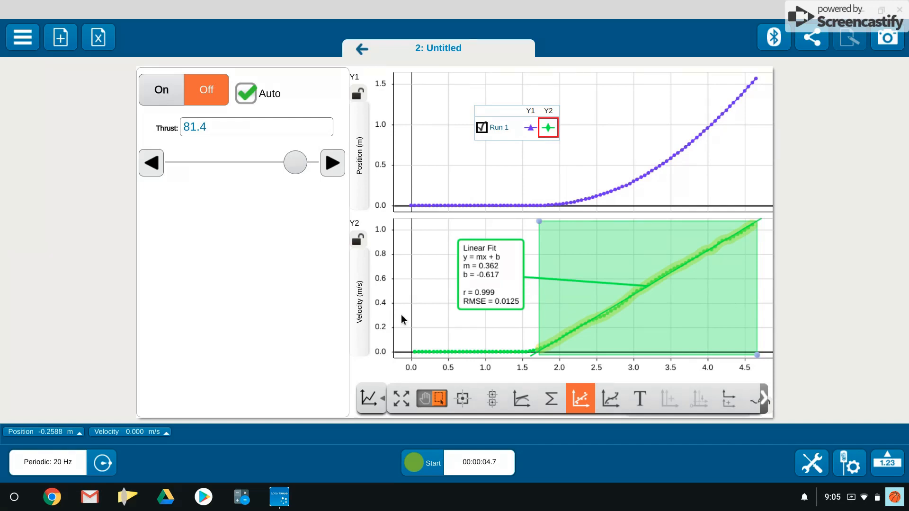
pyautogui.moveTo(555, 350)
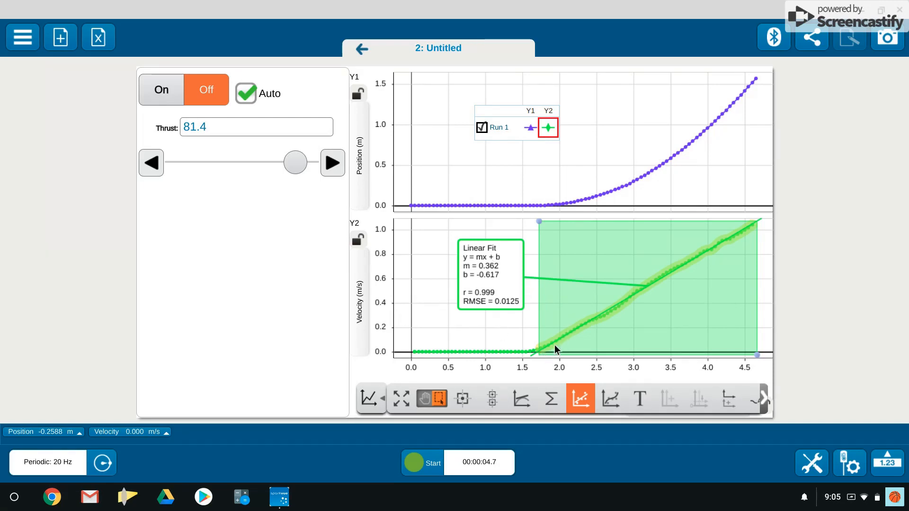
pyautogui.moveTo(731, 249)
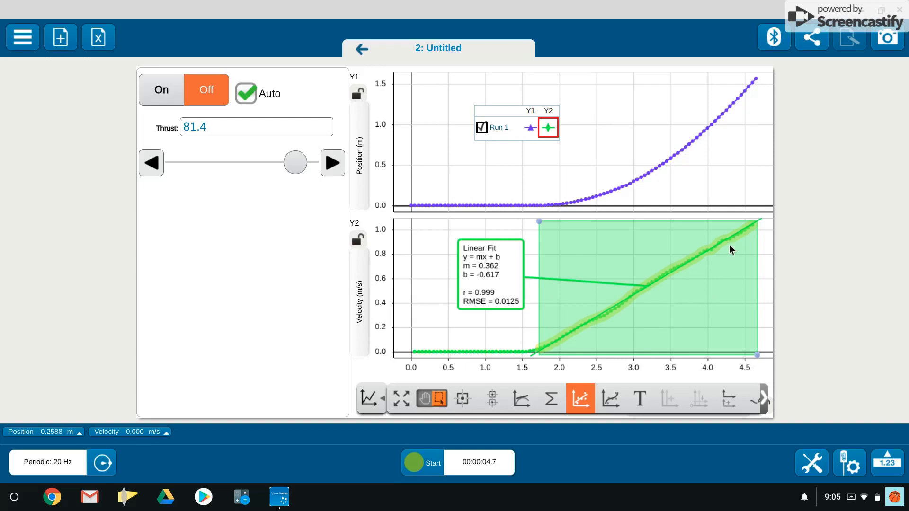
pyautogui.moveTo(753, 297)
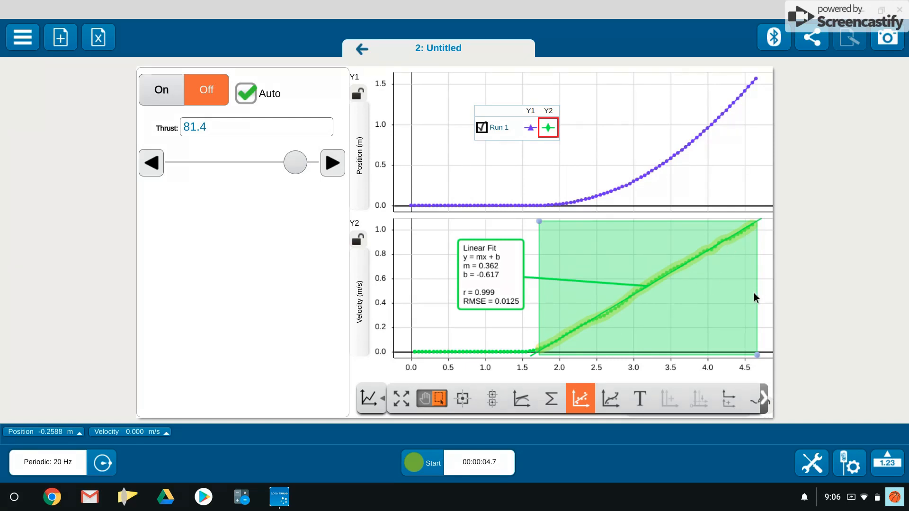
pyautogui.moveTo(752, 297)
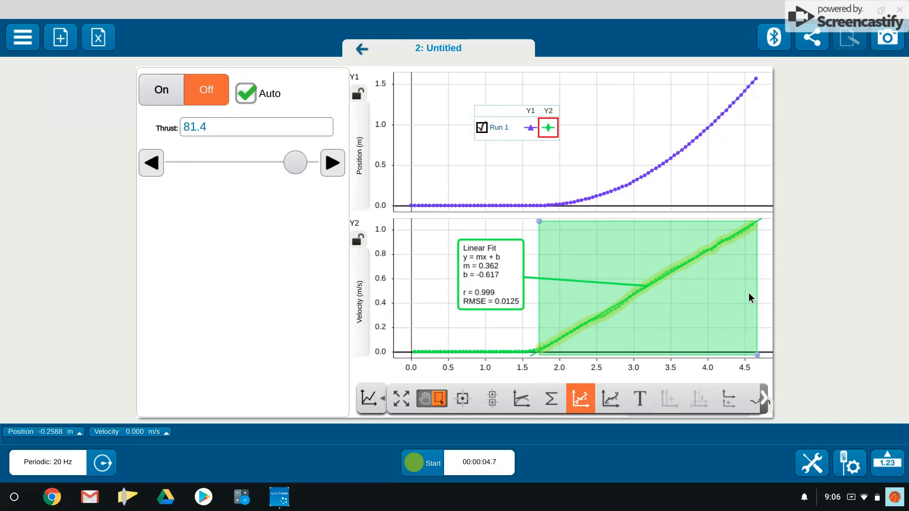
pyautogui.moveTo(387, 210)
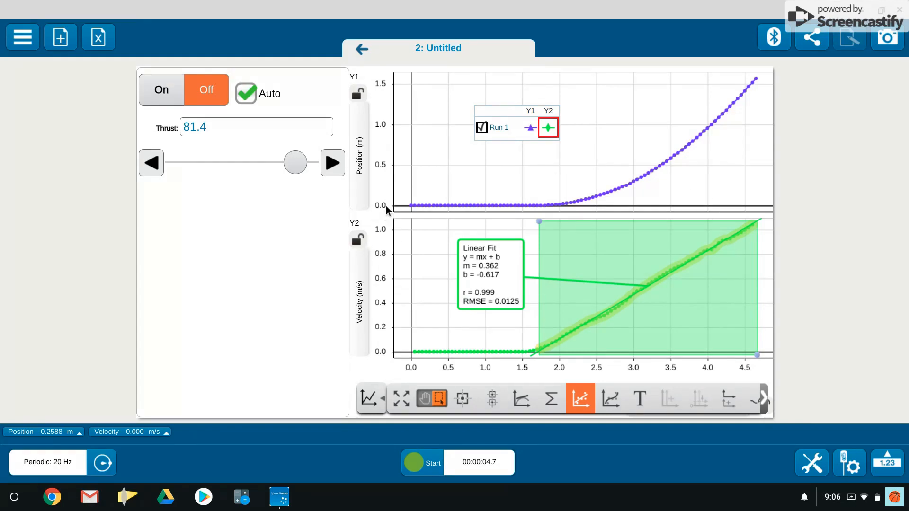
pyautogui.moveTo(682, 157)
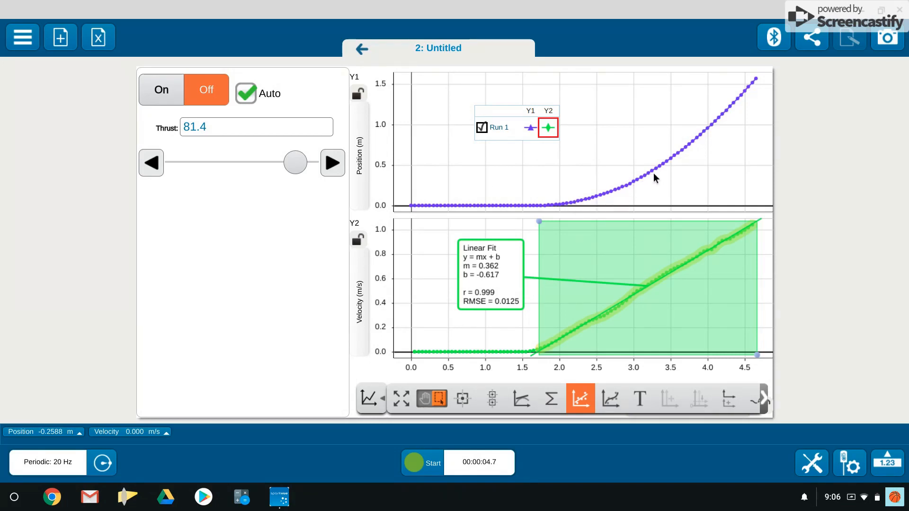
pyautogui.moveTo(757, 81)
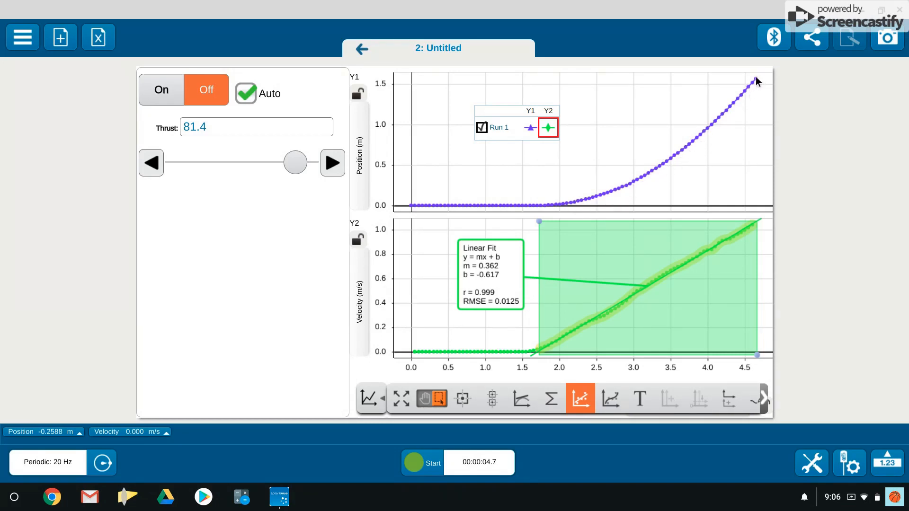
pyautogui.moveTo(422, 96)
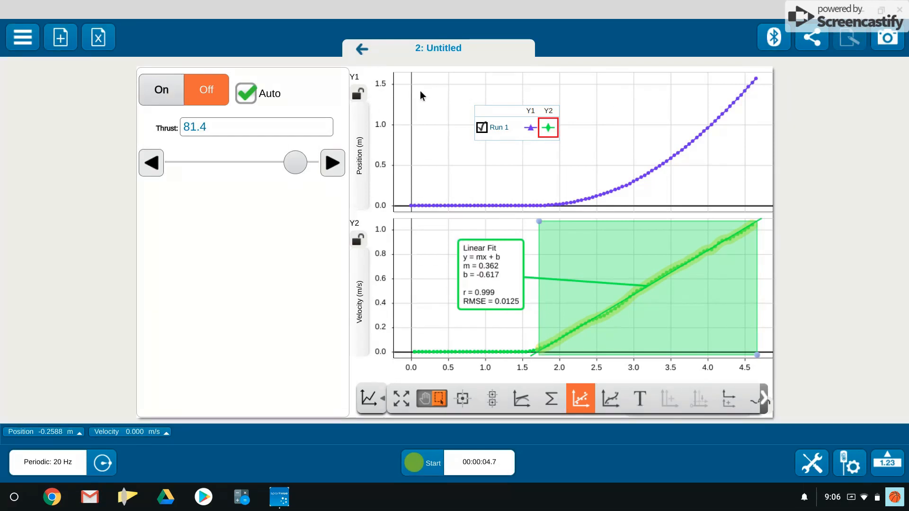
pyautogui.moveTo(732, 285)
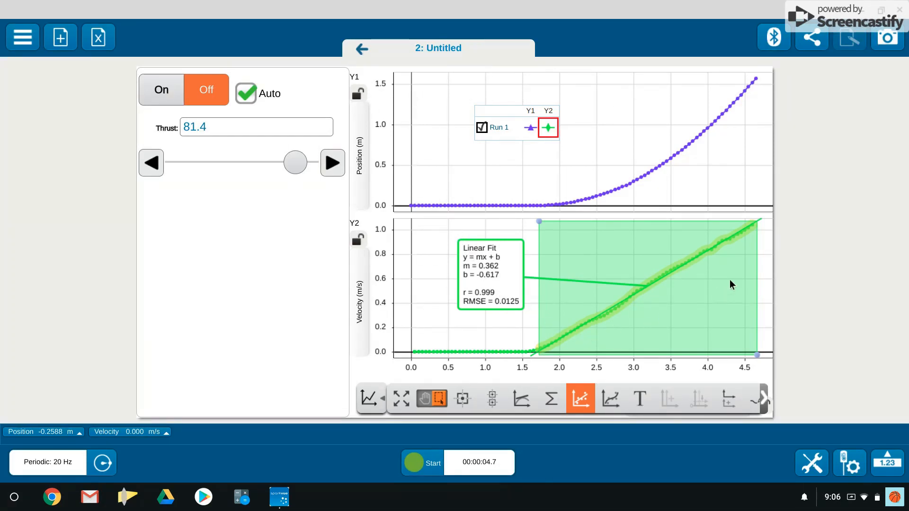
pyautogui.moveTo(676, 286)
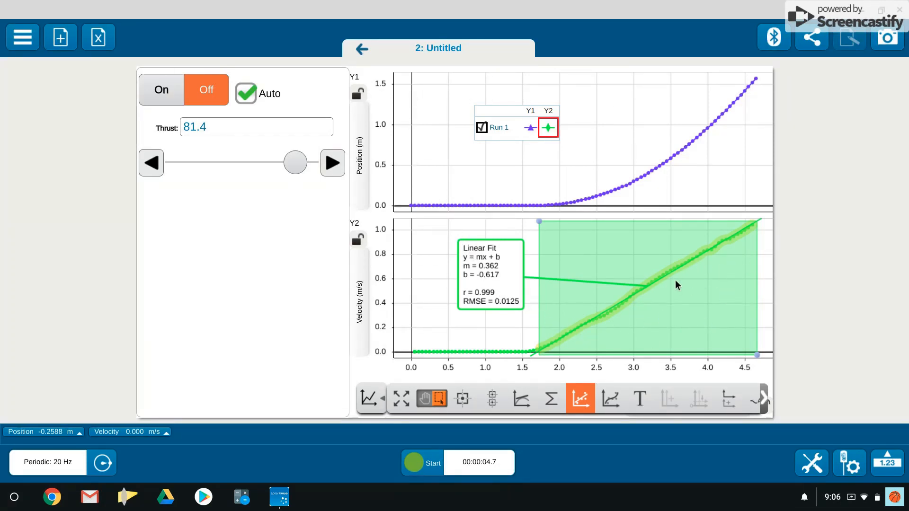
pyautogui.moveTo(594, 245)
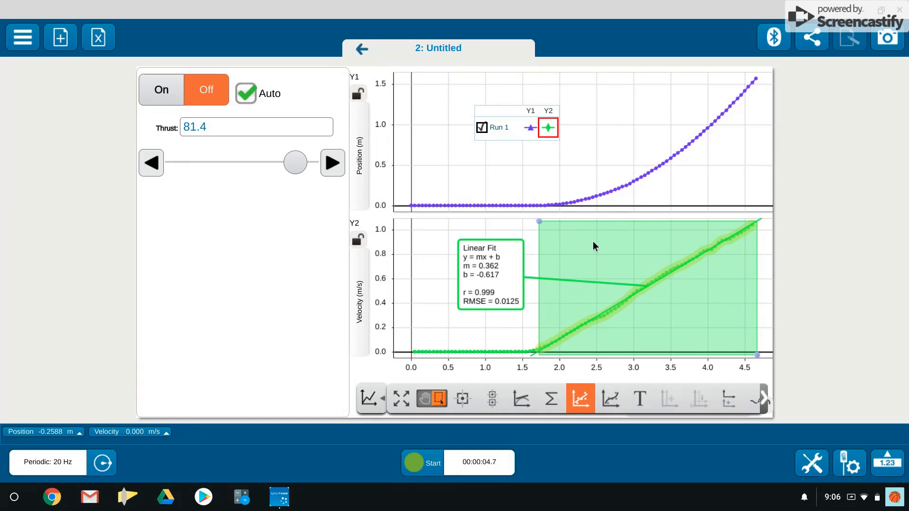
pyautogui.moveTo(550, 404)
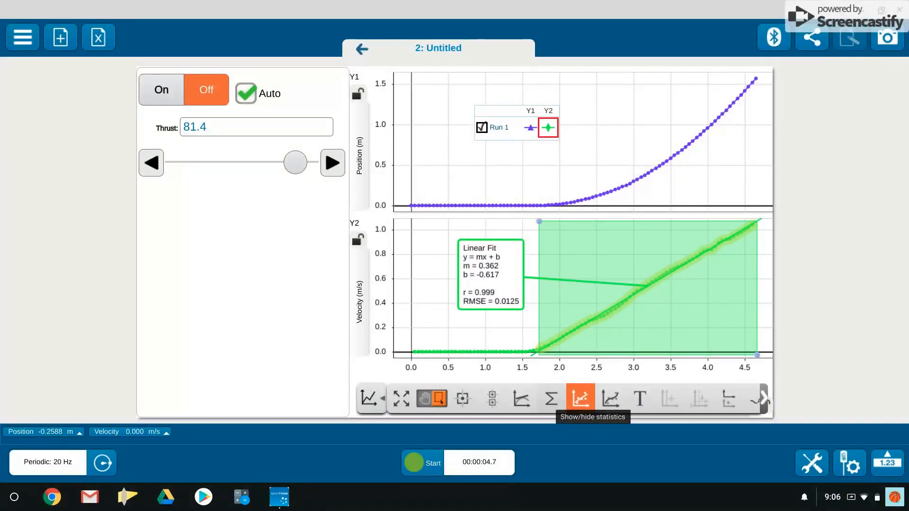
# Step: Add the Area statistic to the velocity graph, reading 1.516486
pyautogui.click(579, 398)
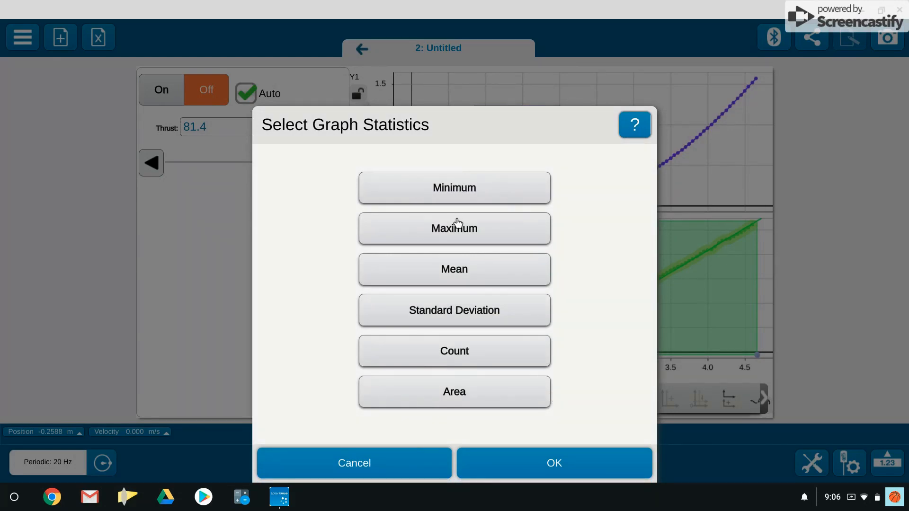
pyautogui.click(454, 391)
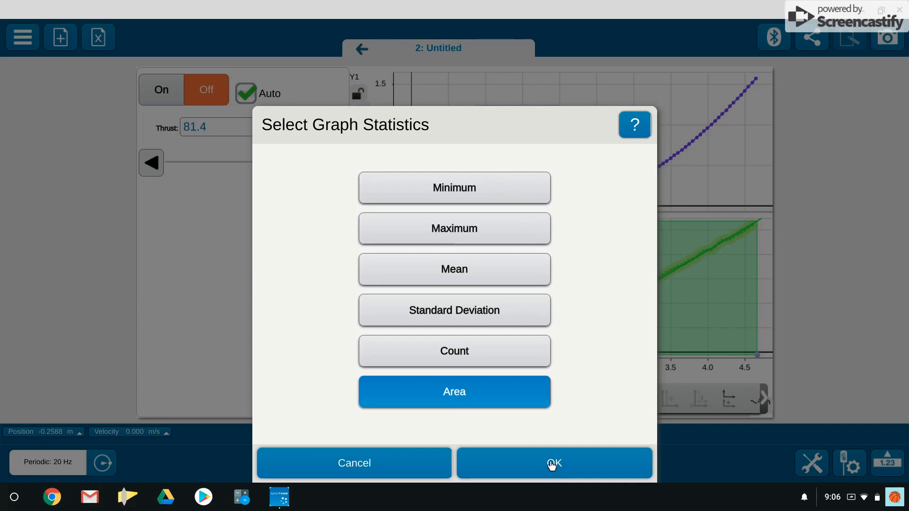
pyautogui.click(553, 462)
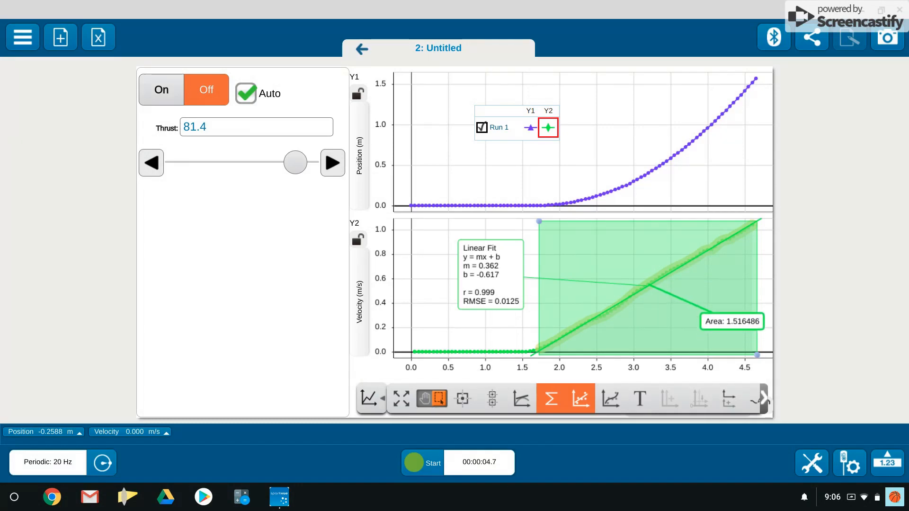
# Step: Select the area readout on the velocity graph
pyautogui.click(732, 321)
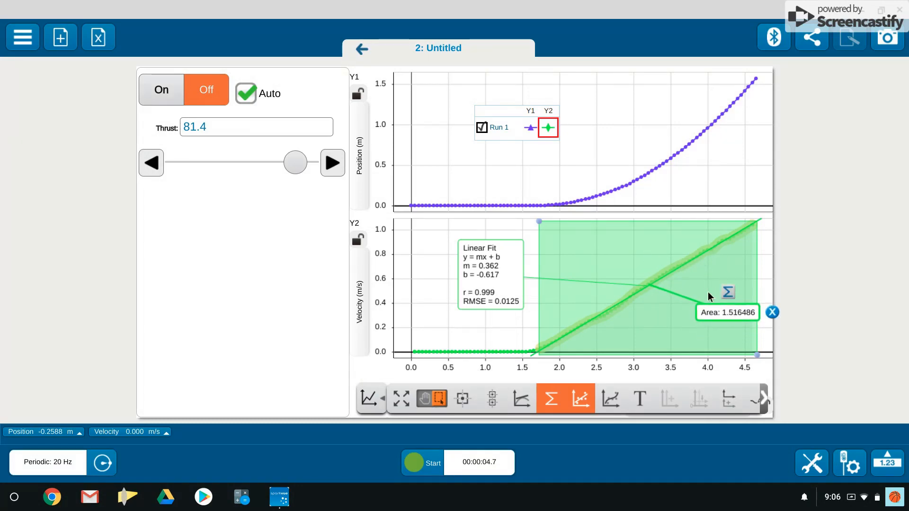
pyautogui.moveTo(705, 260)
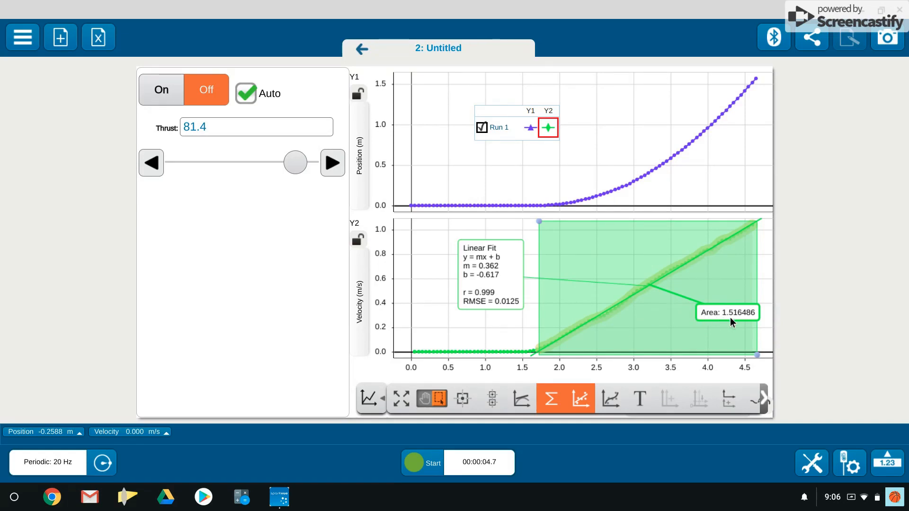
pyautogui.moveTo(771, 148)
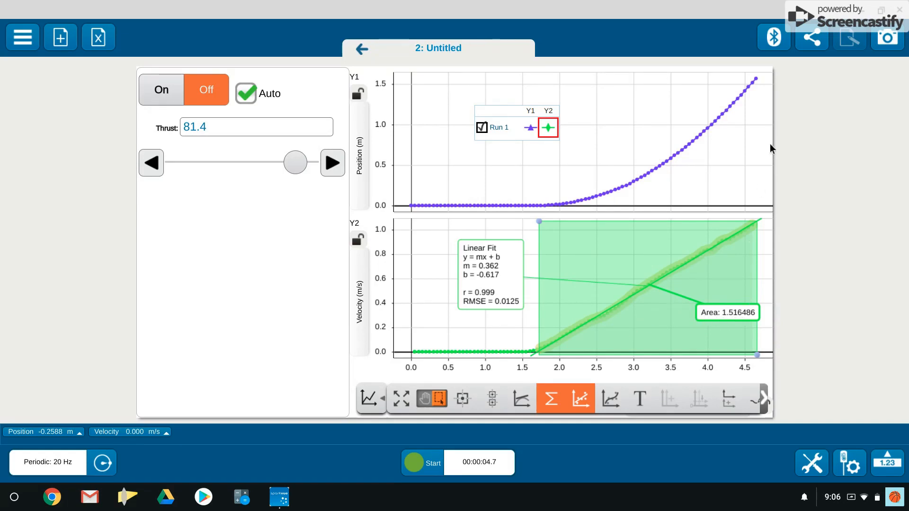
pyautogui.moveTo(531, 72)
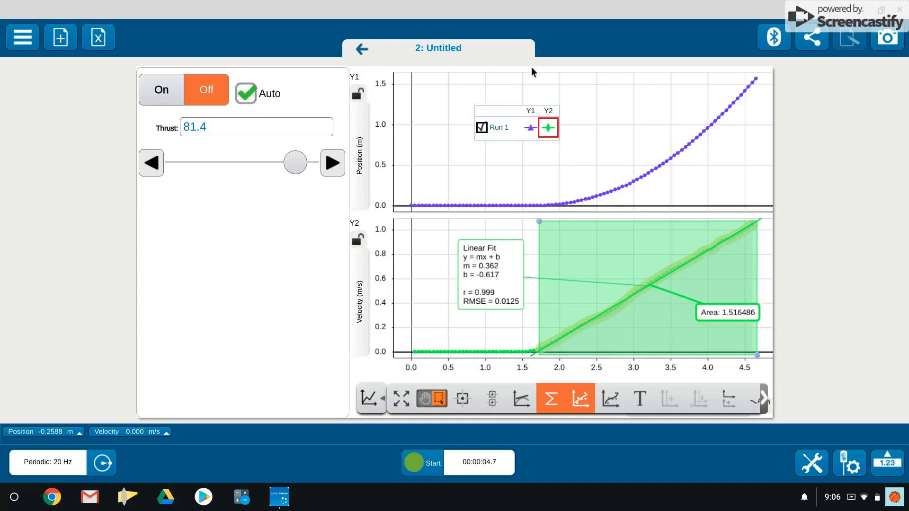
pyautogui.moveTo(730, 108)
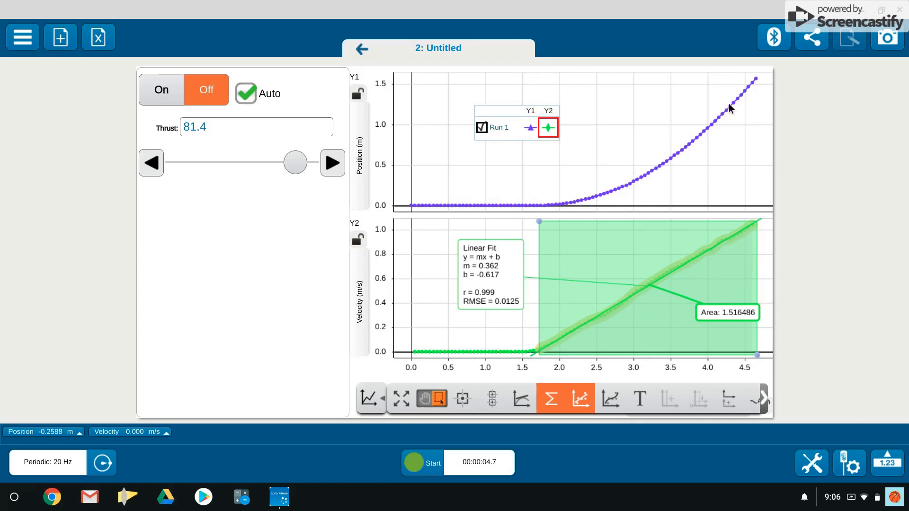
pyautogui.moveTo(551, 260)
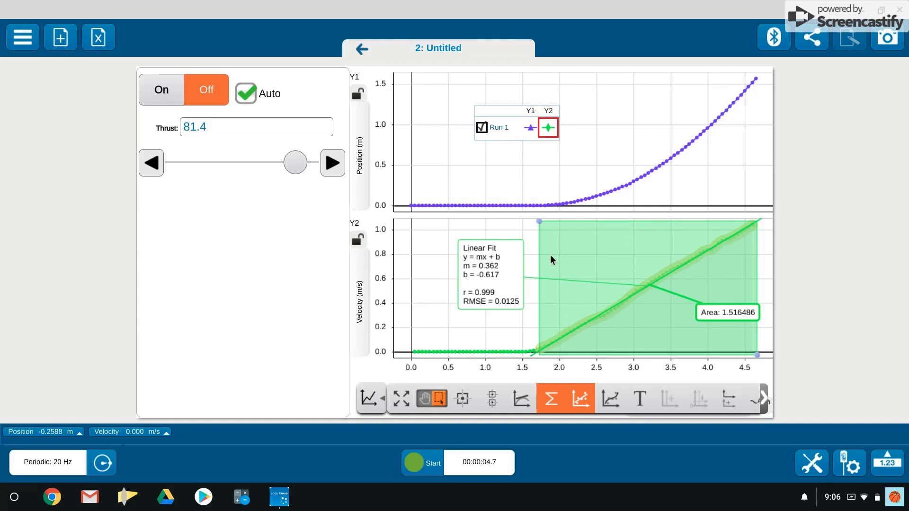
pyautogui.moveTo(669, 323)
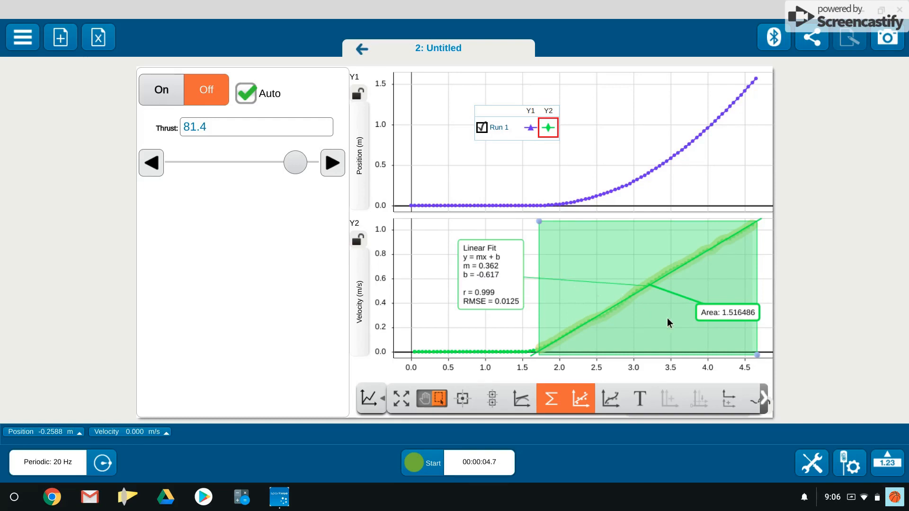
pyautogui.moveTo(486, 262)
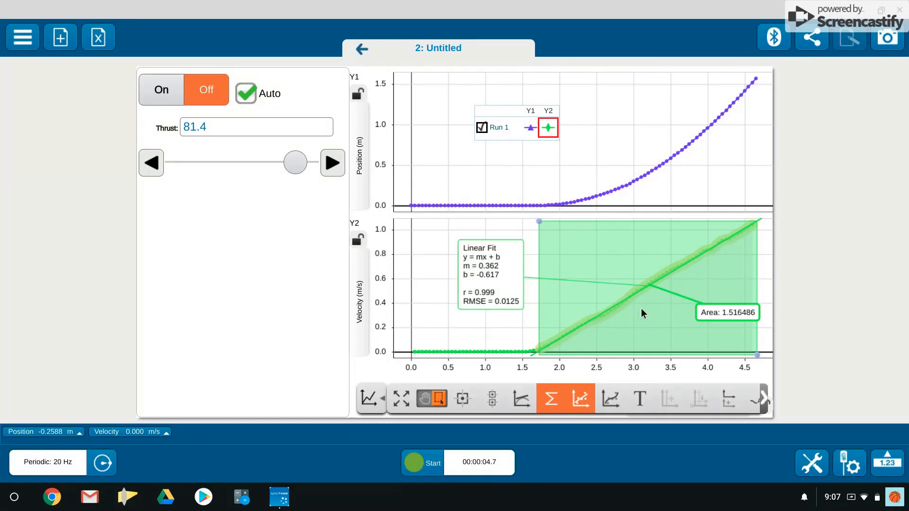
pyautogui.moveTo(576, 349)
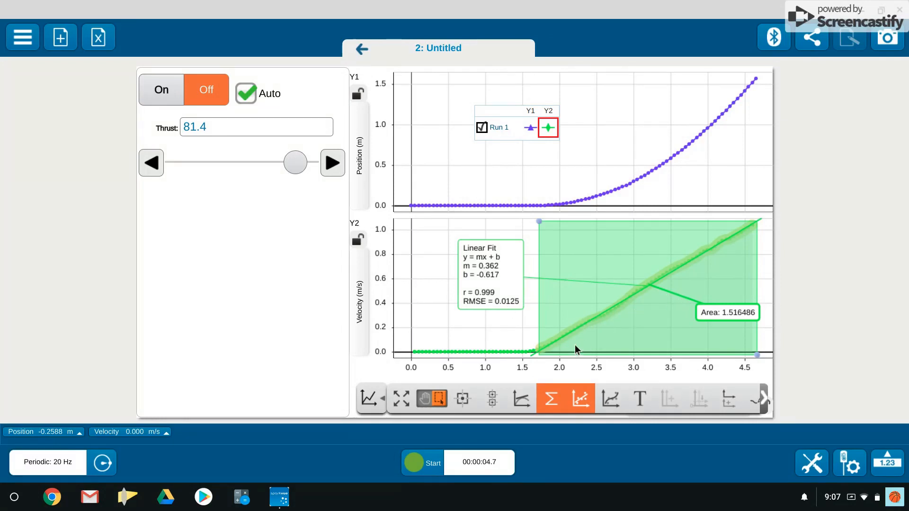
pyautogui.moveTo(744, 332)
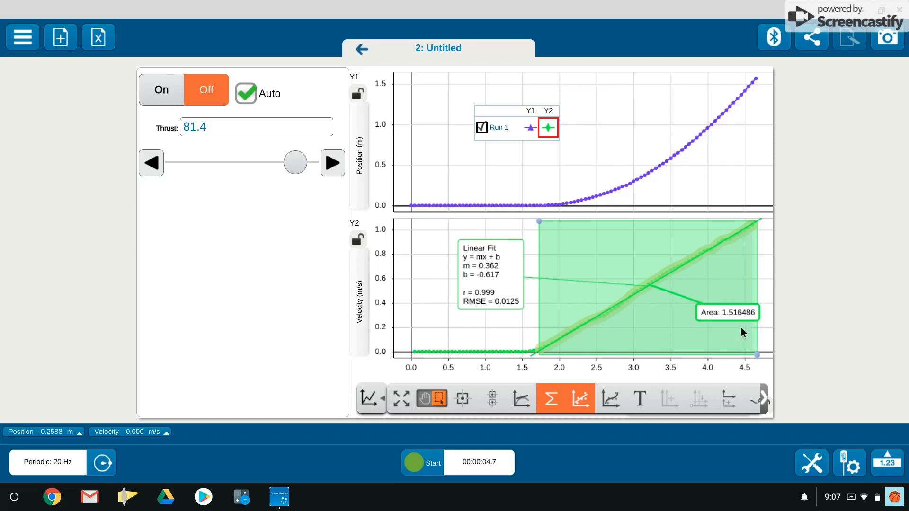
pyautogui.moveTo(739, 305)
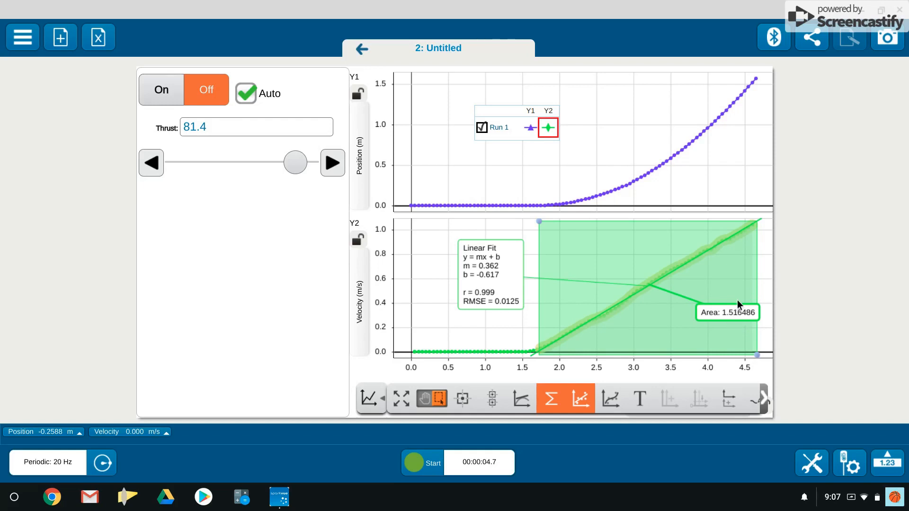
pyautogui.moveTo(539, 138)
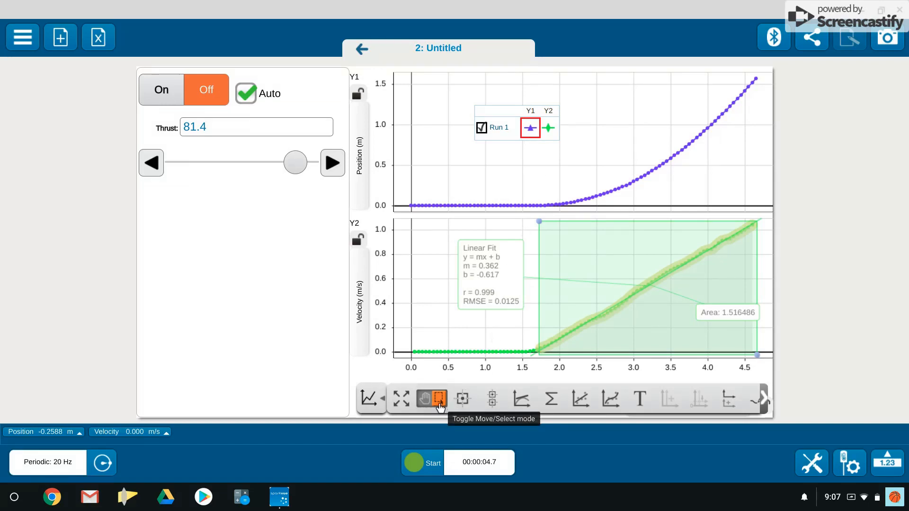
pyautogui.moveTo(571, 181)
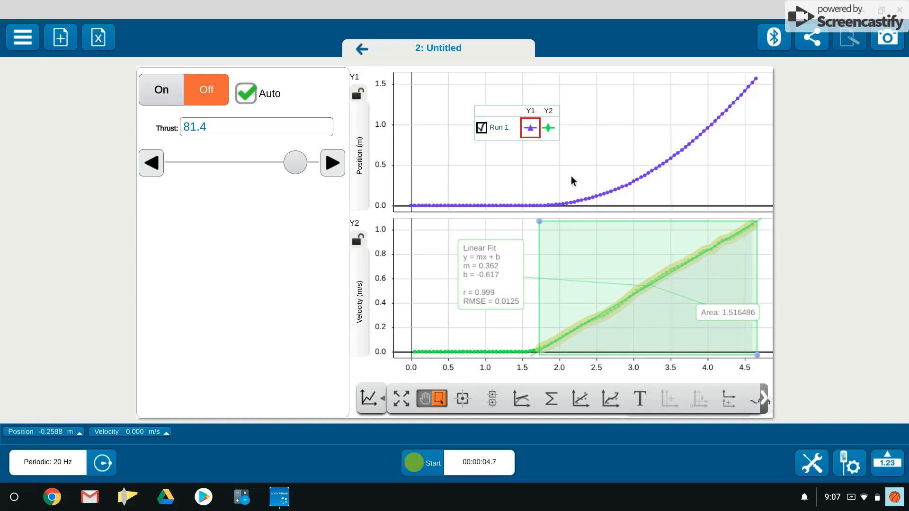
pyautogui.moveTo(555, 212)
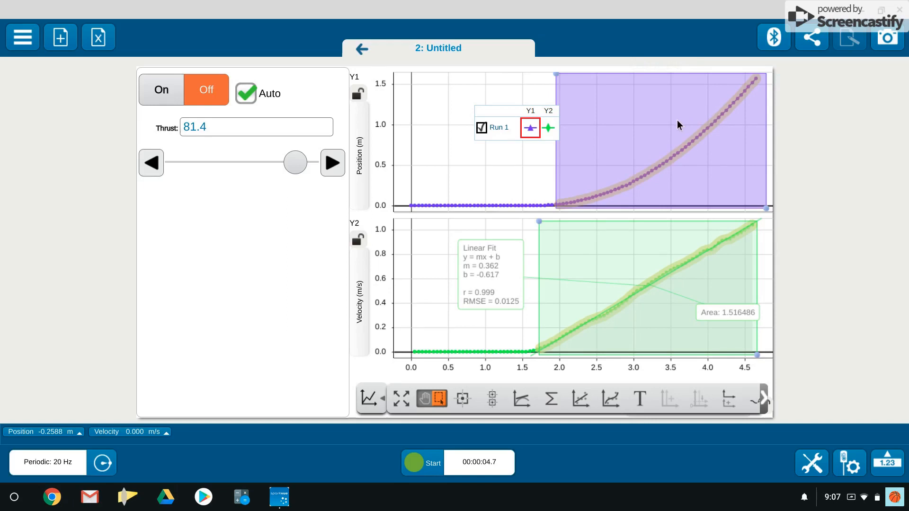
pyautogui.moveTo(560, 82)
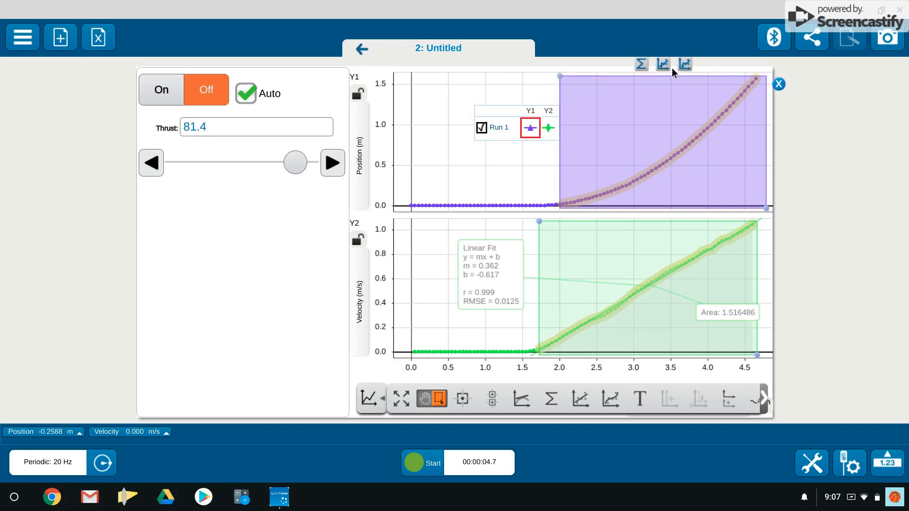
pyautogui.moveTo(687, 70)
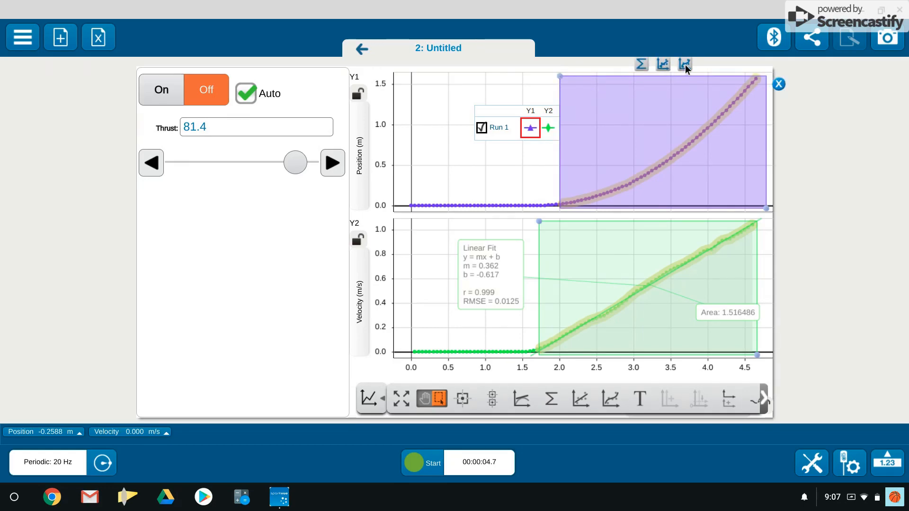
# Step: Apply a Quadratic Fit to the position data (a = 0.184, b = -0.637, c = 0.557)
pyautogui.click(581, 399)
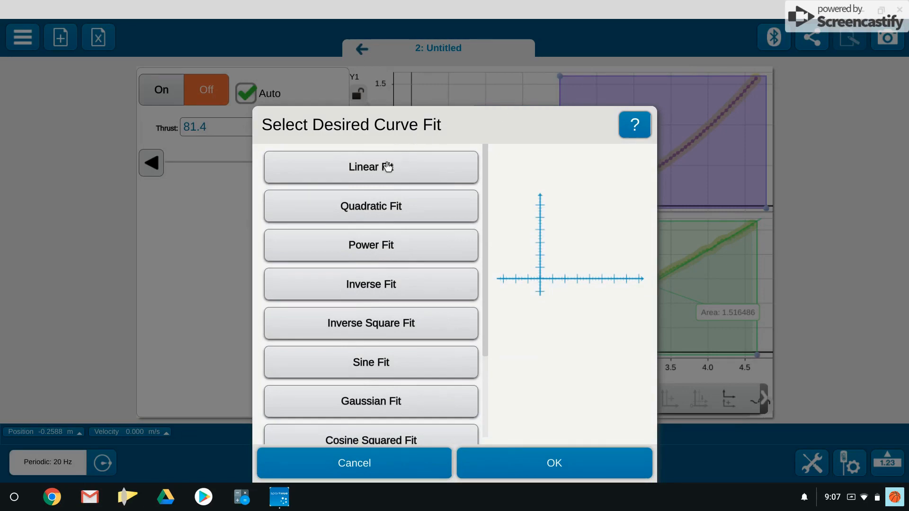
pyautogui.moveTo(377, 196)
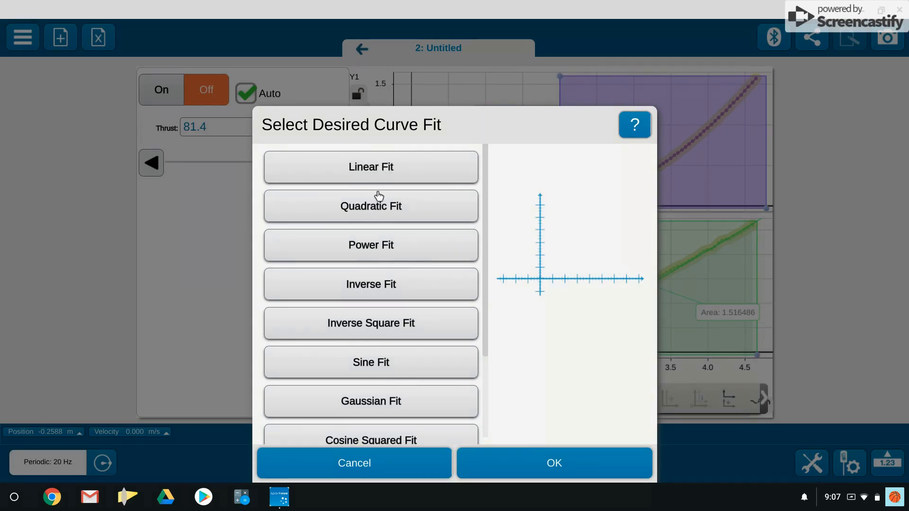
pyautogui.moveTo(372, 234)
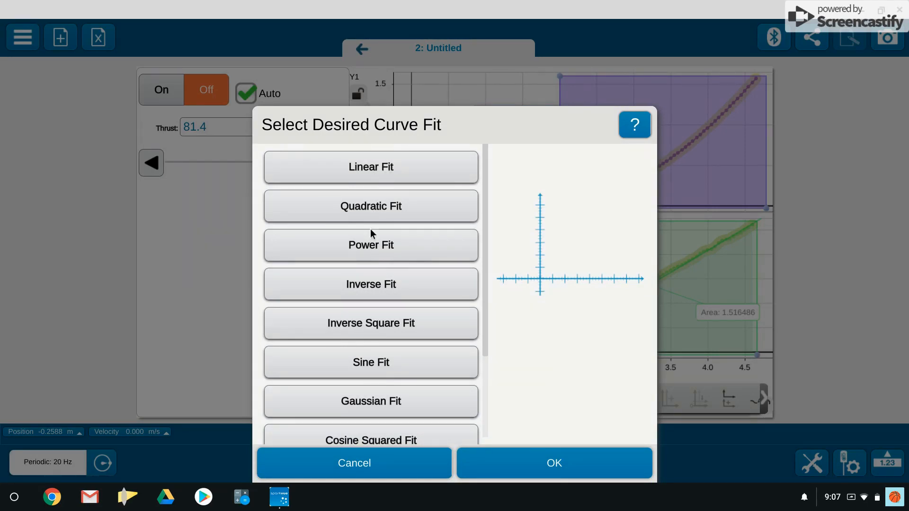
pyautogui.moveTo(405, 231)
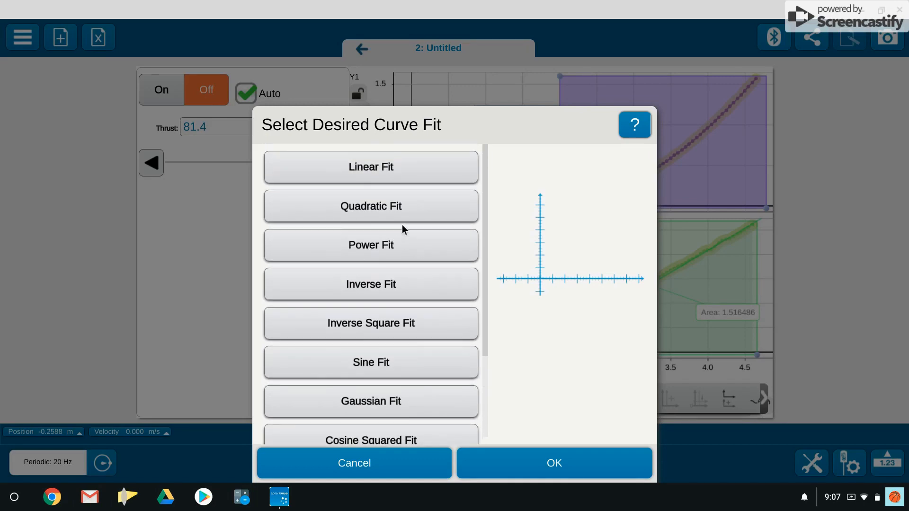
pyautogui.moveTo(388, 210)
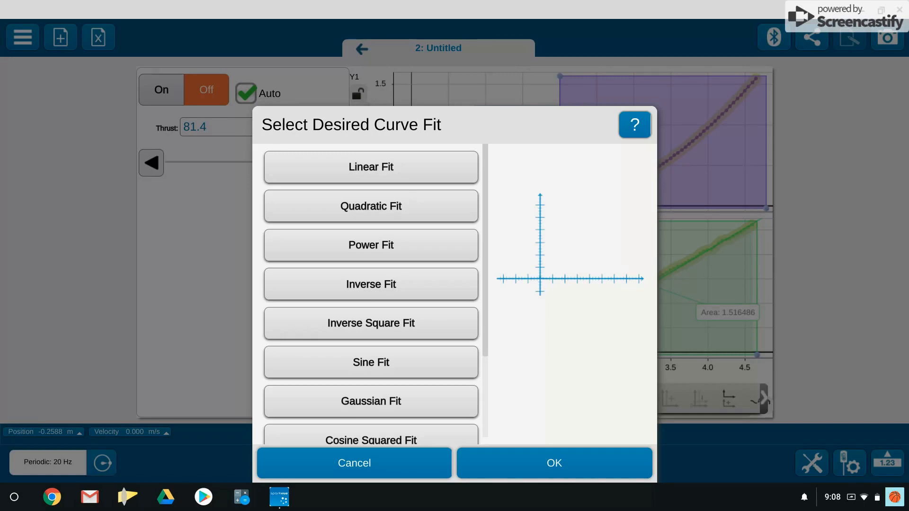
pyautogui.moveTo(370, 206)
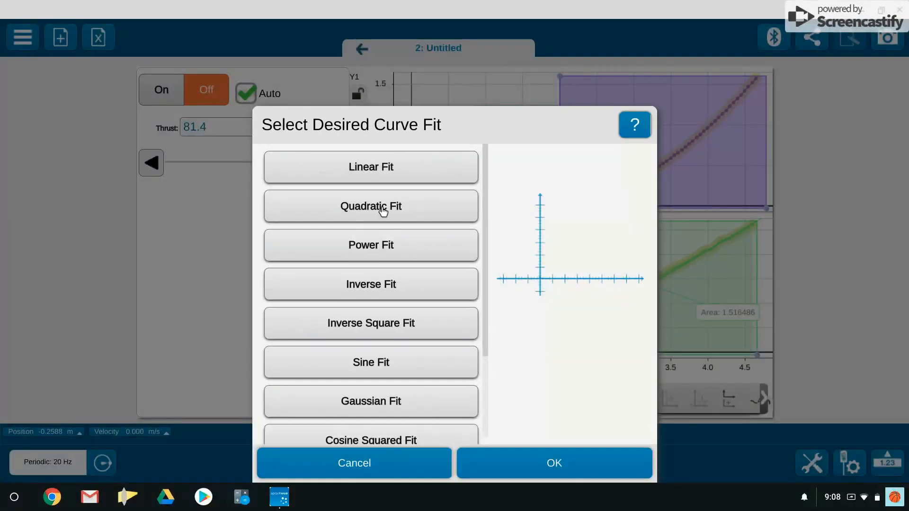
pyautogui.click(370, 206)
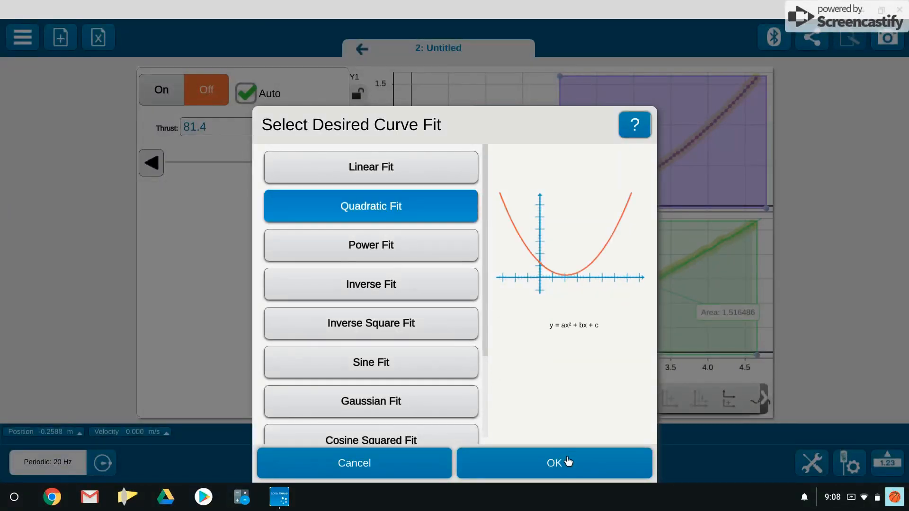
pyautogui.click(554, 463)
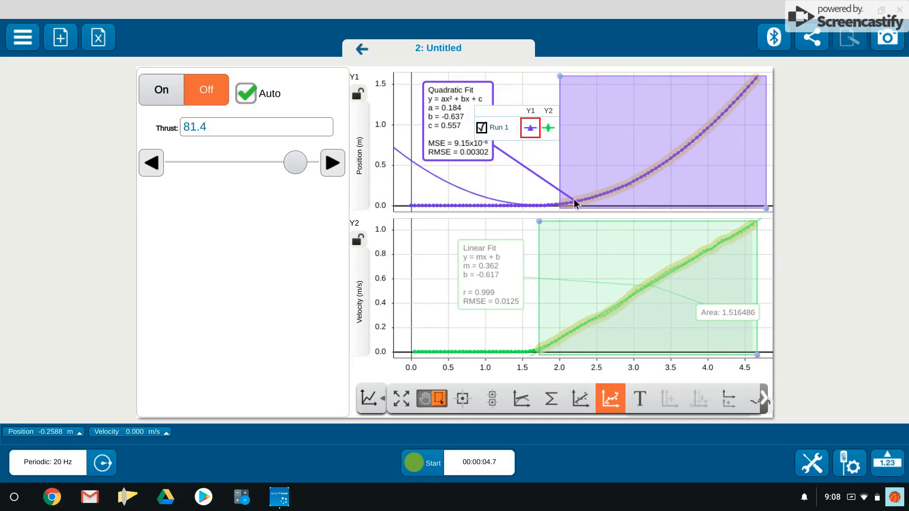
pyautogui.moveTo(718, 123)
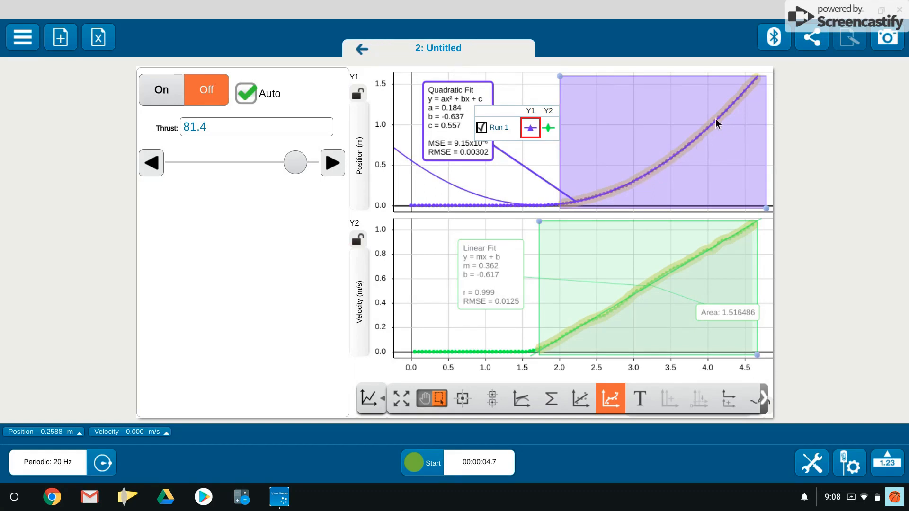
pyautogui.moveTo(605, 194)
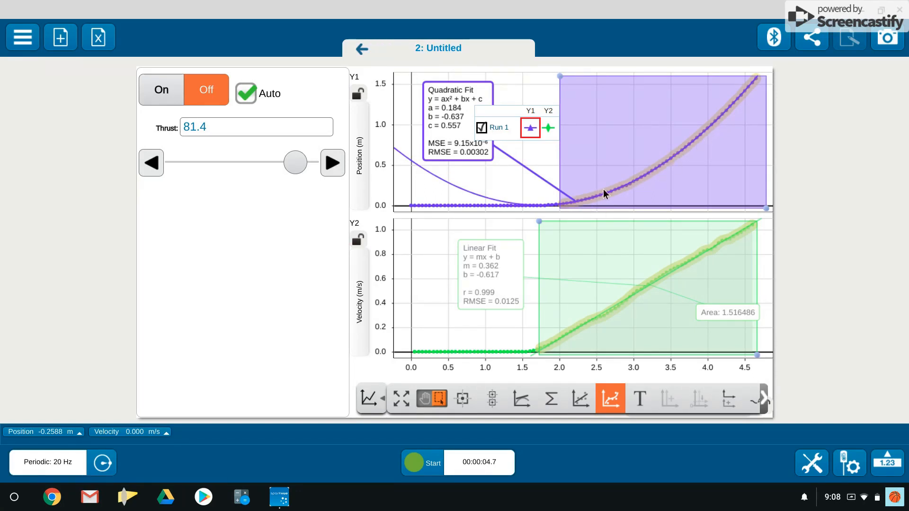
pyautogui.moveTo(712, 124)
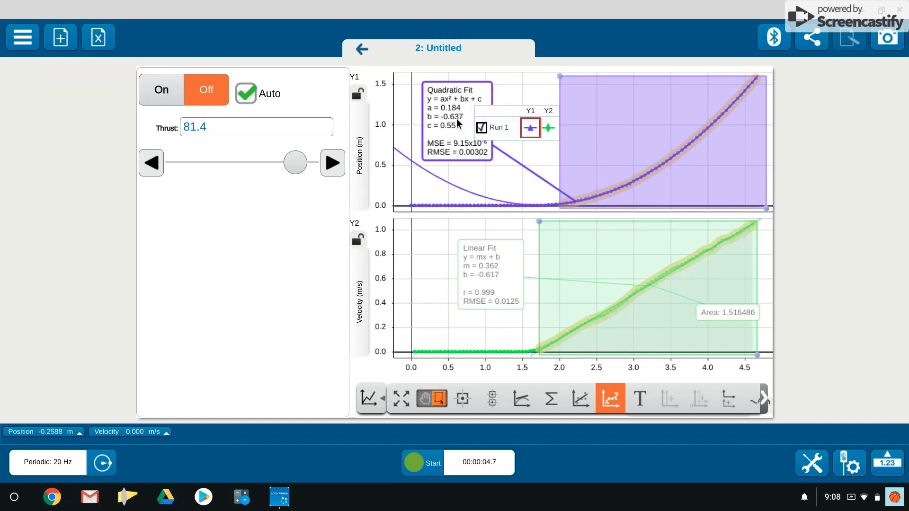
pyautogui.click(457, 119)
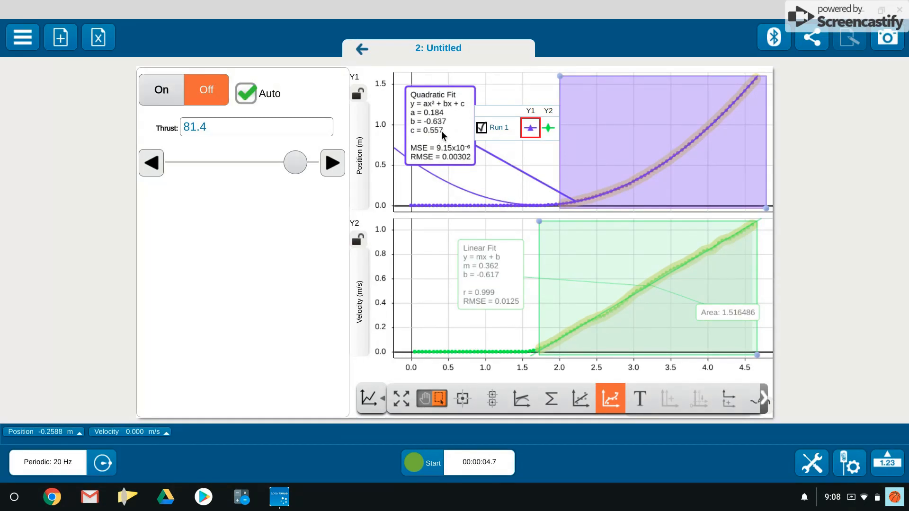
pyautogui.moveTo(415, 119)
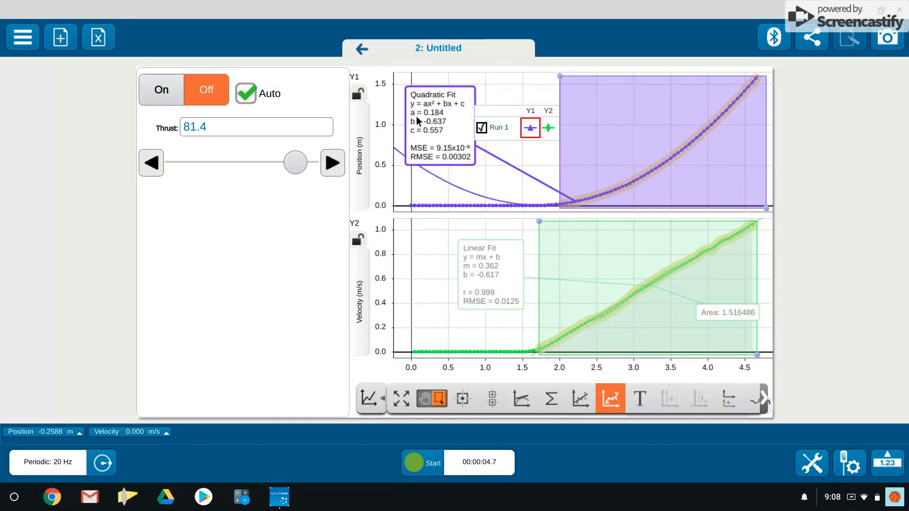
pyautogui.moveTo(432, 119)
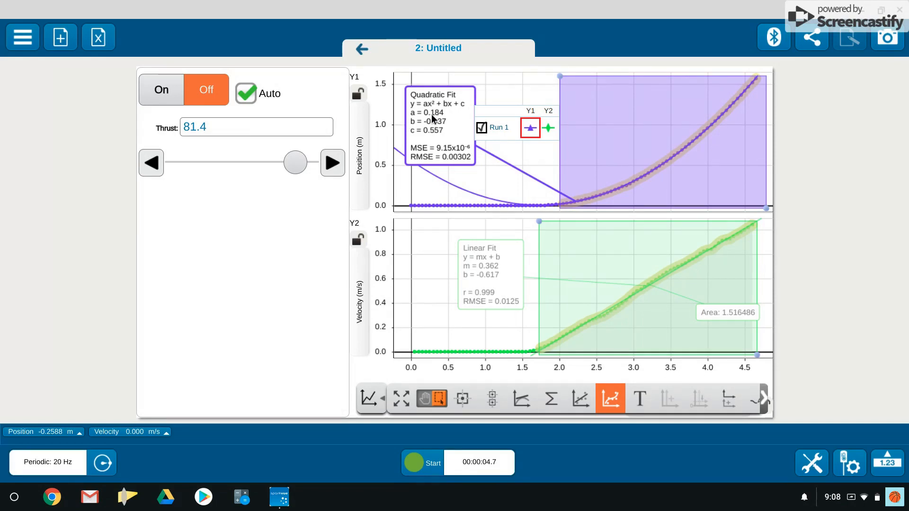
pyautogui.moveTo(441, 120)
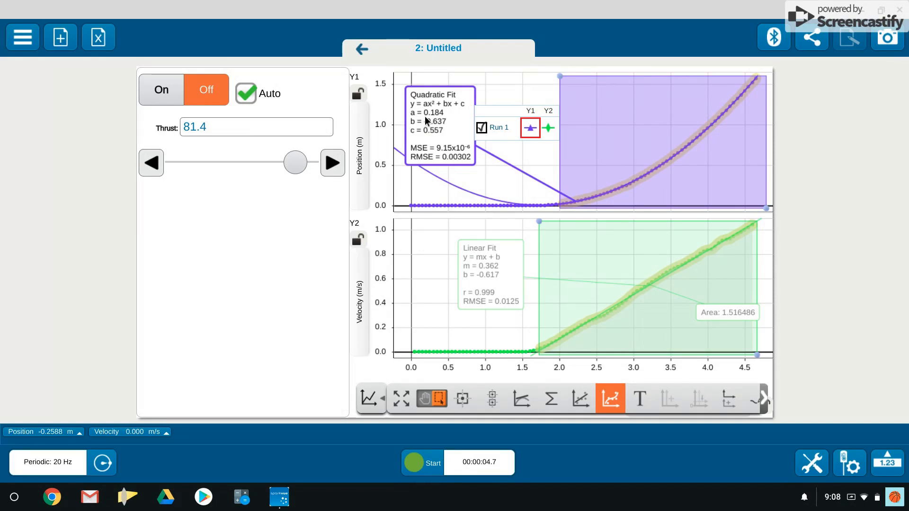
pyautogui.moveTo(430, 119)
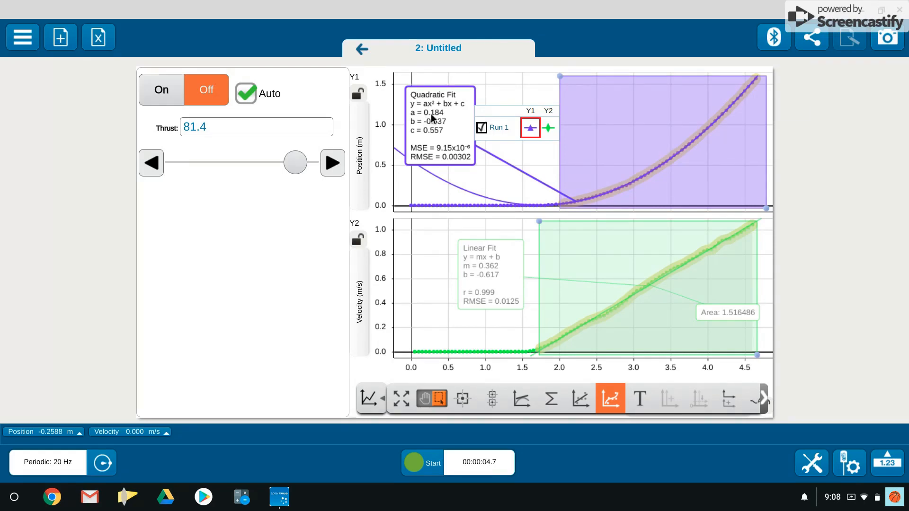
pyautogui.moveTo(432, 119)
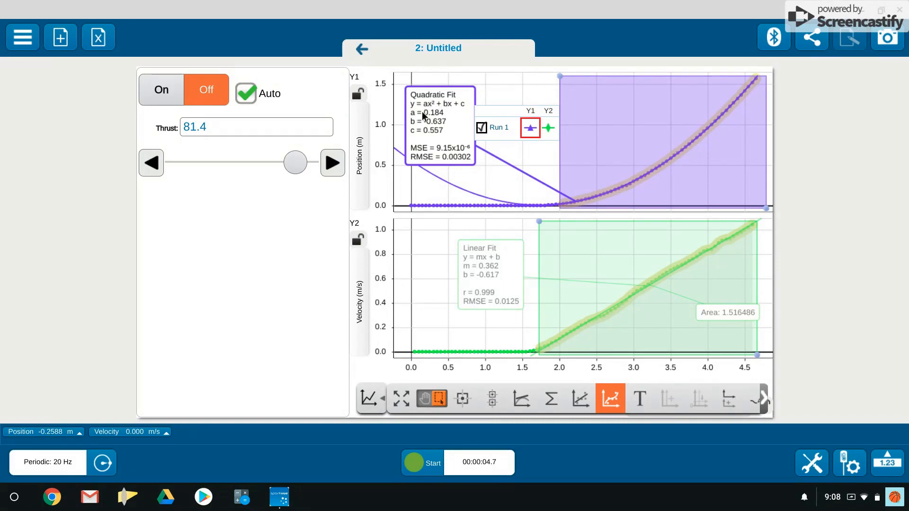
pyautogui.moveTo(437, 118)
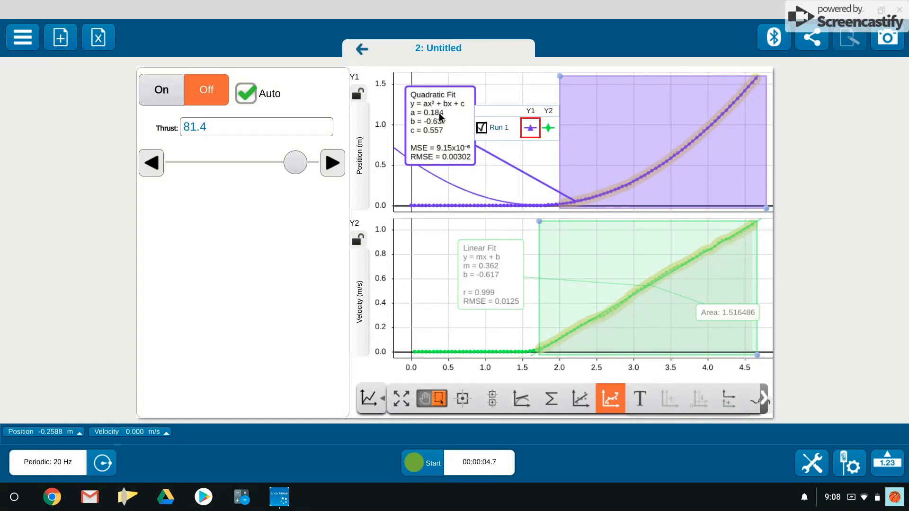
pyautogui.moveTo(491, 273)
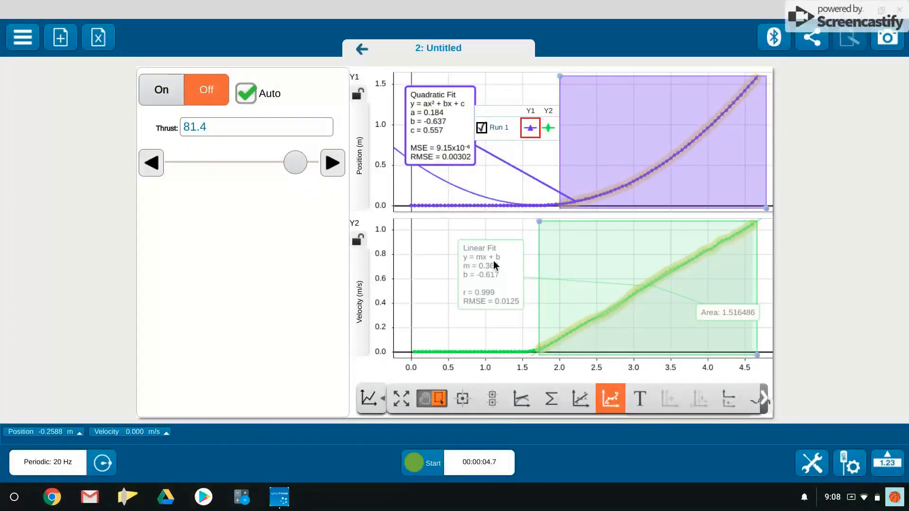
pyautogui.moveTo(467, 229)
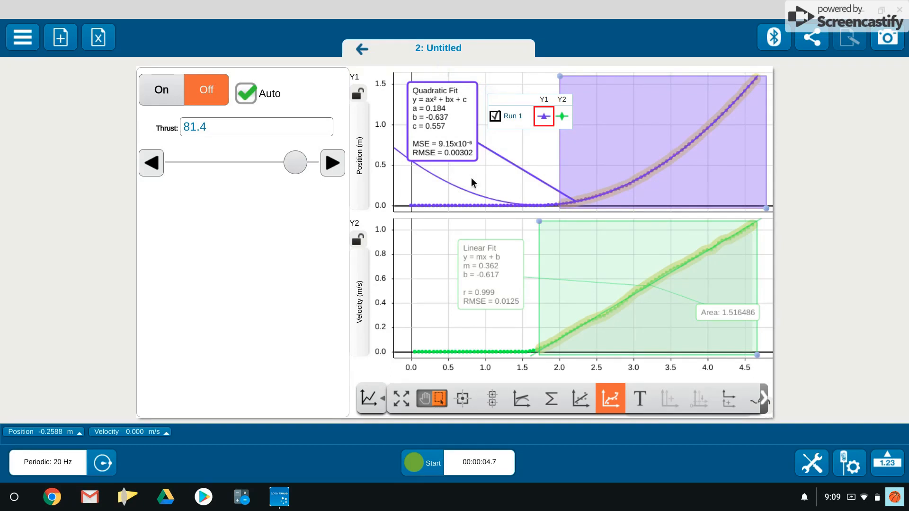
pyautogui.moveTo(482, 300)
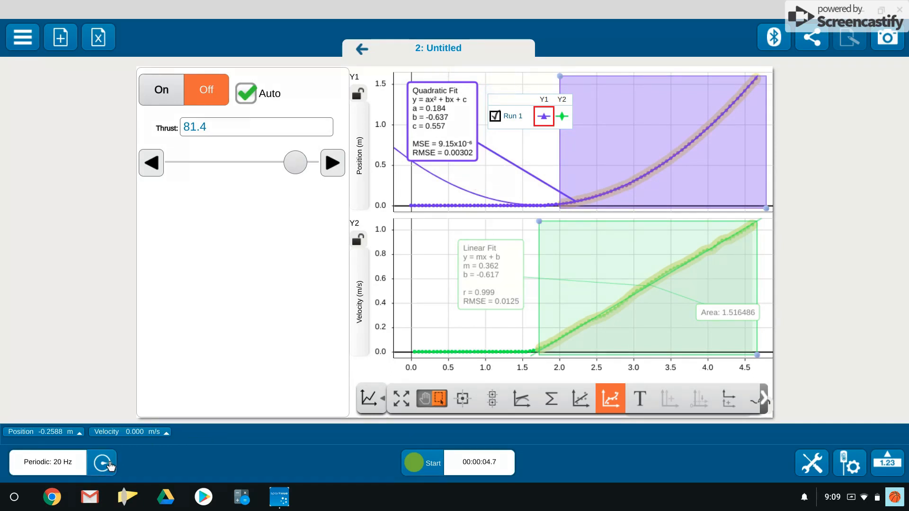
pyautogui.click(101, 462)
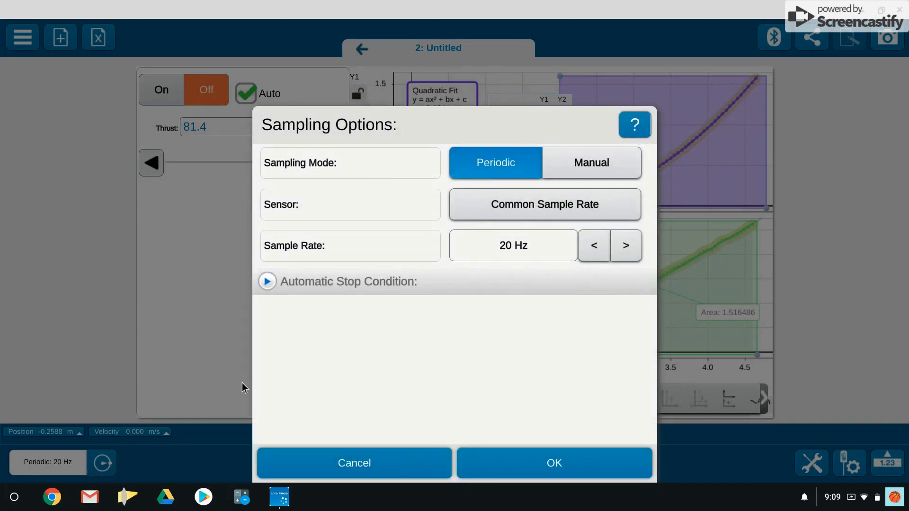
pyautogui.moveTo(518, 468)
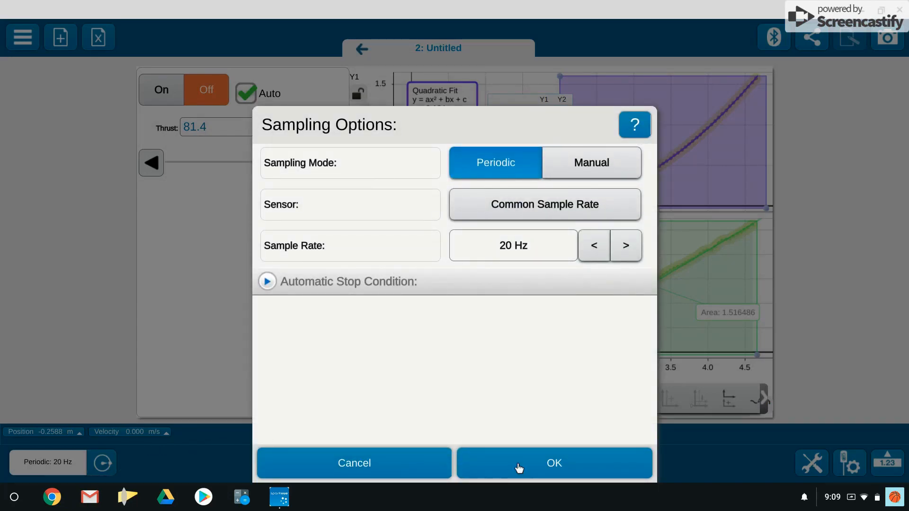
pyautogui.click(552, 462)
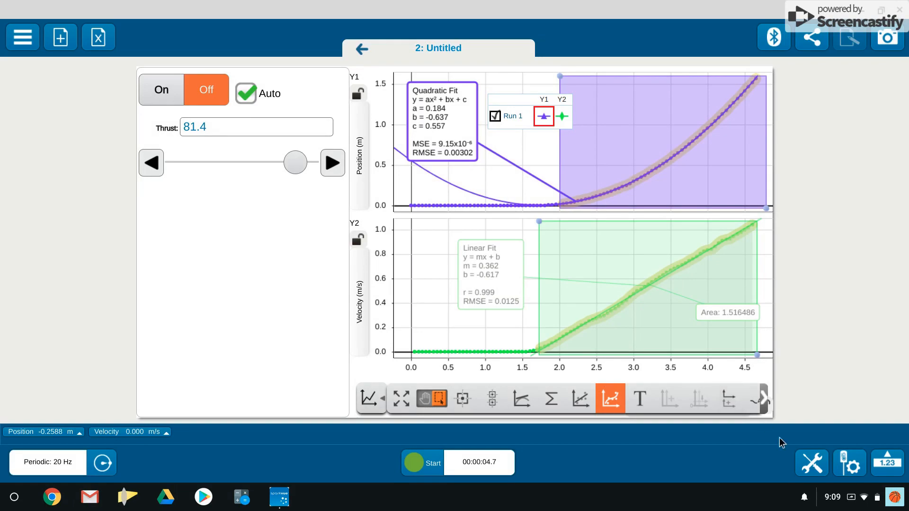
pyautogui.moveTo(849, 464)
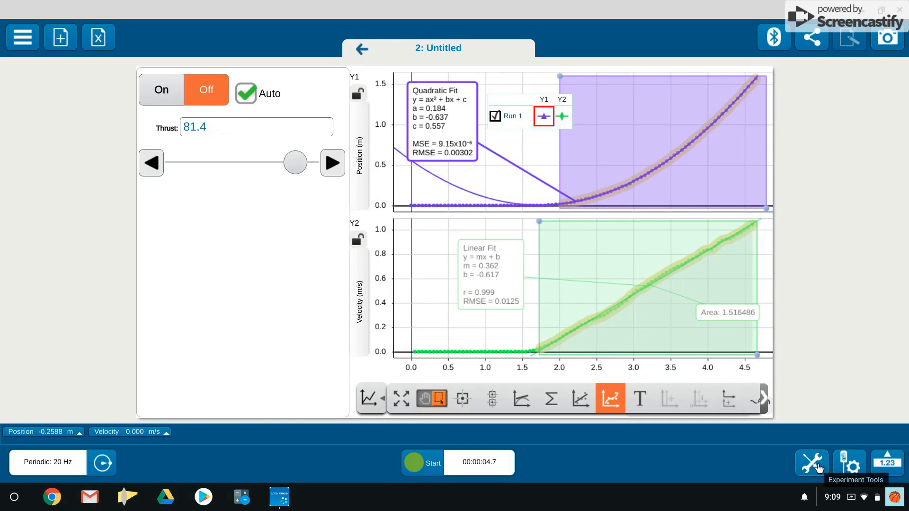
# Step: Delete Run 1 so both graphs are empty, and set the fan thrust to 100
pyautogui.click(811, 464)
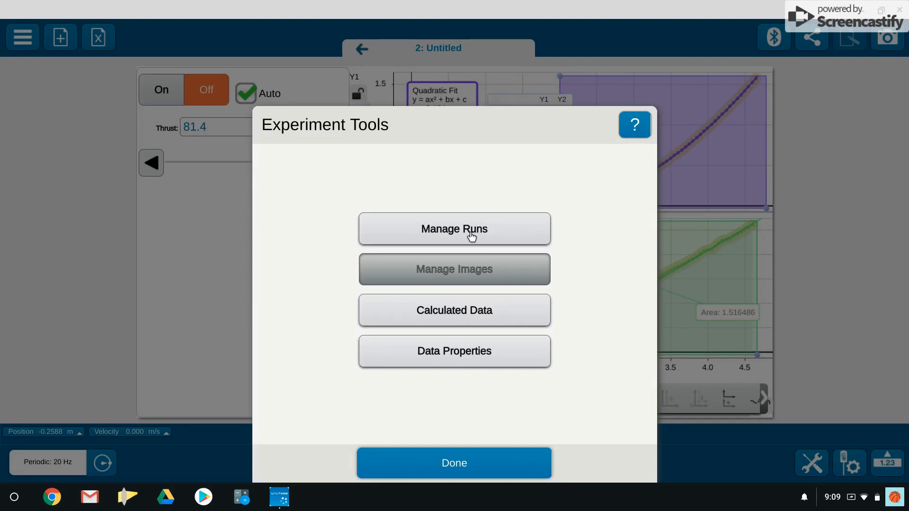
pyautogui.click(454, 228)
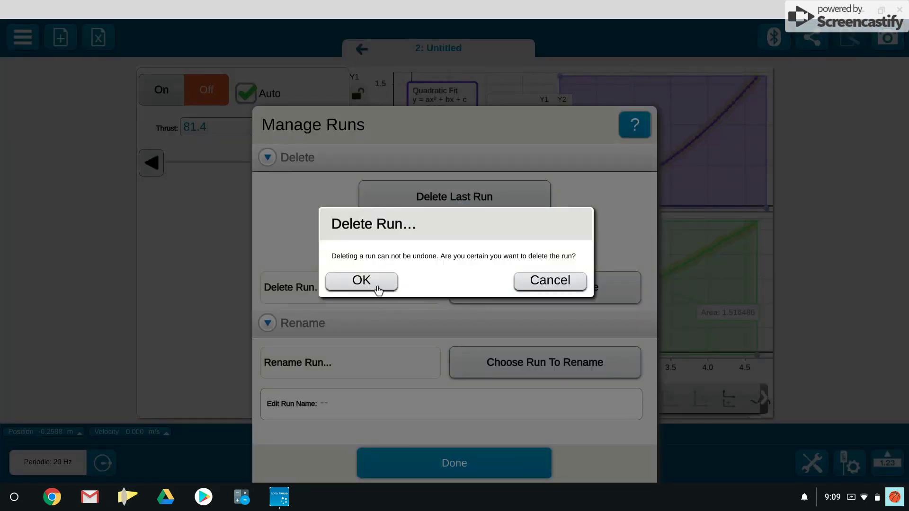
pyautogui.click(360, 280)
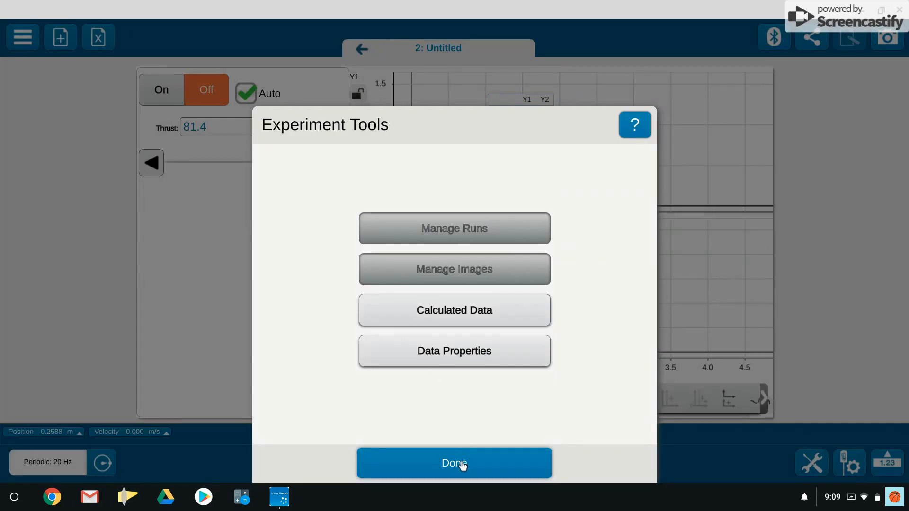
pyautogui.click(454, 462)
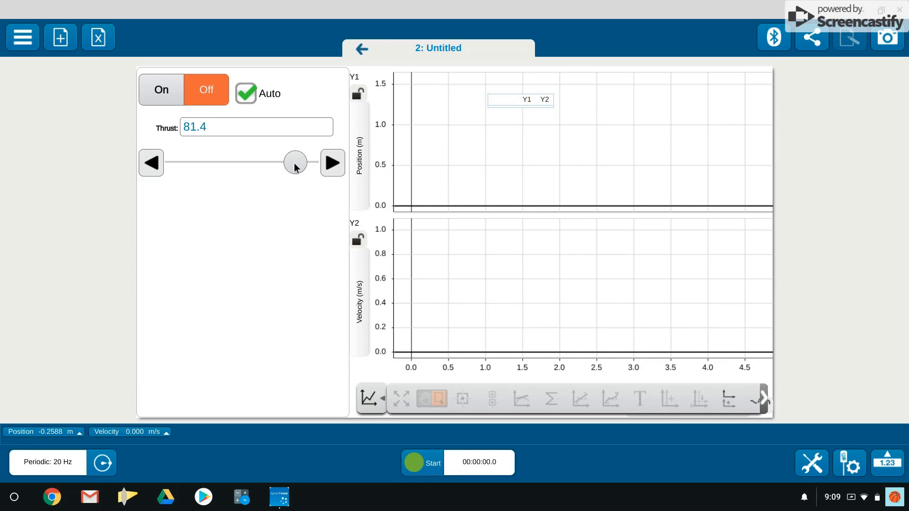
pyautogui.moveTo(294, 163); pyautogui.dragTo(307, 163)
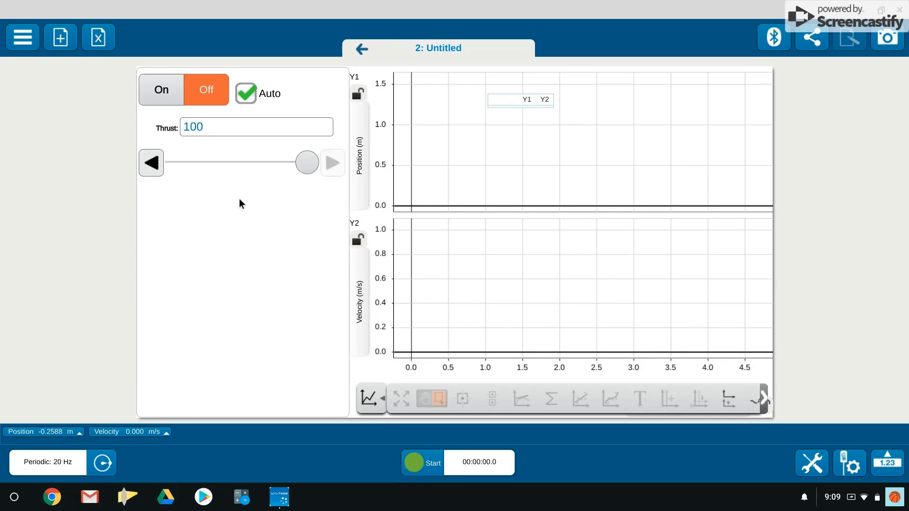
pyautogui.moveTo(308, 344)
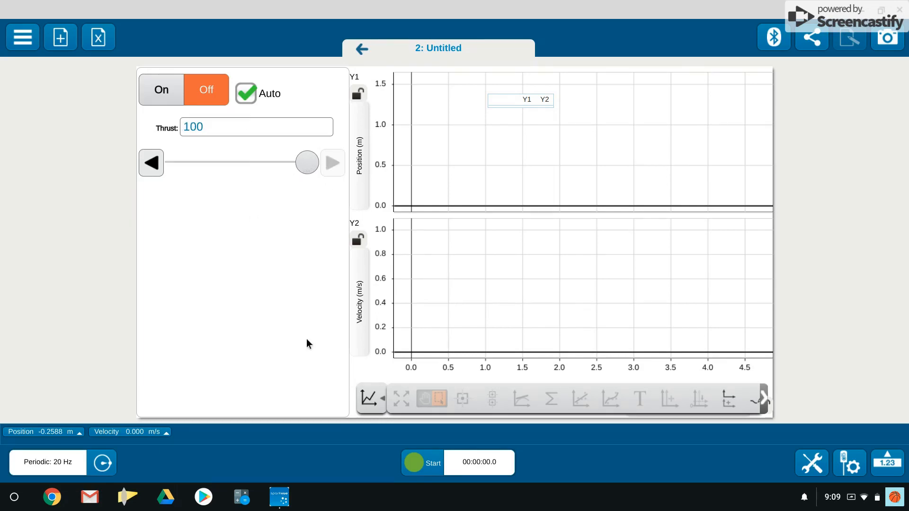